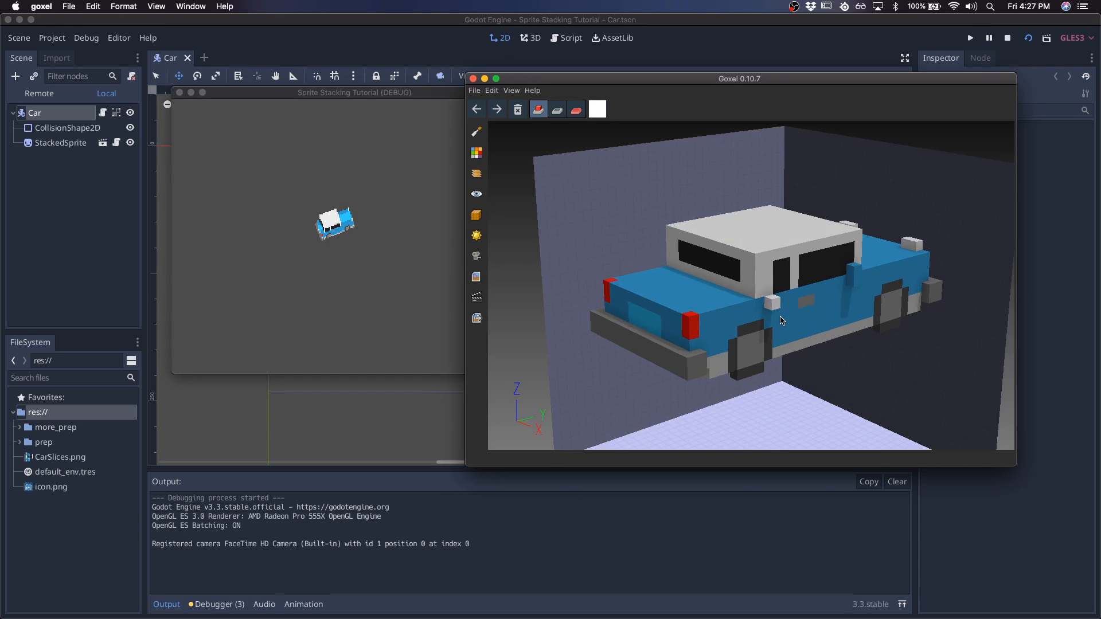
# Step: Rotate the voxel car model view before closing Goxel and the game window
pyautogui.moveTo(781, 321); pyautogui.dragTo(767, 335)
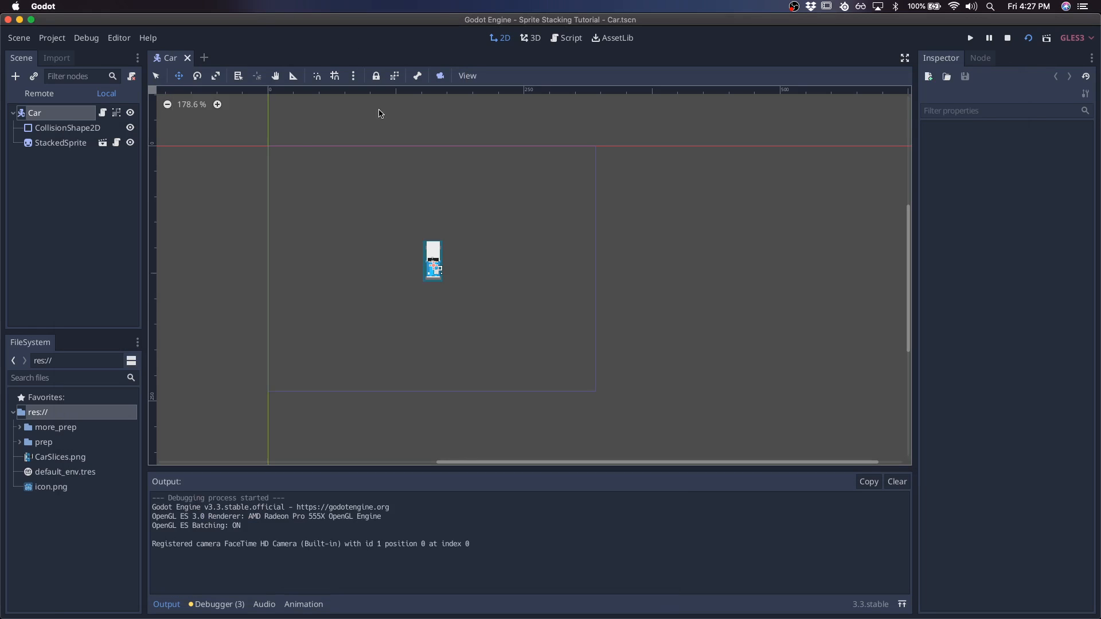
# Step: Stop the game and create a new scene with a Sprite root renamed StackedSprite
pyautogui.click(1006, 38)
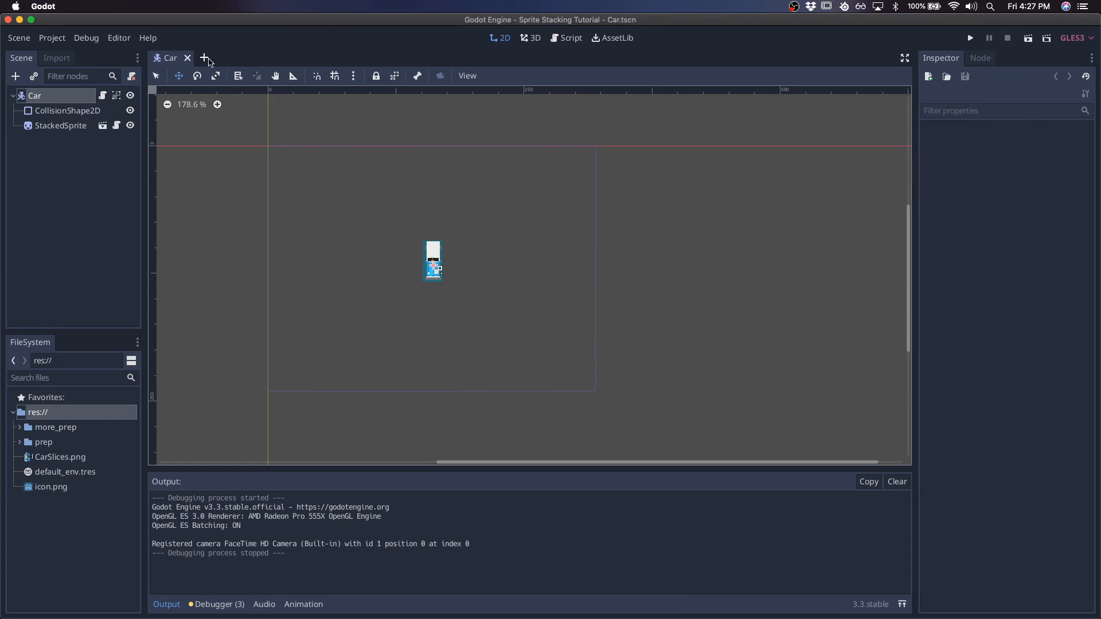
pyautogui.moveTo(204, 58)
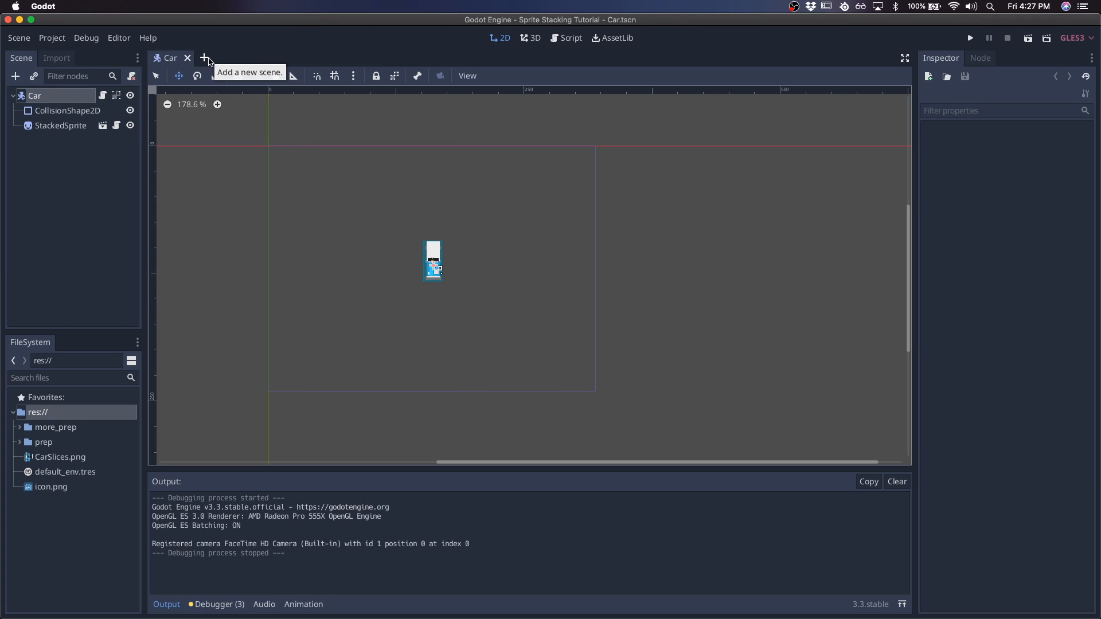
pyautogui.click(204, 57)
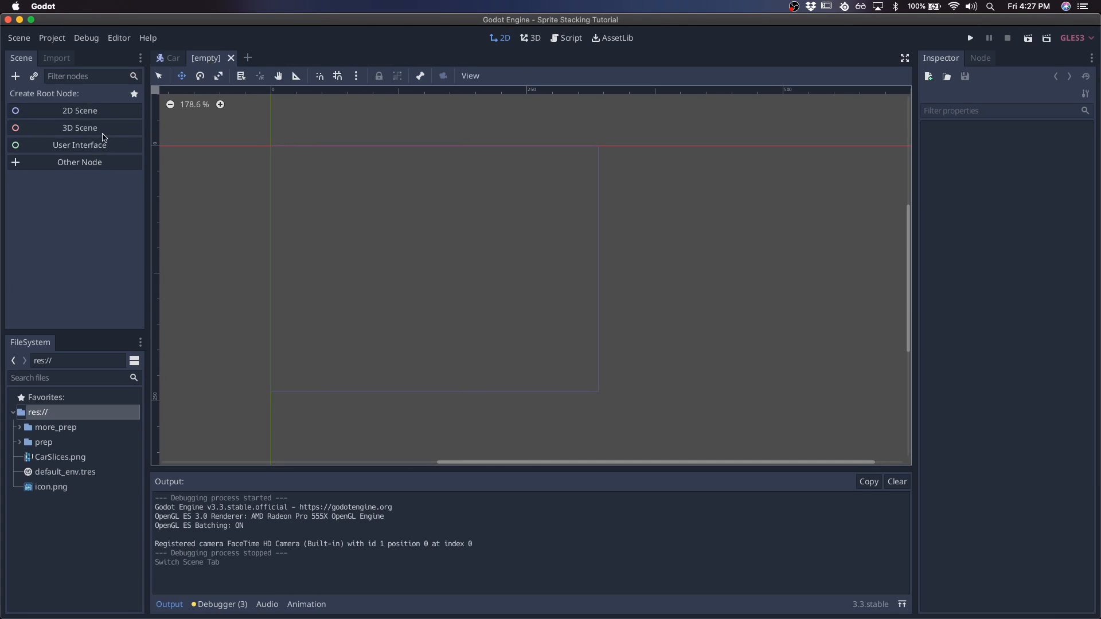
pyautogui.click(79, 162)
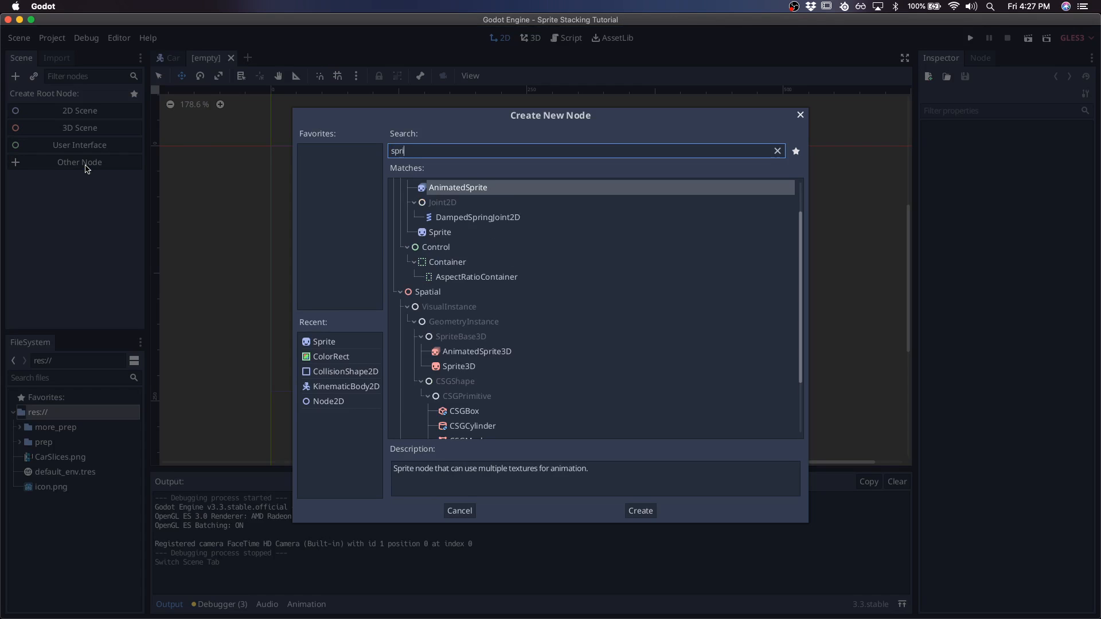
pyautogui.click(639, 511)
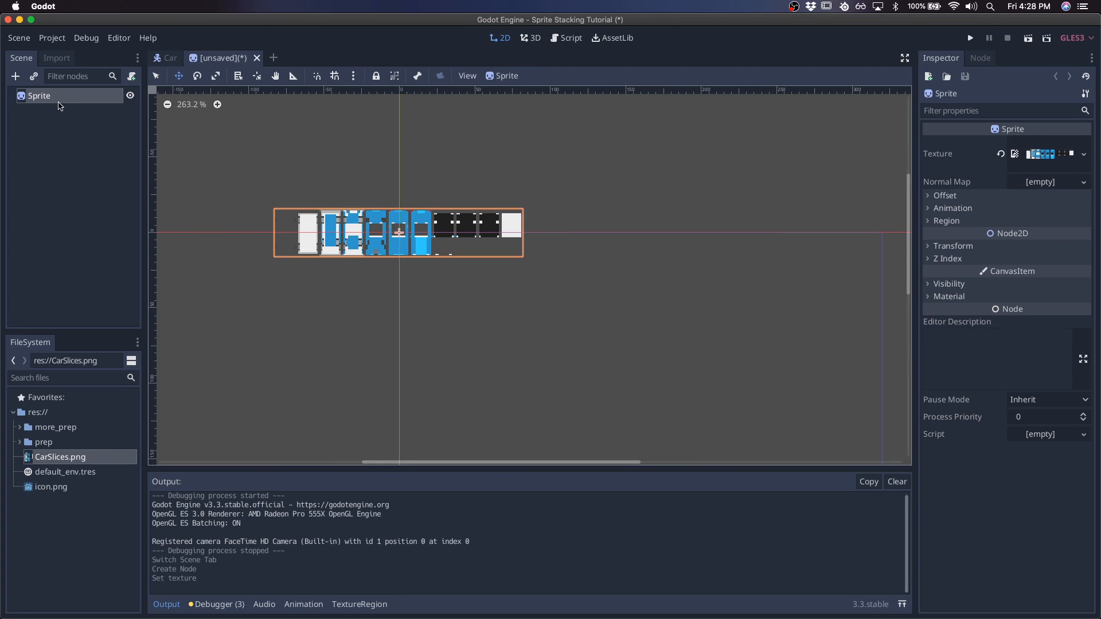
pyautogui.doubleClick(39, 97)
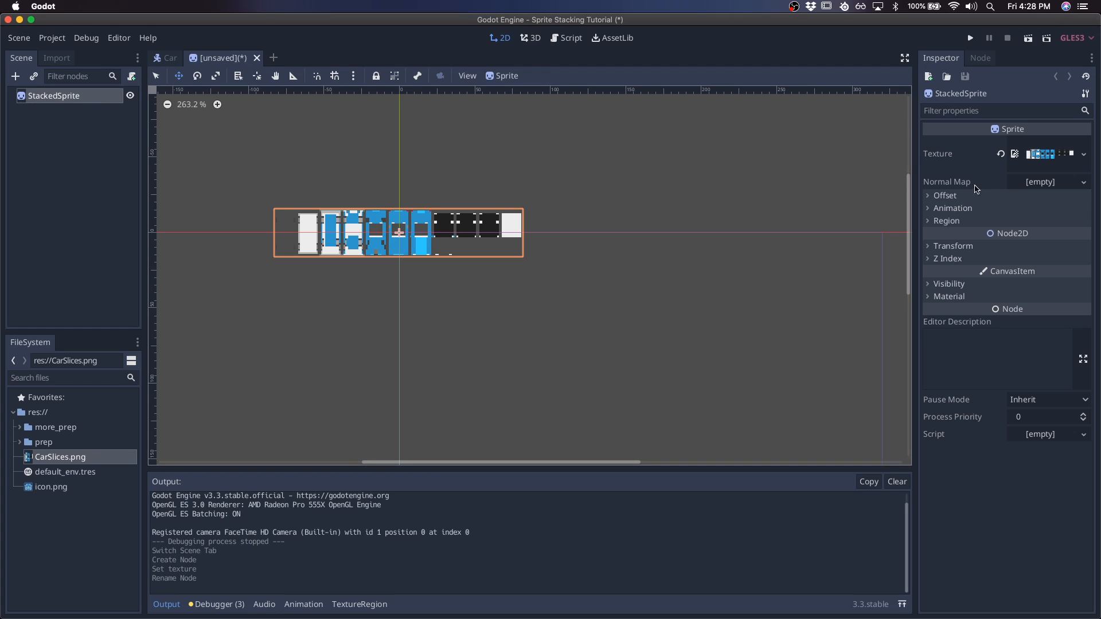
pyautogui.moveTo(970, 218)
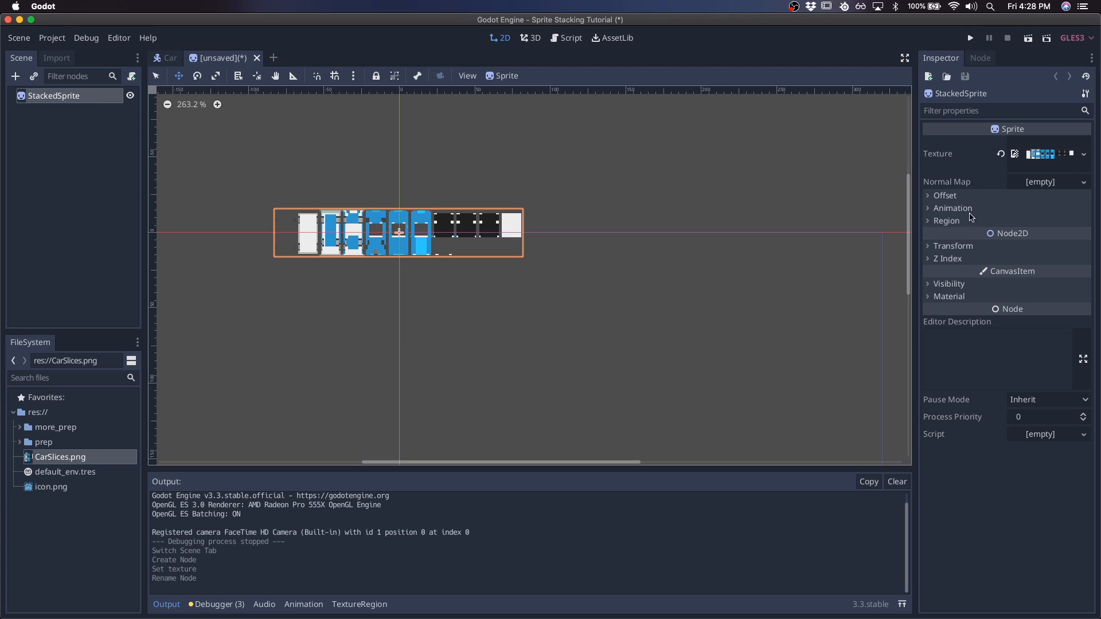
# Step: Set the sprite's Hframes to 11 and save the scene as StackedSprite.tscn
pyautogui.click(953, 208)
pyautogui.write('11')
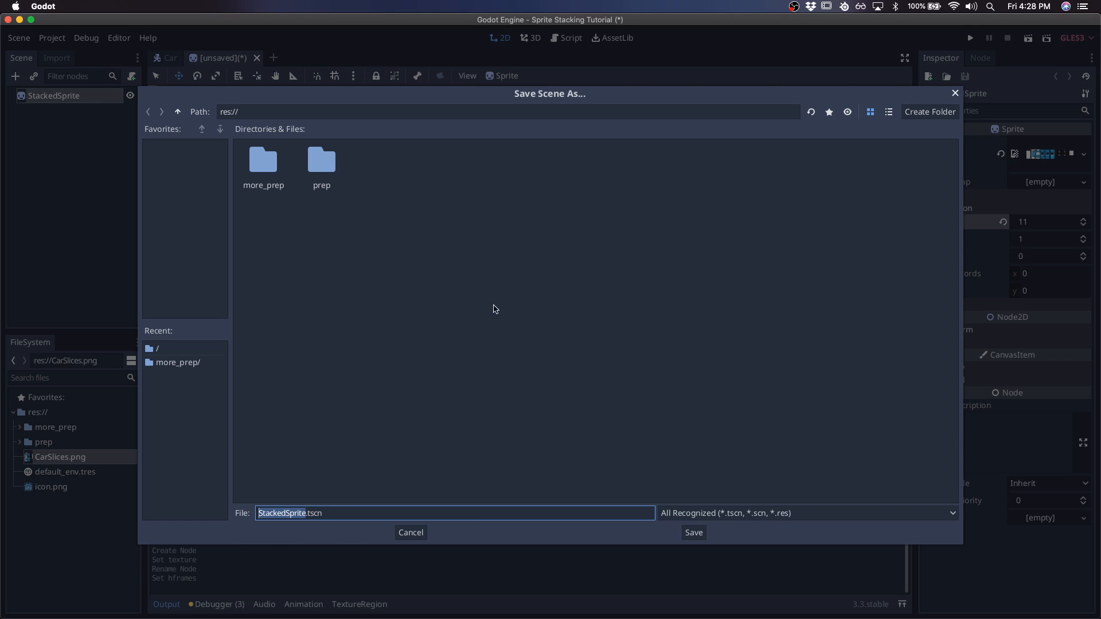
pyautogui.click(693, 532)
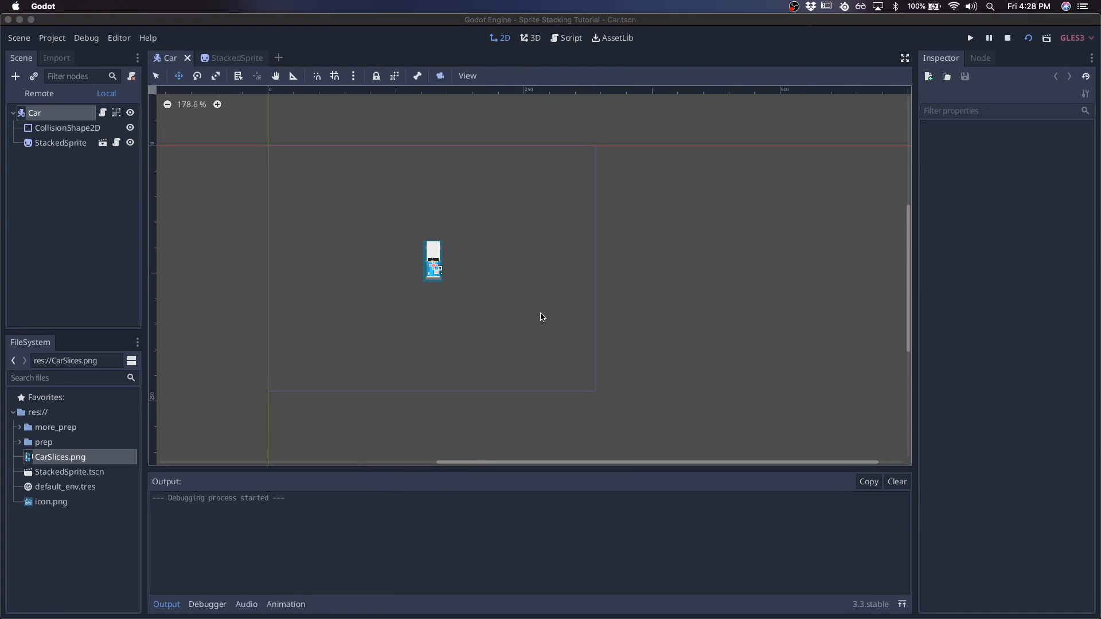
# Step: Close the game and attach a new StackedSprite.gd script to the StackedSprite node
pyautogui.click(971, 38)
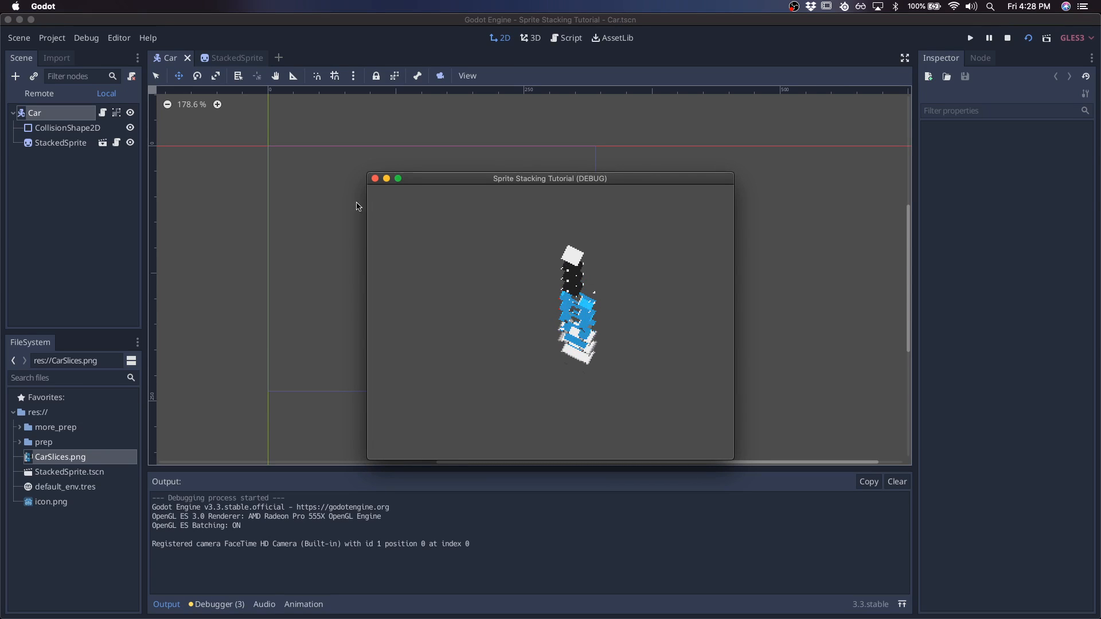
pyautogui.click(232, 57)
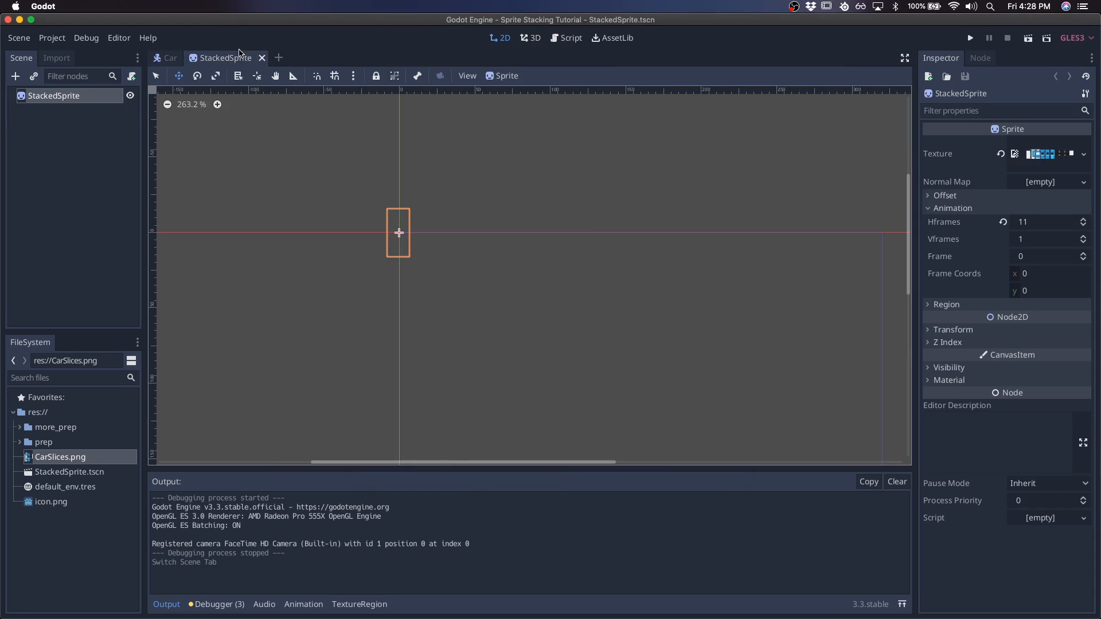
pyautogui.click(131, 76)
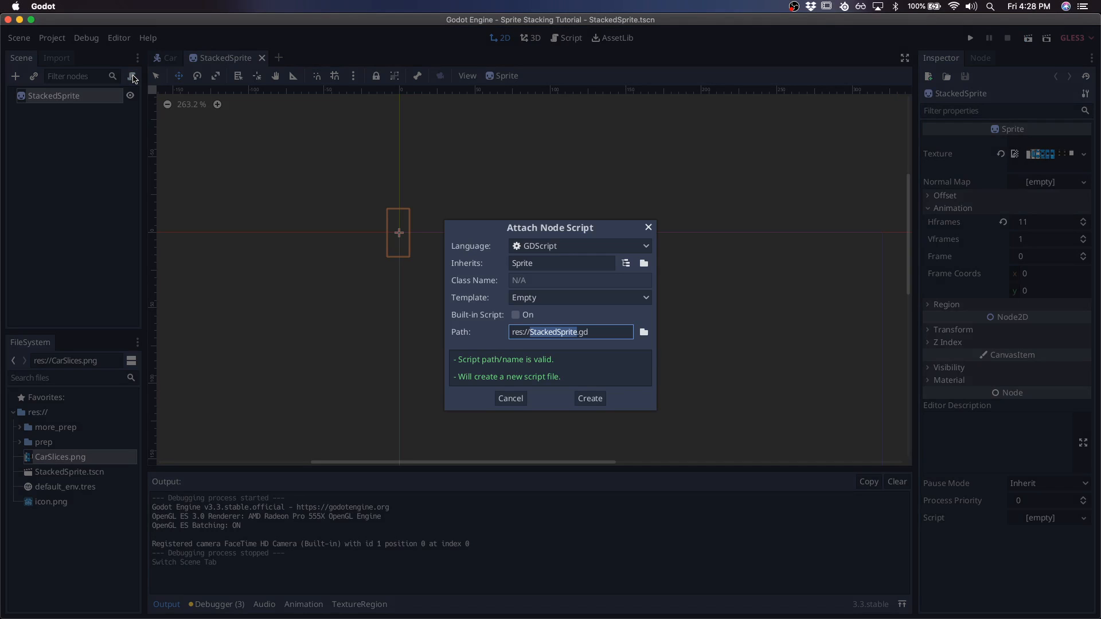
pyautogui.click(589, 398)
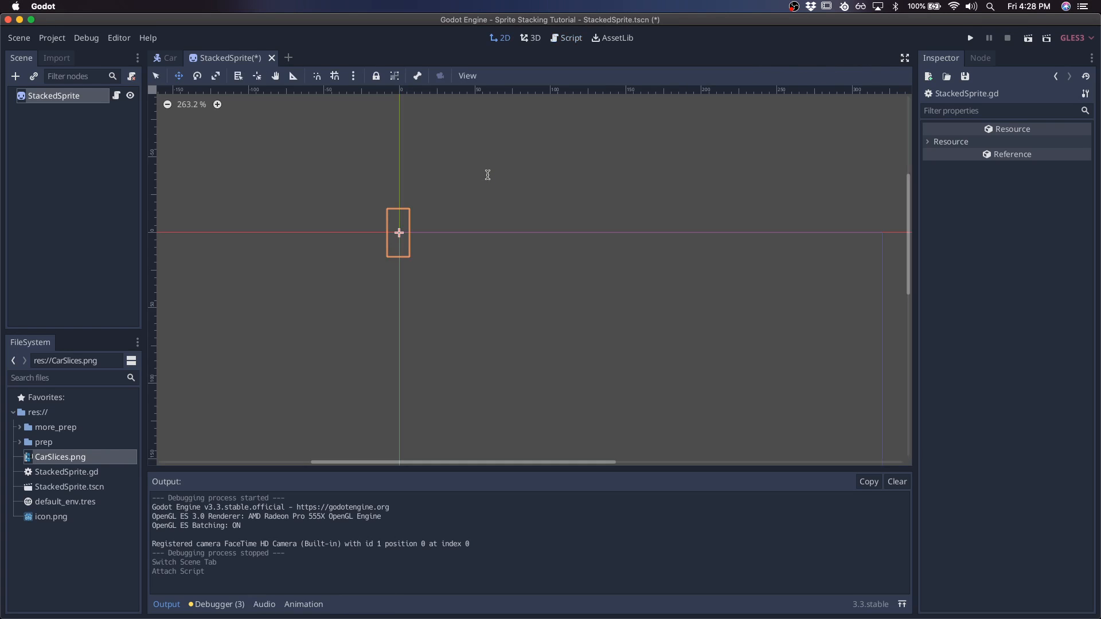
pyautogui.click(569, 37)
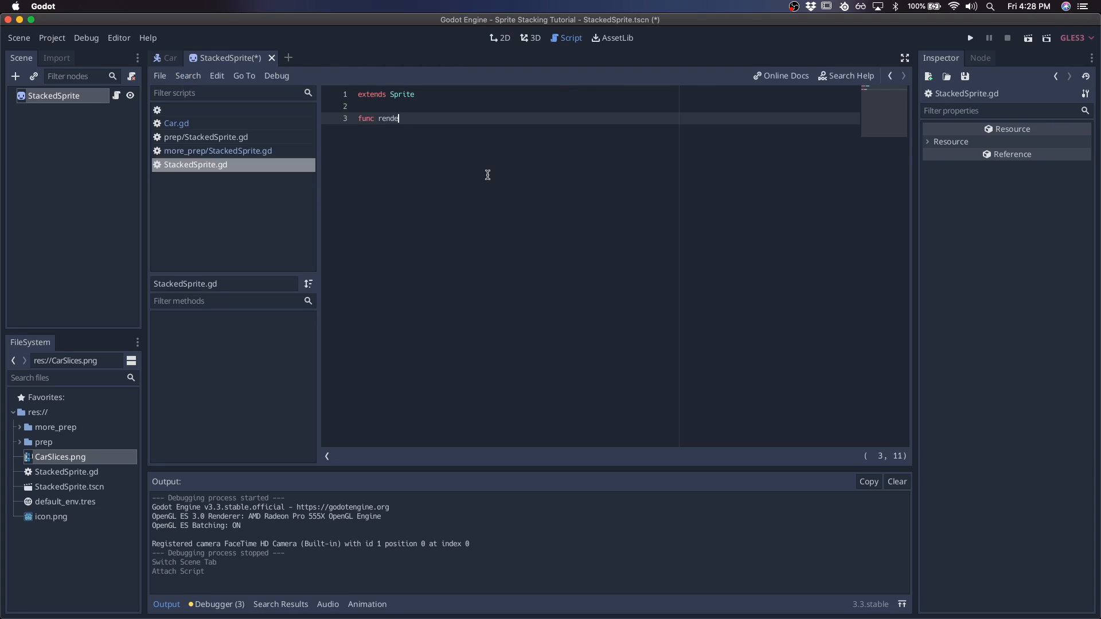
pyautogui.click(499, 37)
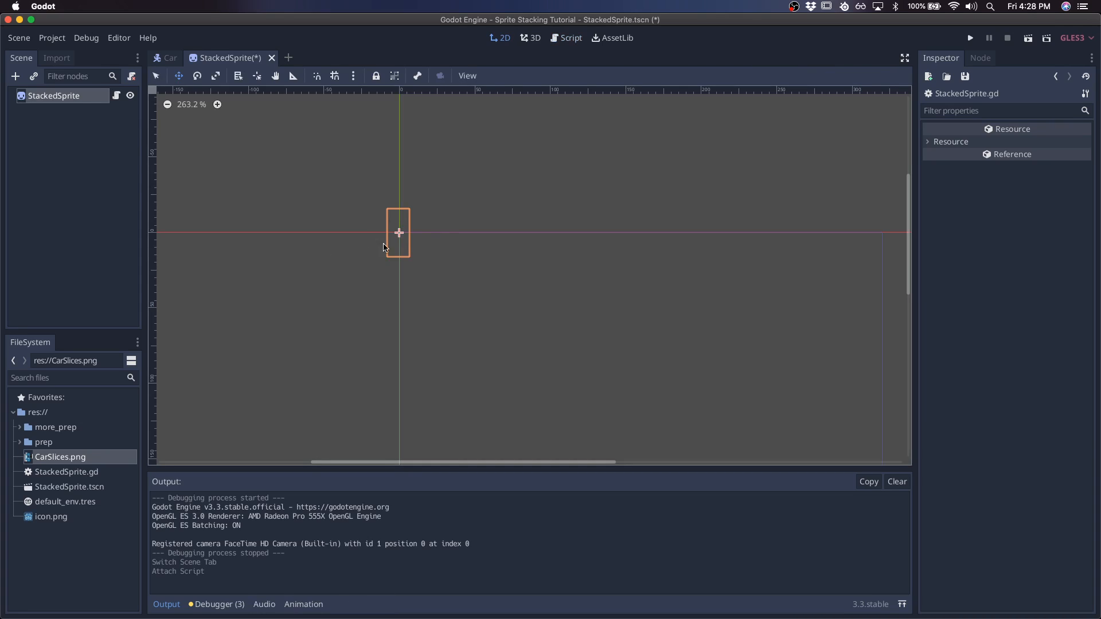
pyautogui.moveTo(396, 232)
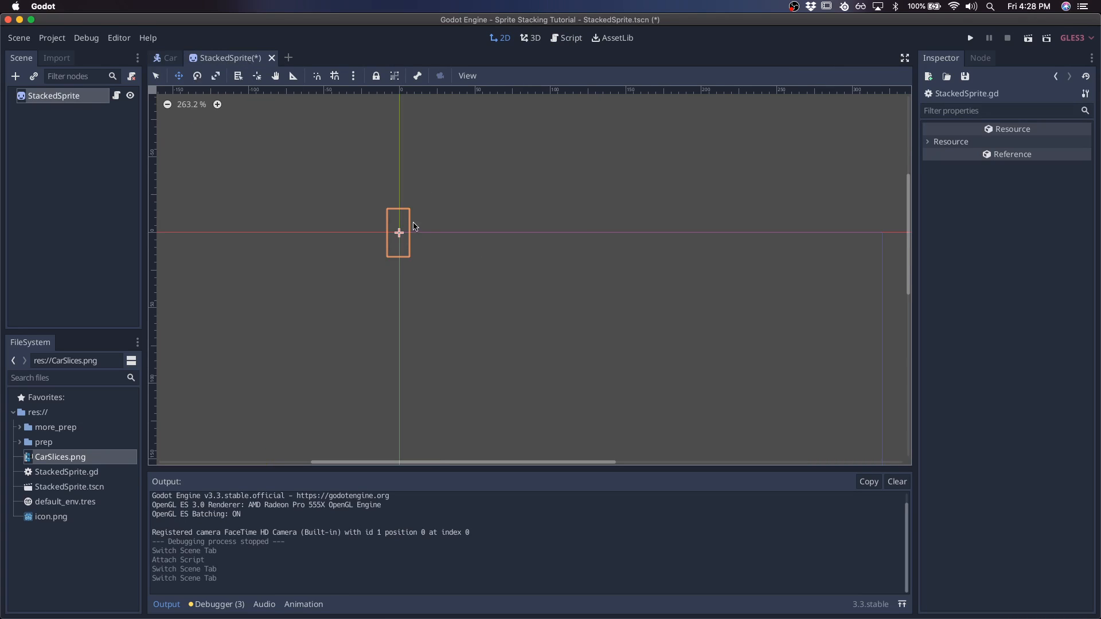
# Step: Start render_sprites with var next_sprite = Sprite.new()
pyautogui.click(570, 37)
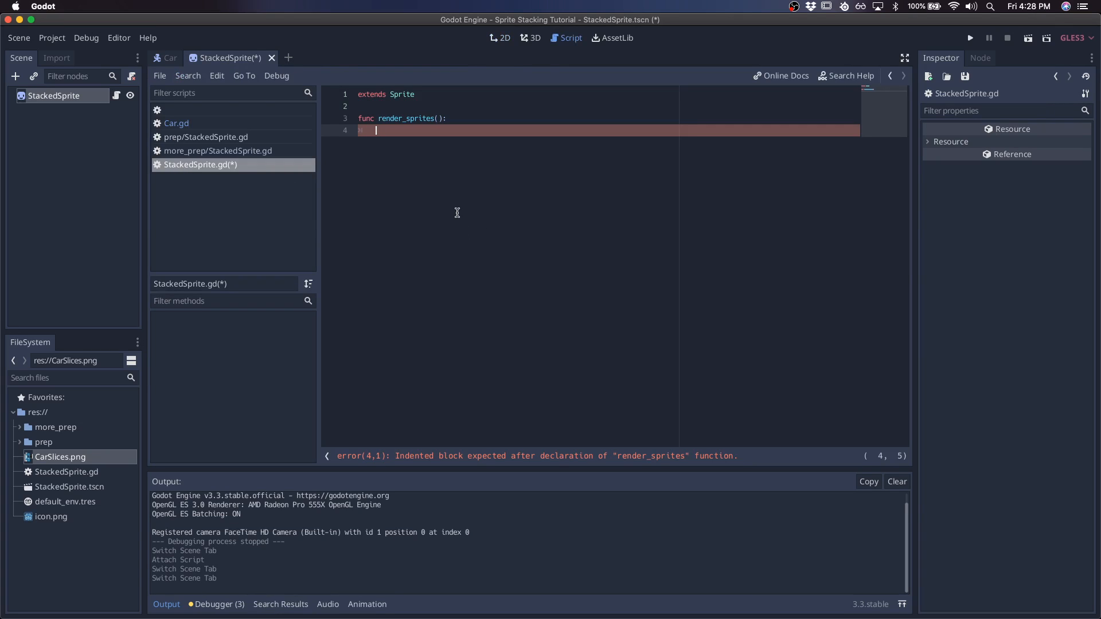
pyautogui.write('var next_spr')
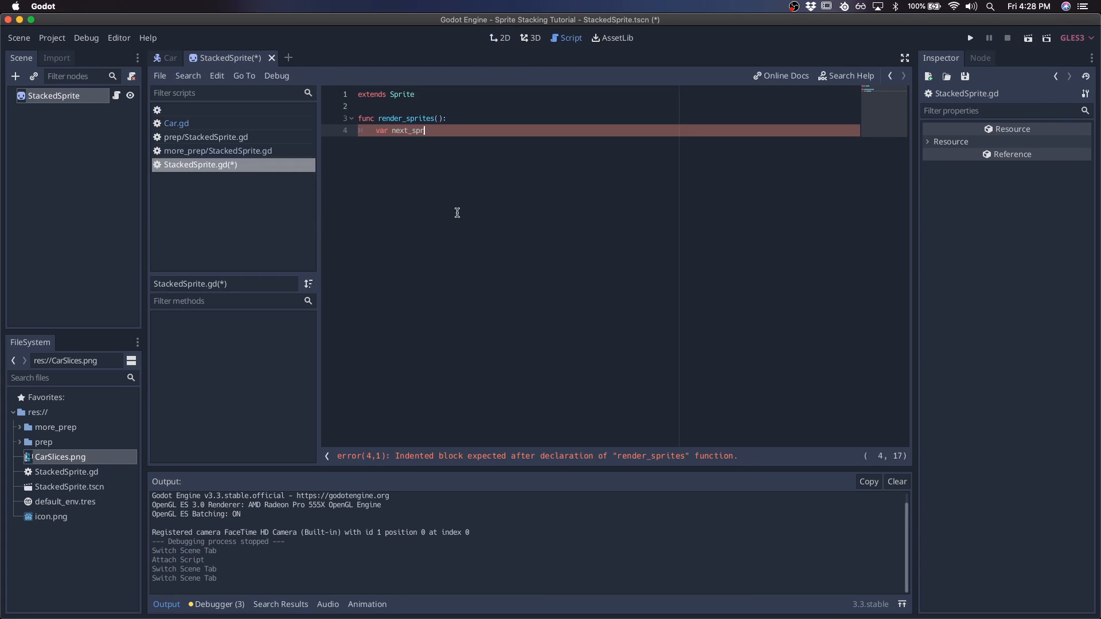
pyautogui.write('ite = Sprite.new()')
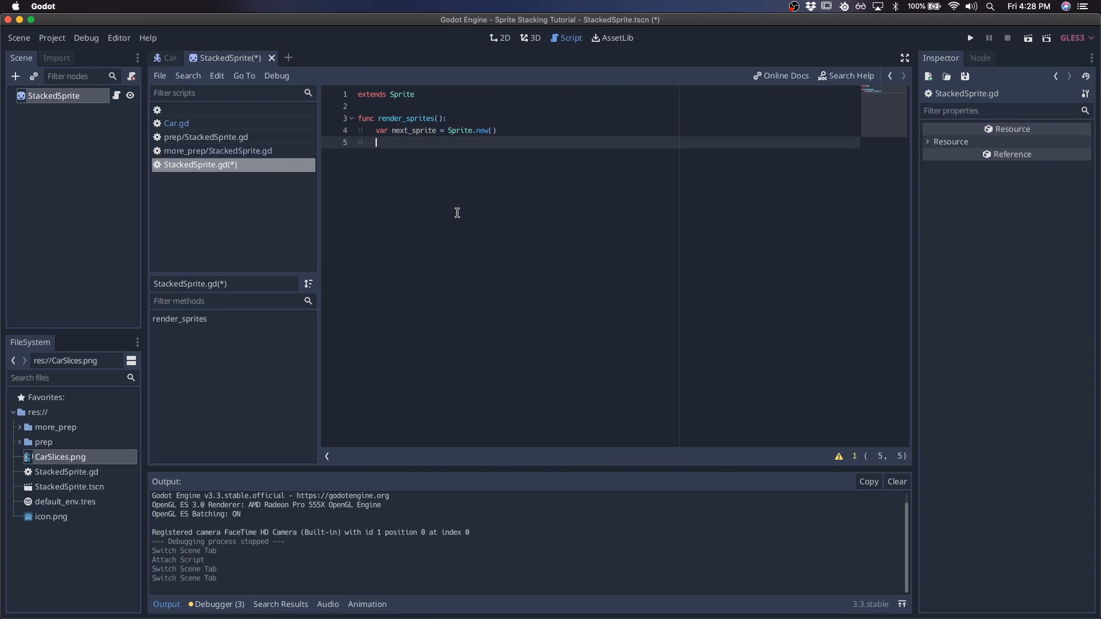
pyautogui.write('next')
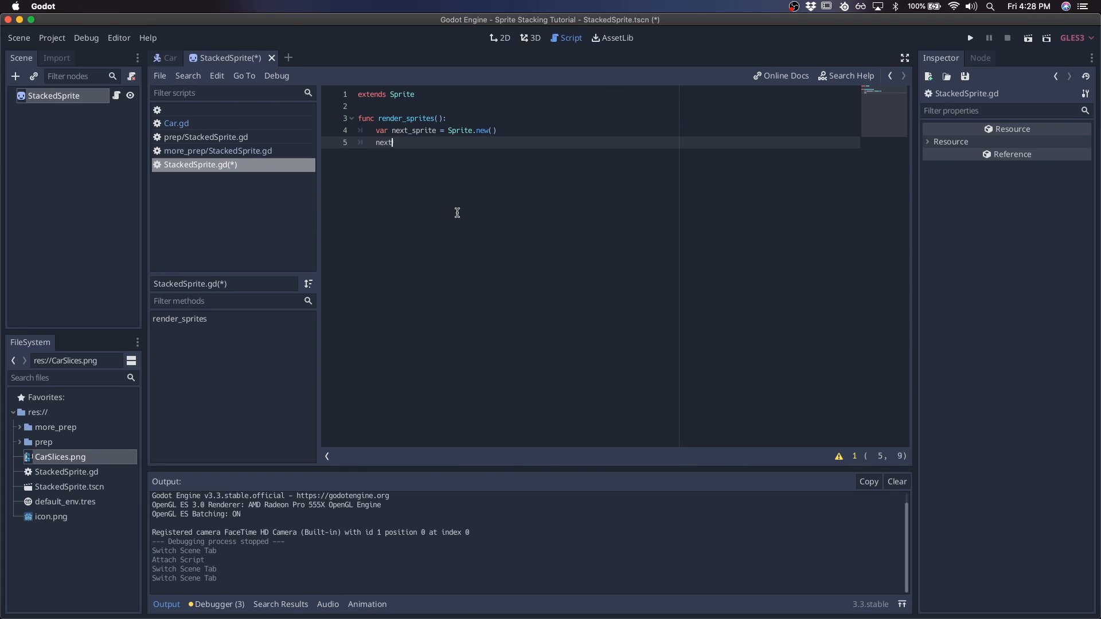
pyautogui.click(499, 36)
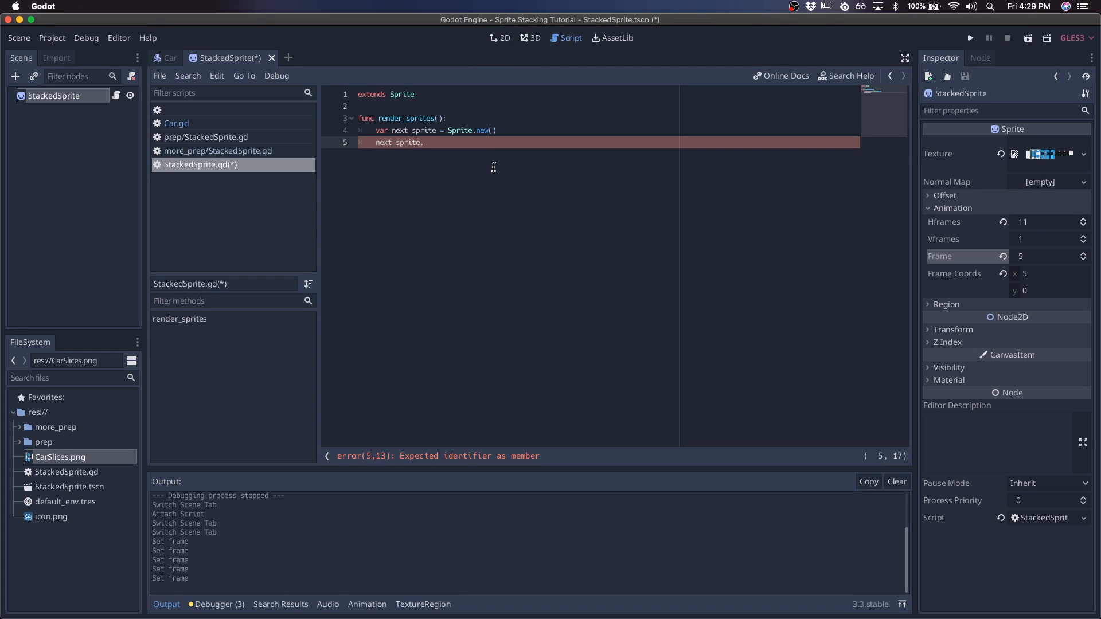
# Step: Copy texture, hframes and frame onto next_sprite and begin a for loop
pyautogui.write('.texture = texture')
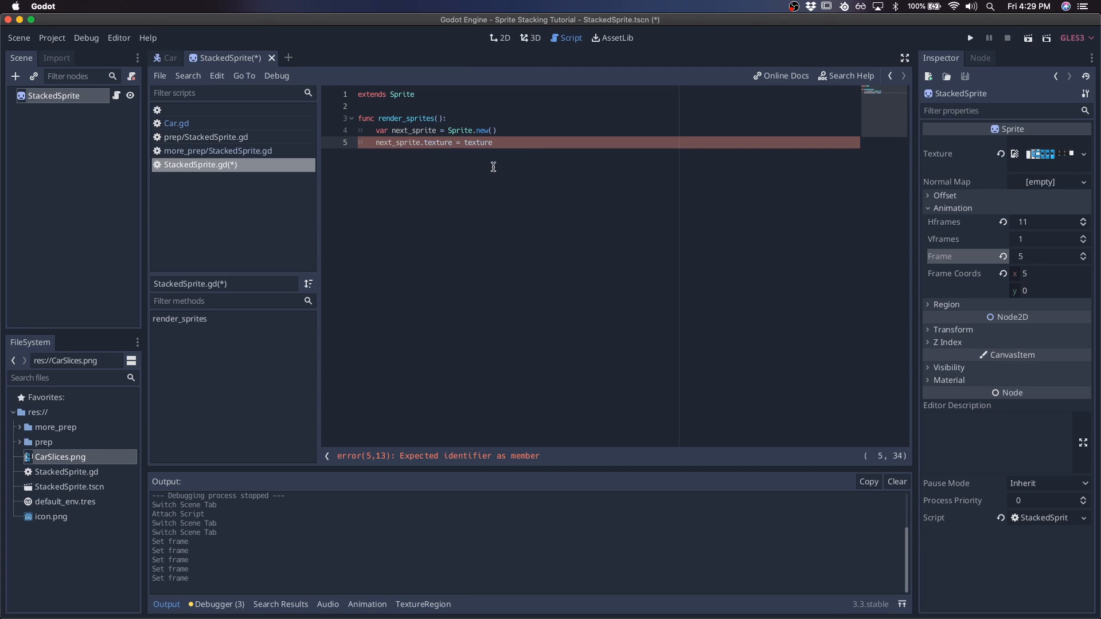
pyautogui.write('next_sprite.')
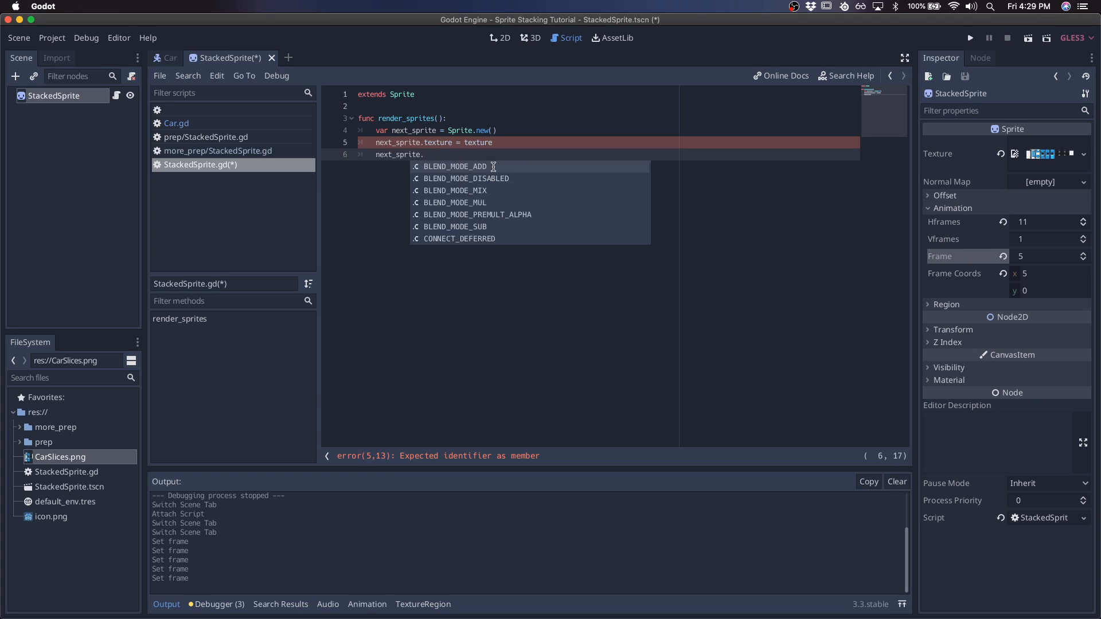
pyautogui.write('hframes = hr')
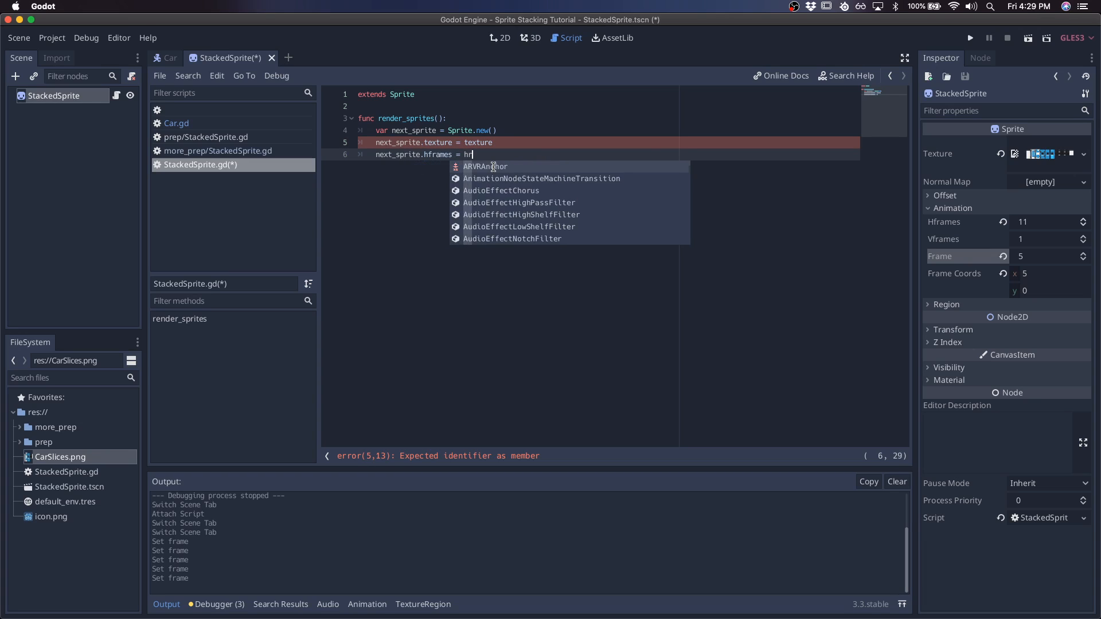
pyautogui.write('frames')
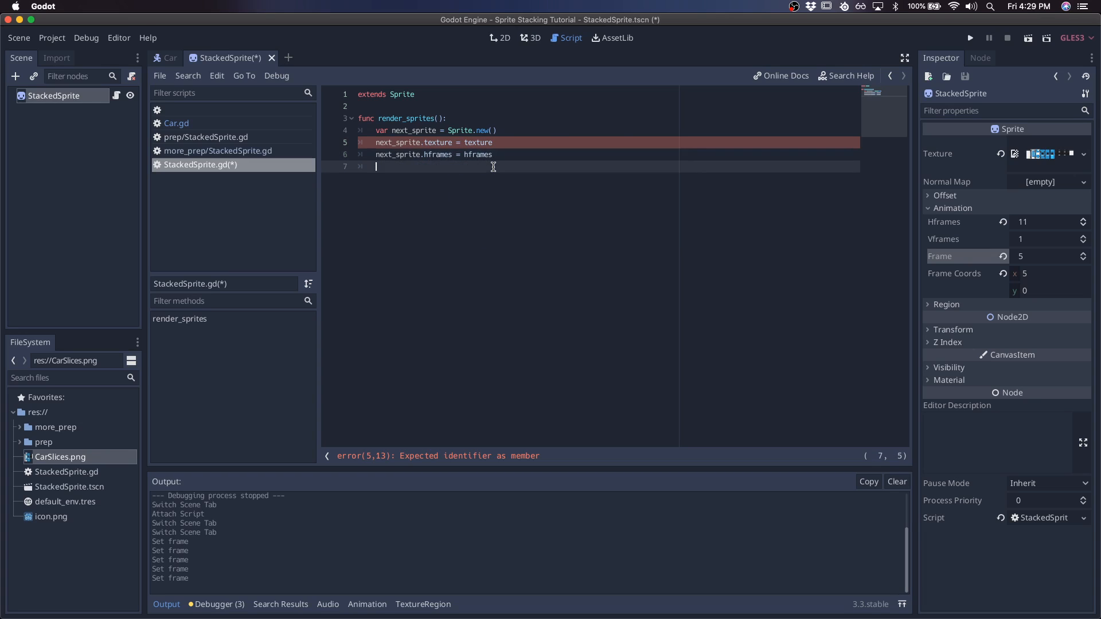
pyautogui.write('next_sprite.')
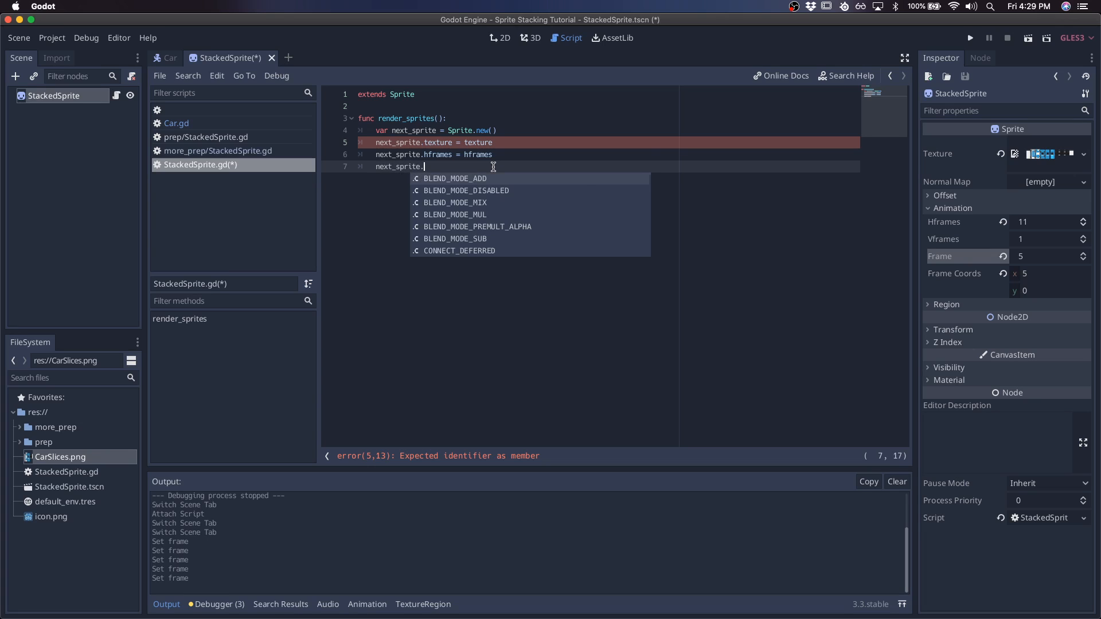
pyautogui.write('frame')
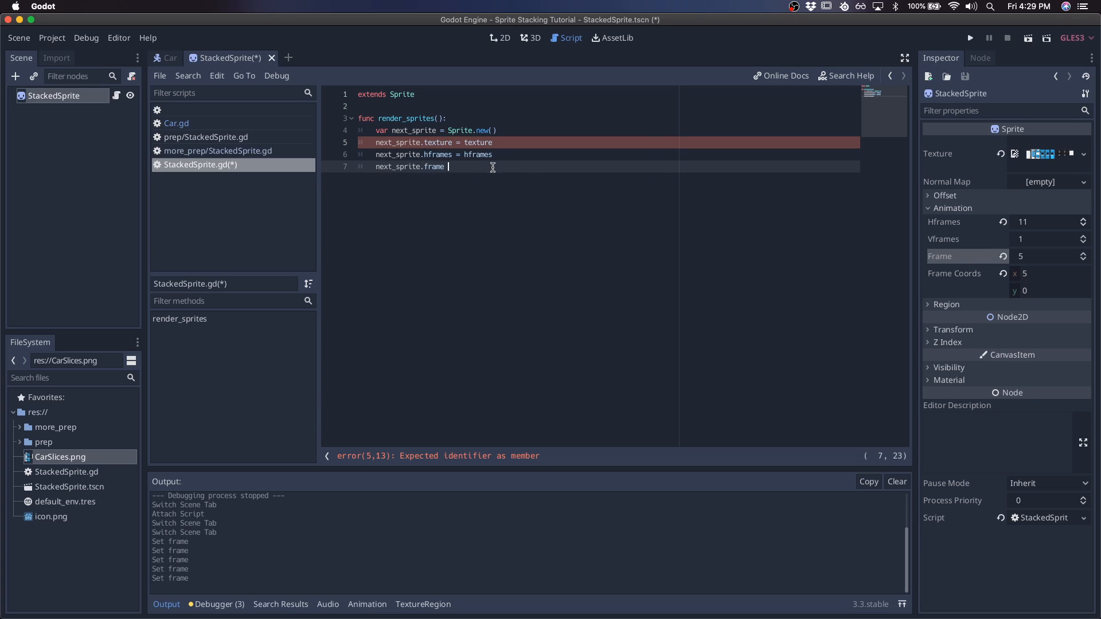
pyautogui.write('for i in range(0, hframes):')
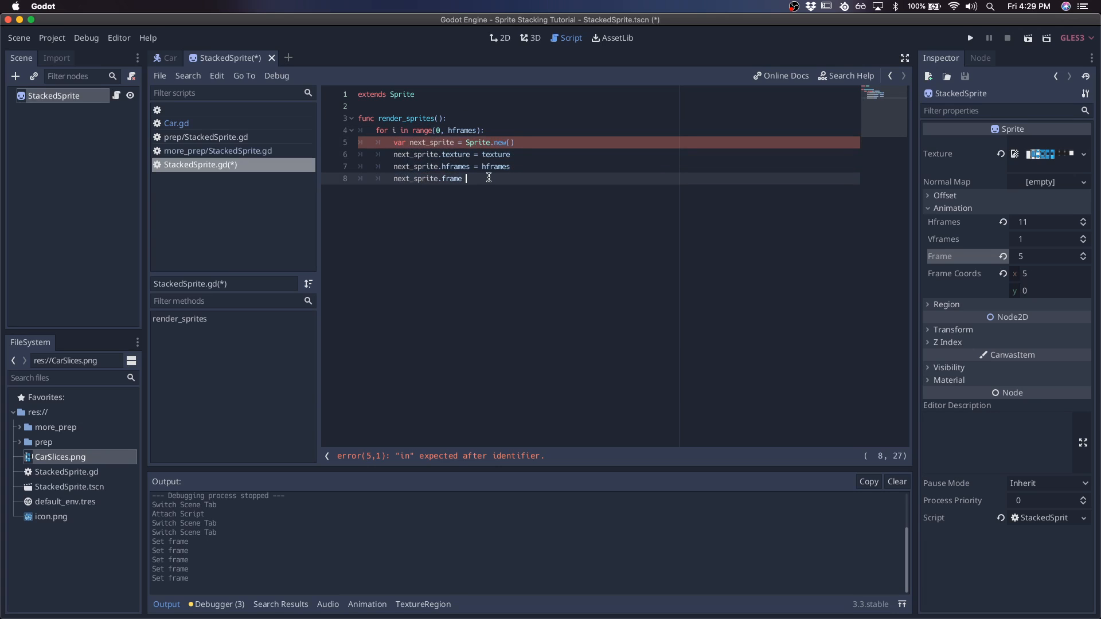
# Step: Set next_sprite.frame = i and next_sprite.position.y = -i inside the loop
pyautogui.write('=')
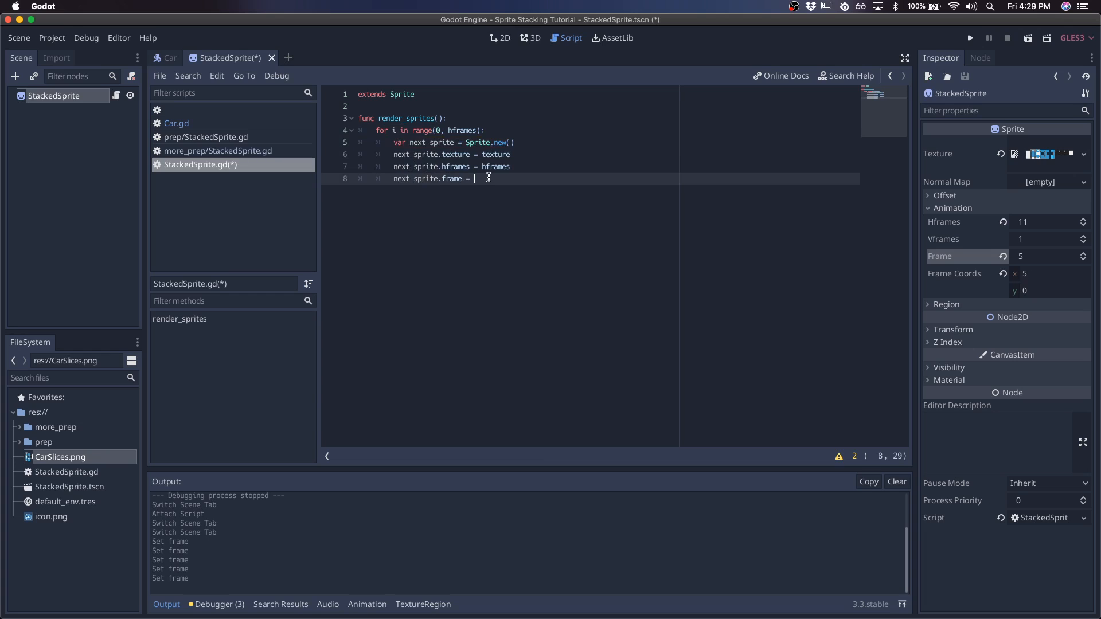
pyautogui.write('i')
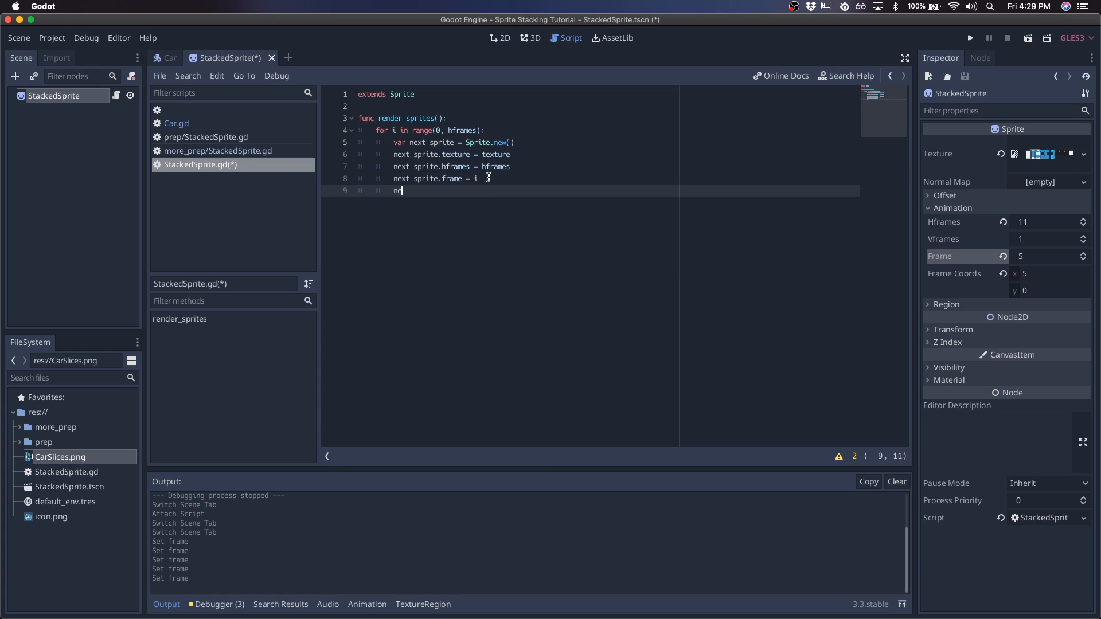
pyautogui.write('xt_sprite')
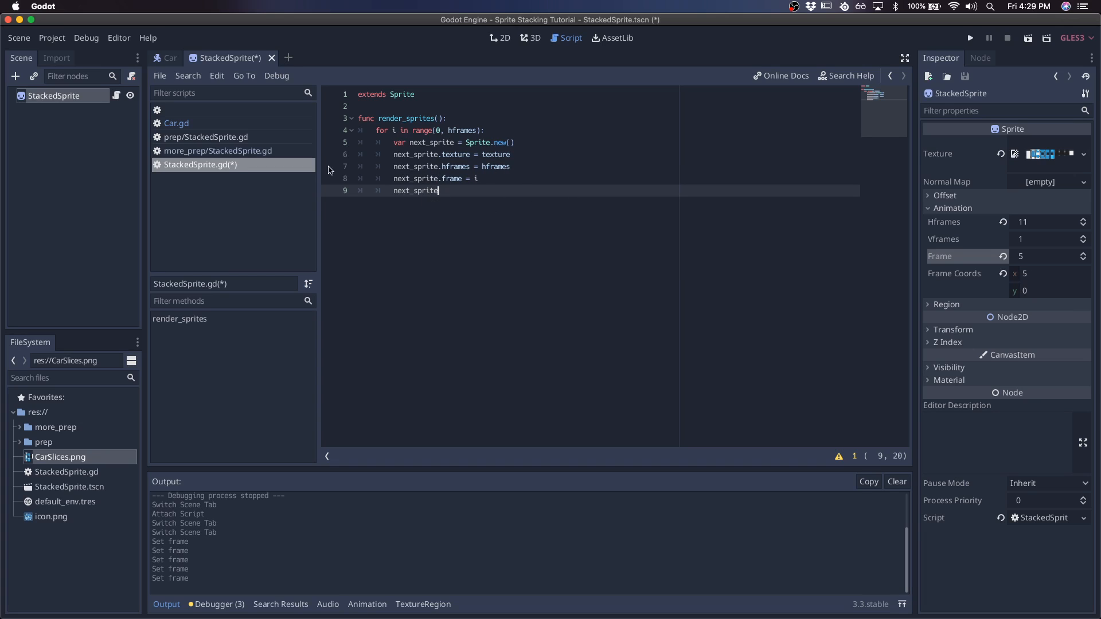
pyautogui.write('.pos')
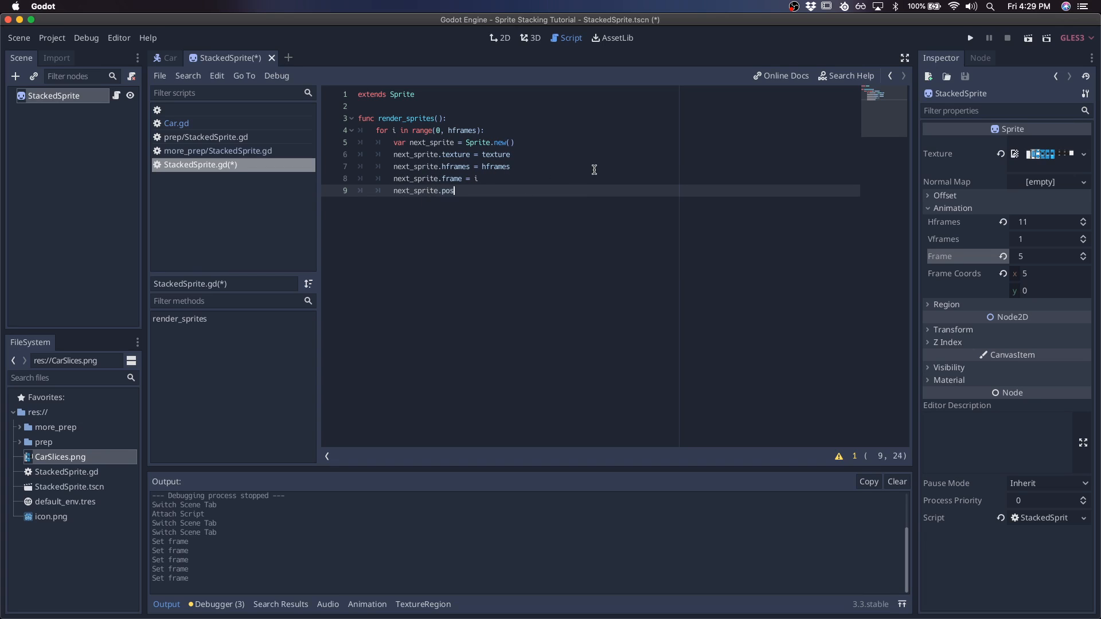
pyautogui.write('ition = -')
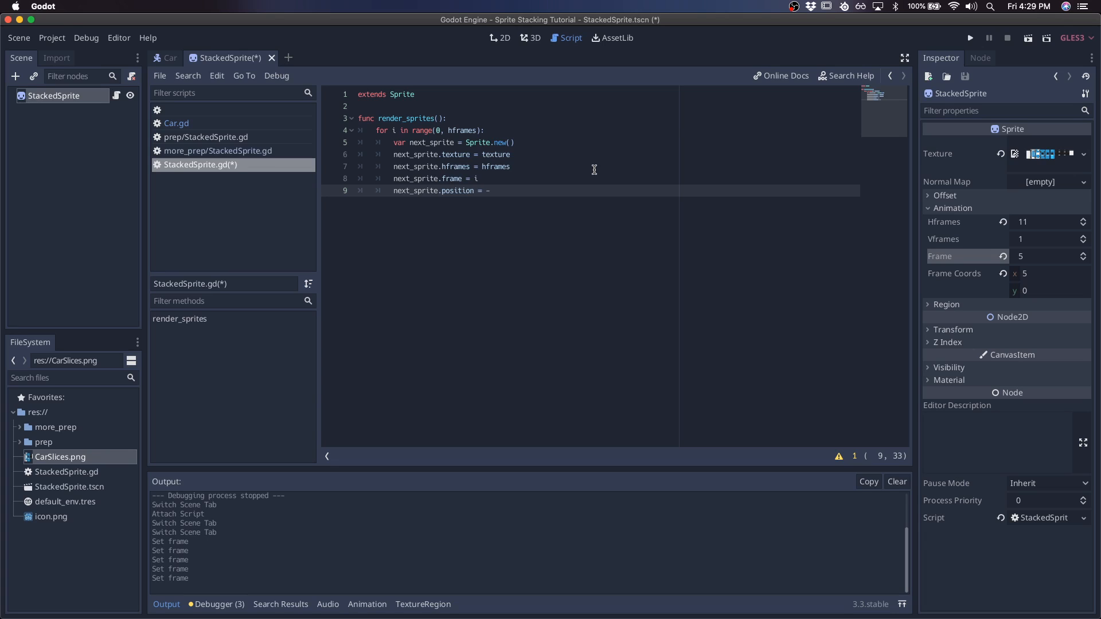
pyautogui.write('i')
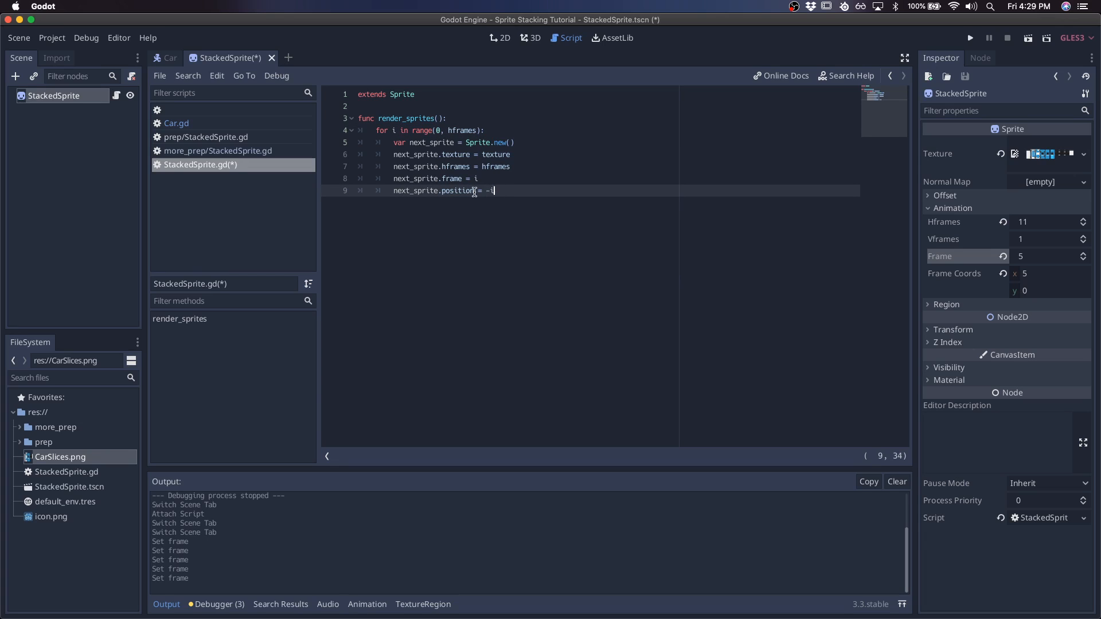
pyautogui.write('.y')
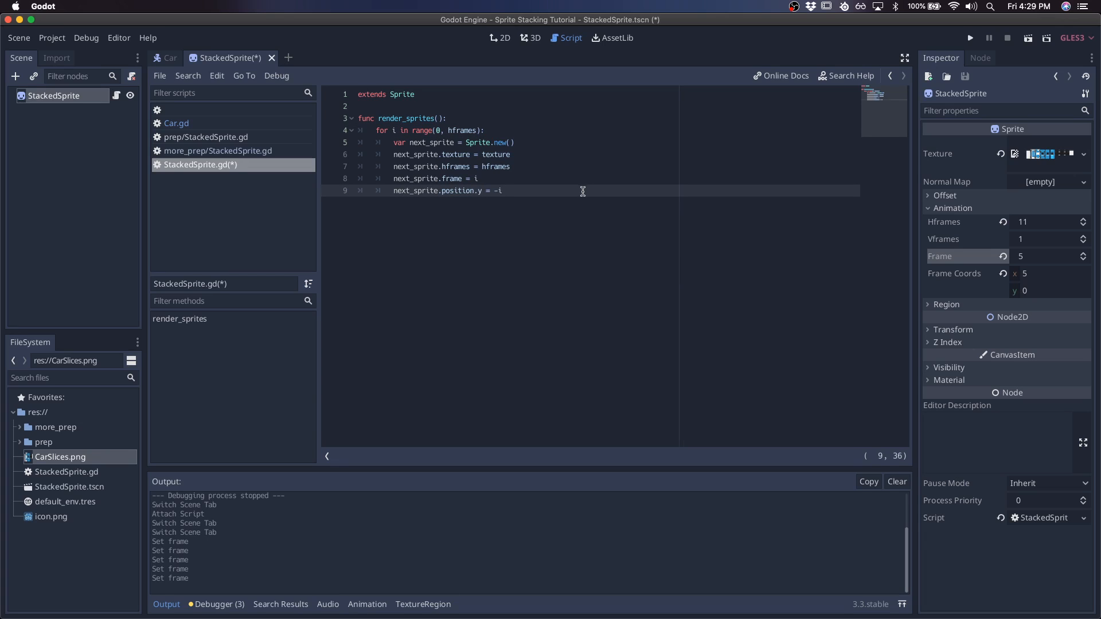
# Step: Add next_sprite as a child and call render_sprites from _ready
pyautogui.write('add_child()')
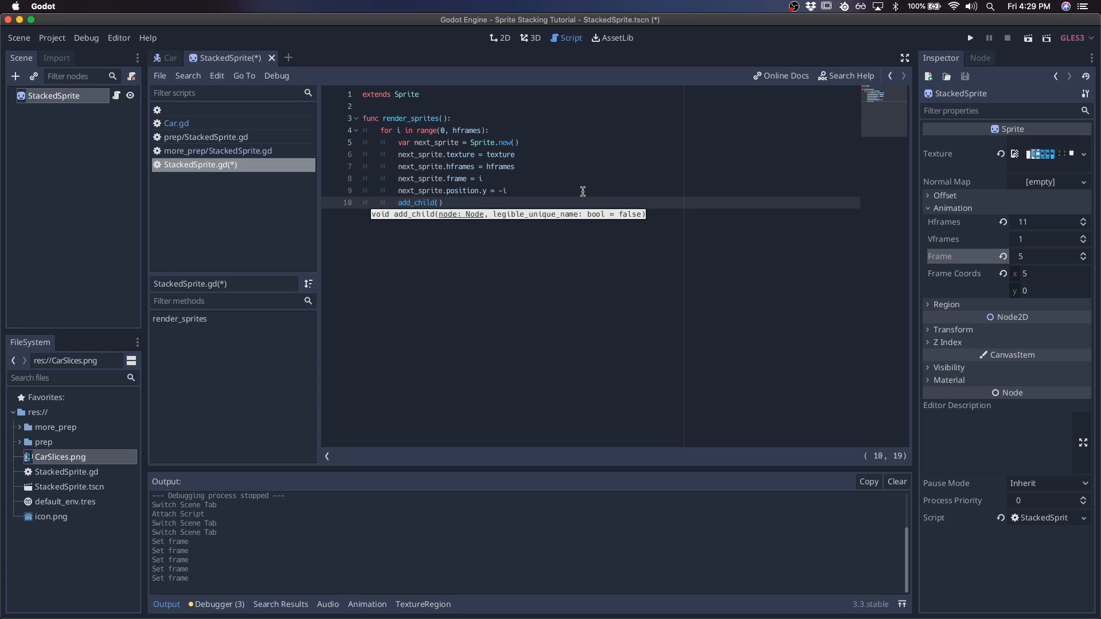
pyautogui.write('next_sprite')
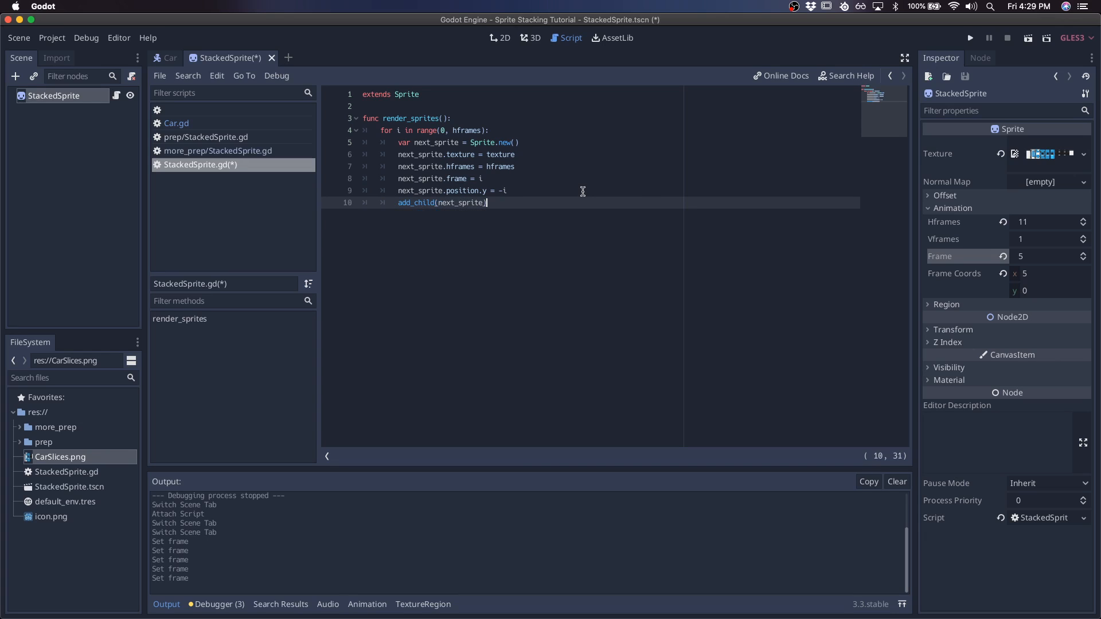
pyautogui.write('func _ready():')
pyautogui.write('render_')
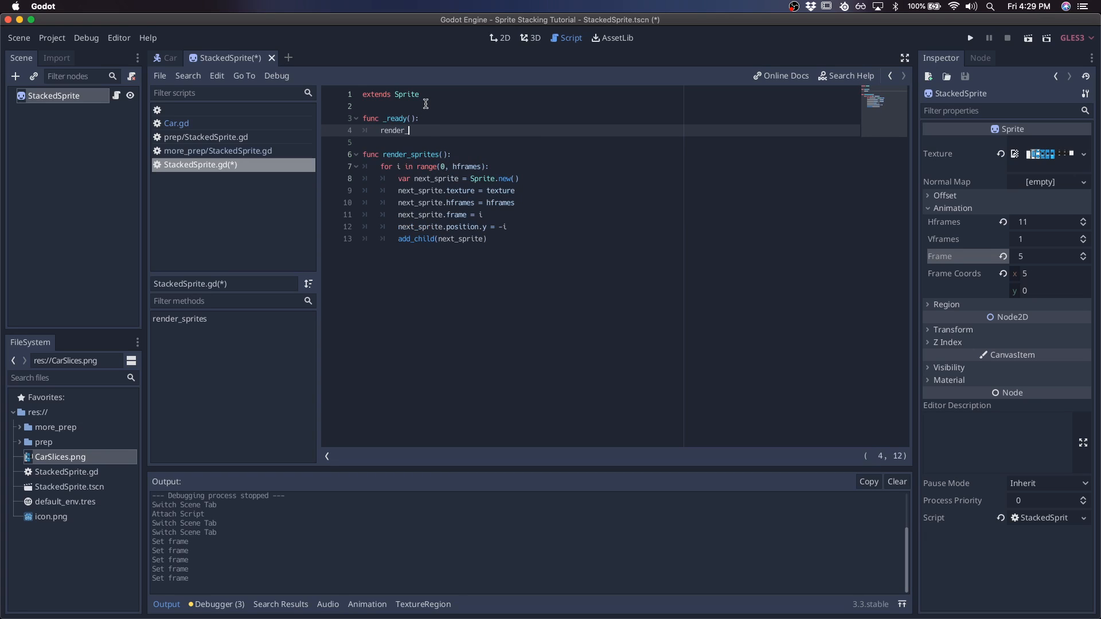
pyautogui.click(499, 38)
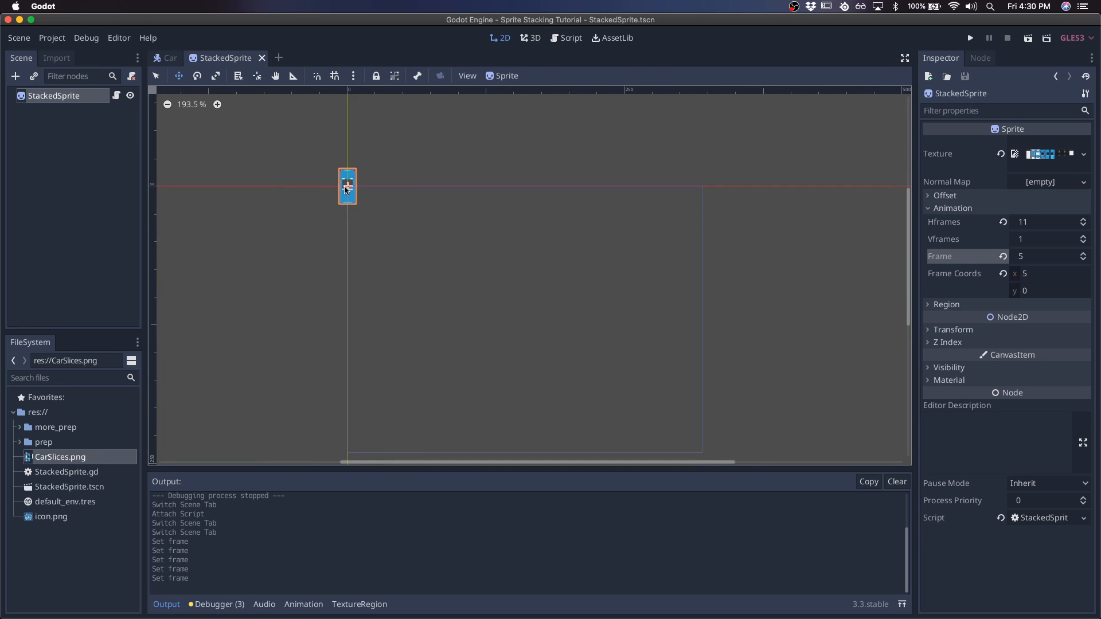
pyautogui.click(970, 36)
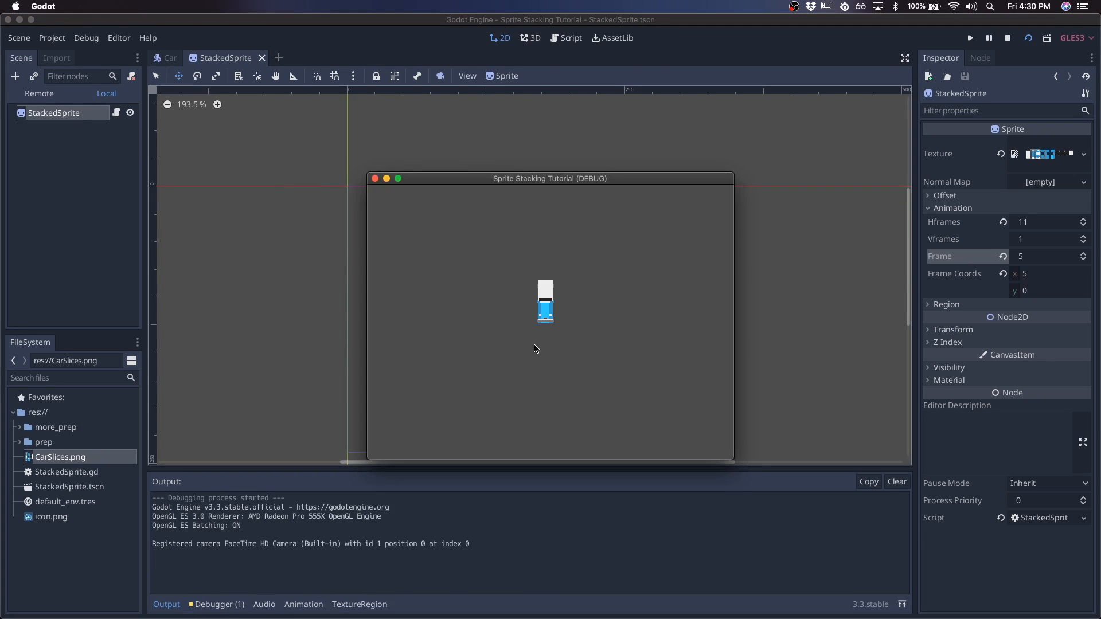
pyautogui.moveTo(559, 326)
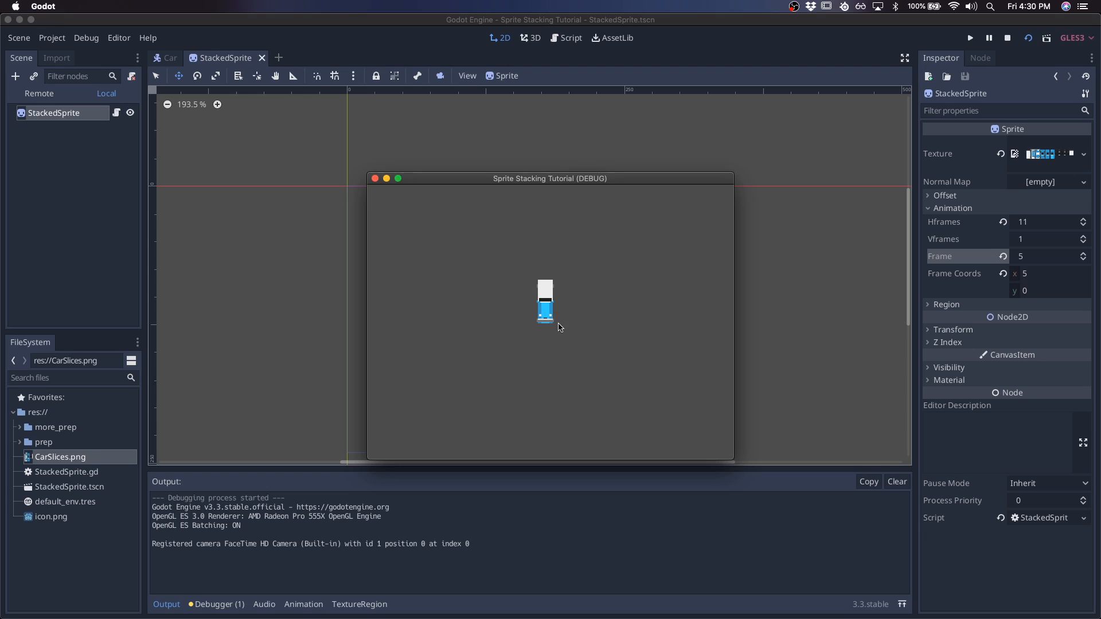
pyautogui.moveTo(555, 288)
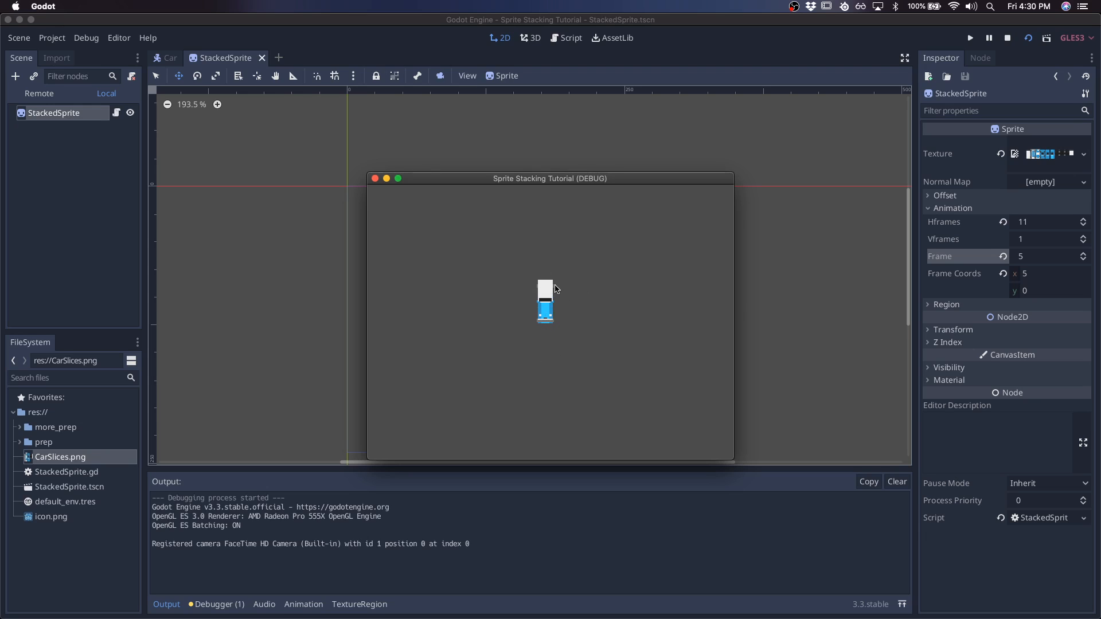
pyautogui.click(1007, 38)
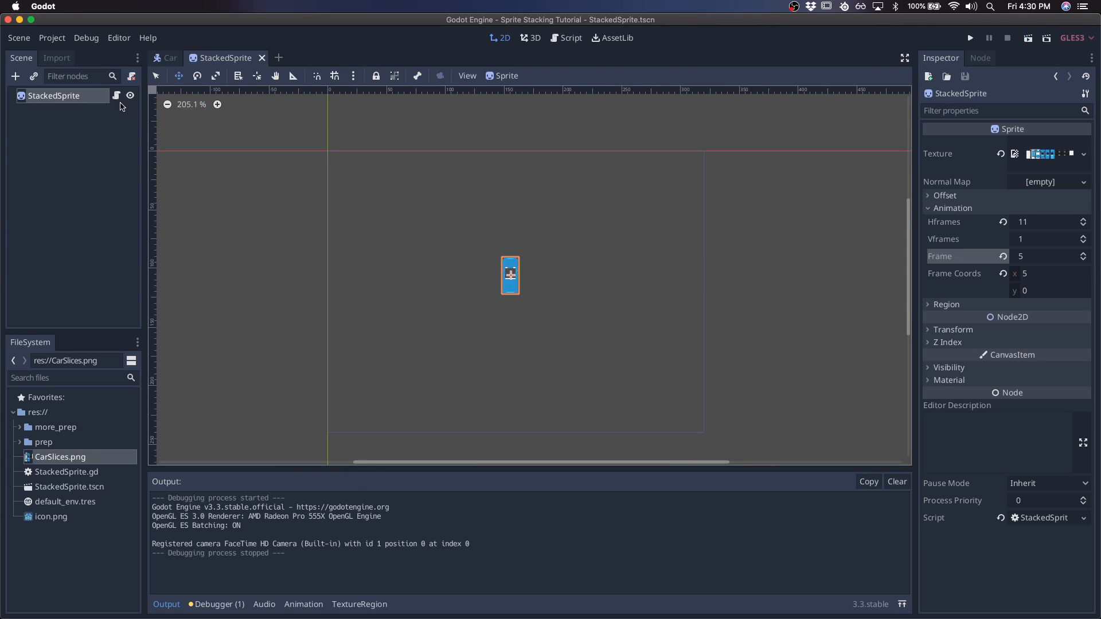
pyautogui.click(570, 38)
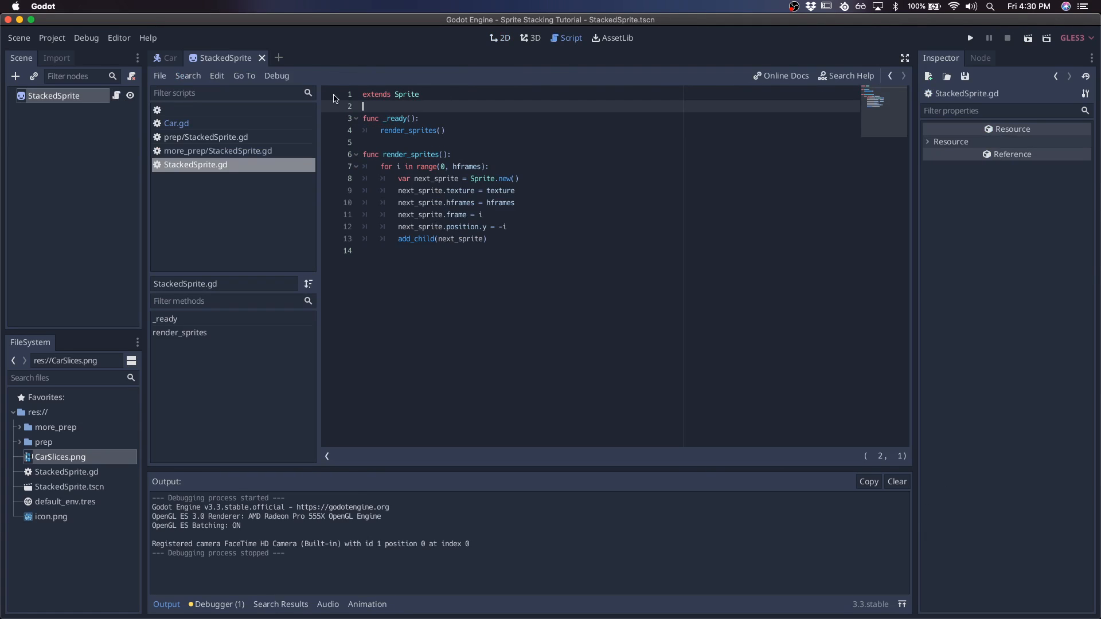
pyautogui.press('Return')
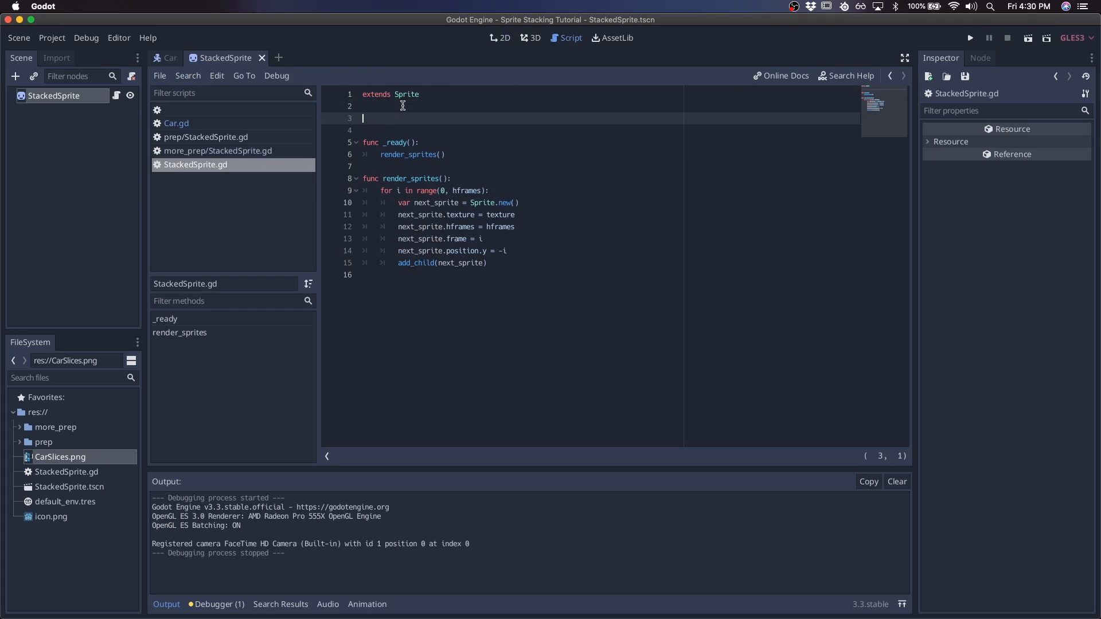
pyautogui.click(499, 38)
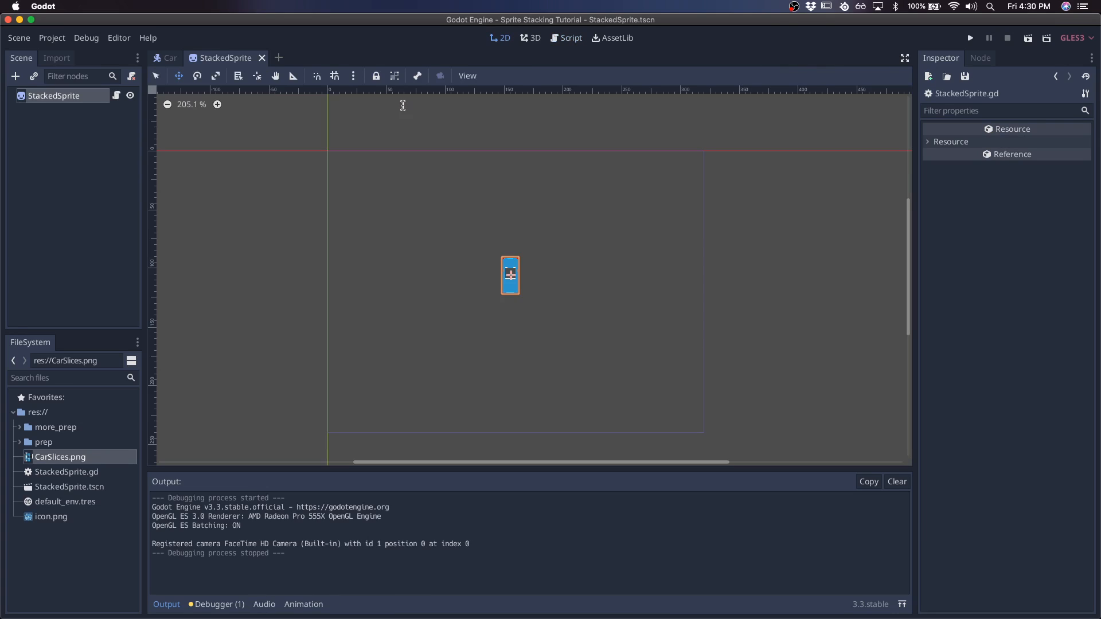
pyautogui.click(570, 37)
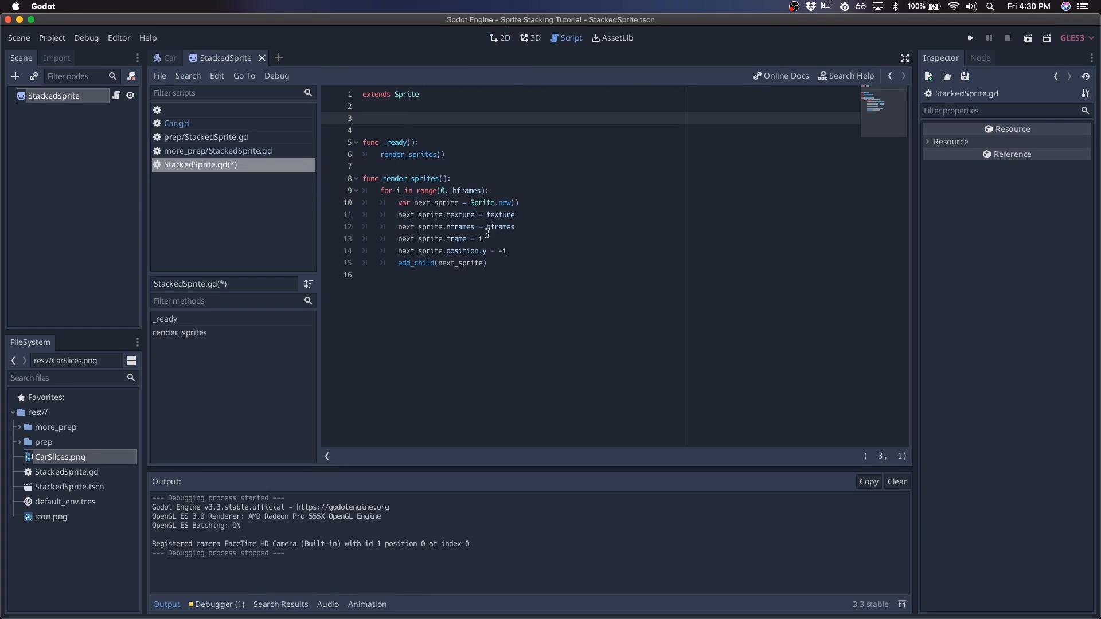
pyautogui.moveTo(450, 217)
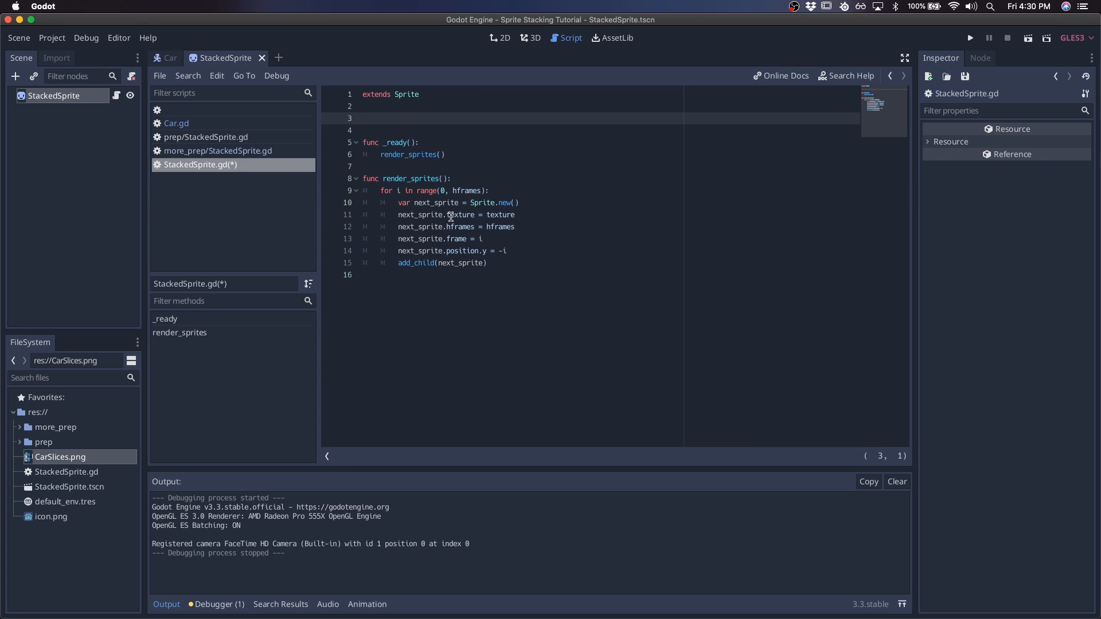
pyautogui.click(500, 36)
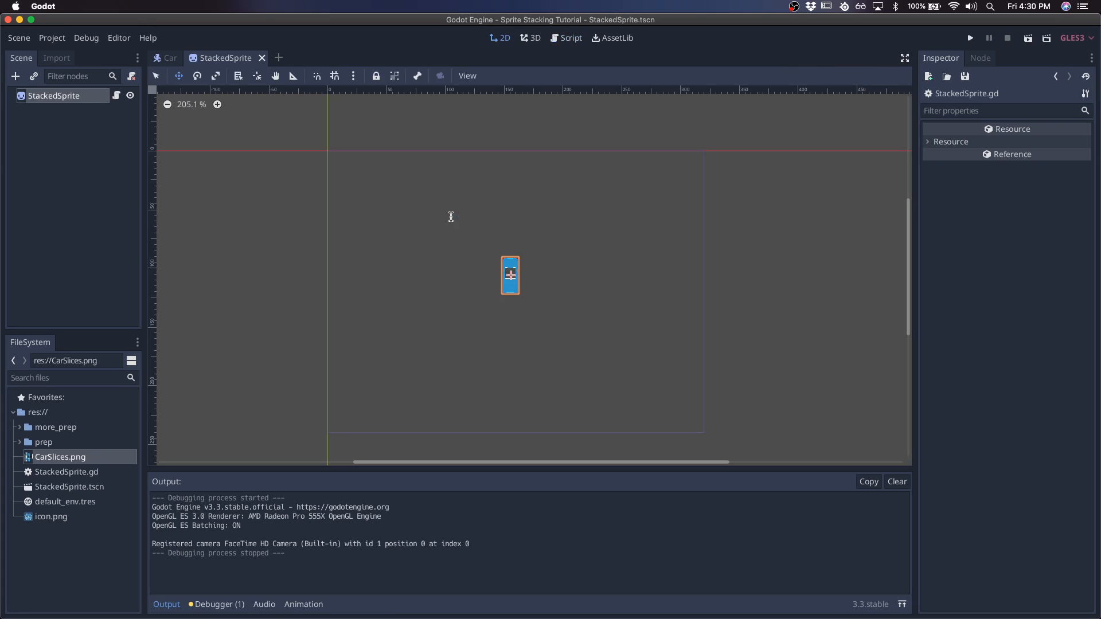
# Step: Export a bool var show_sprites = false with setget set_show_sprites
pyautogui.click(570, 36)
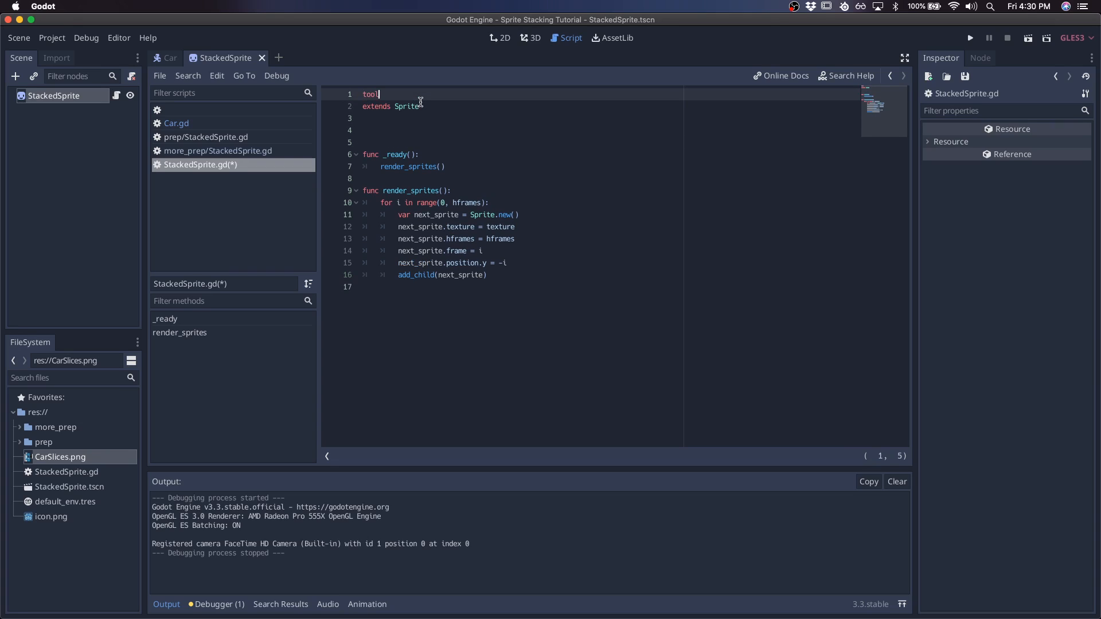
pyautogui.write('export')
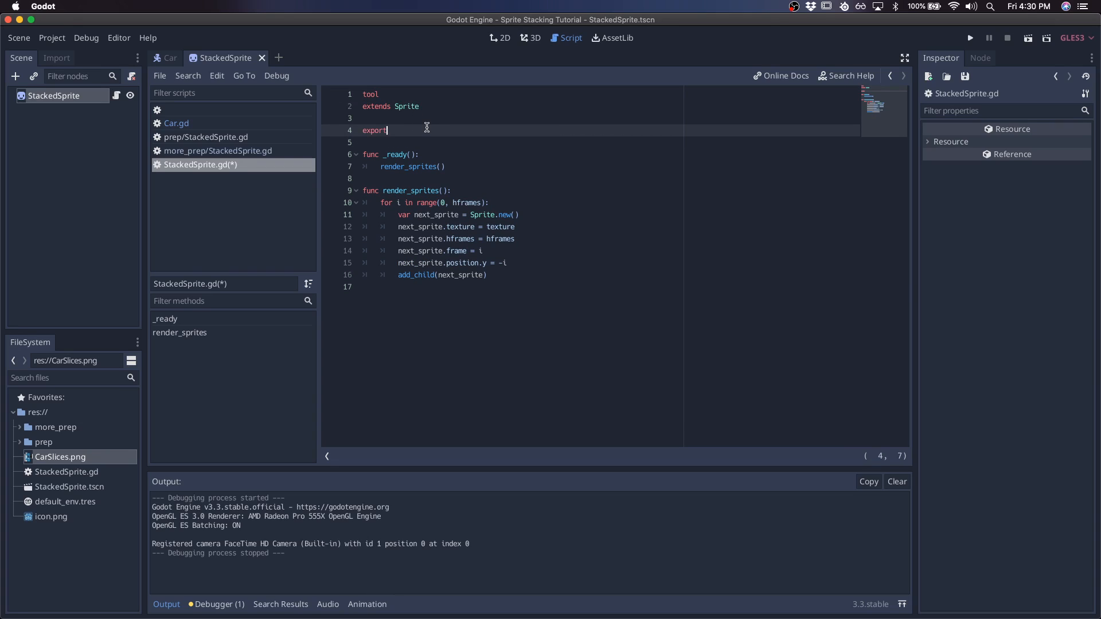
pyautogui.write('(bool)')
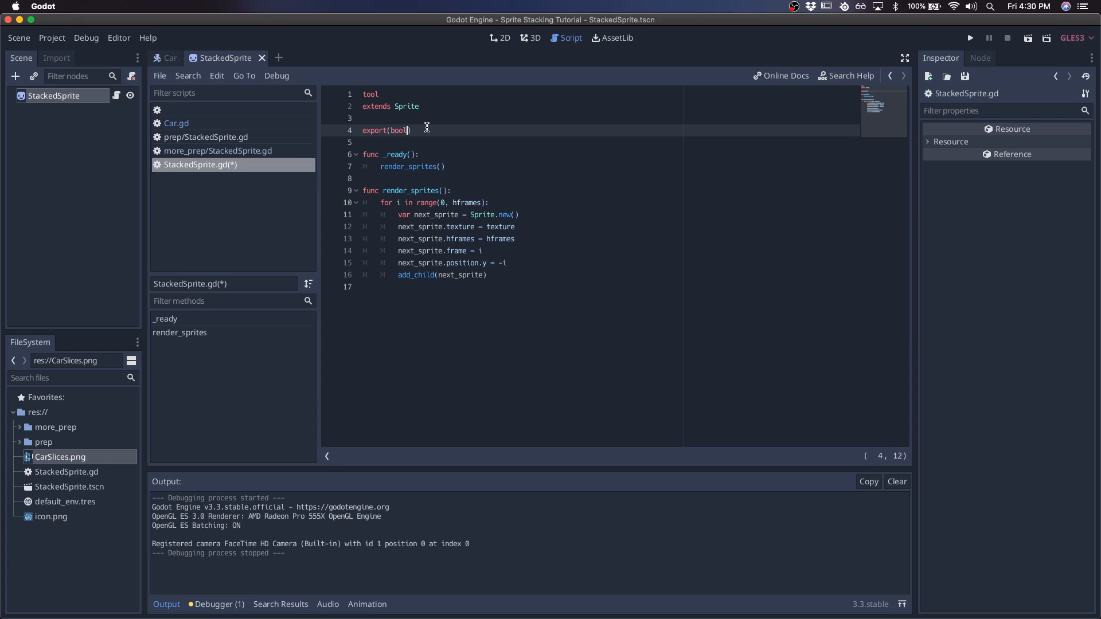
pyautogui.write('var')
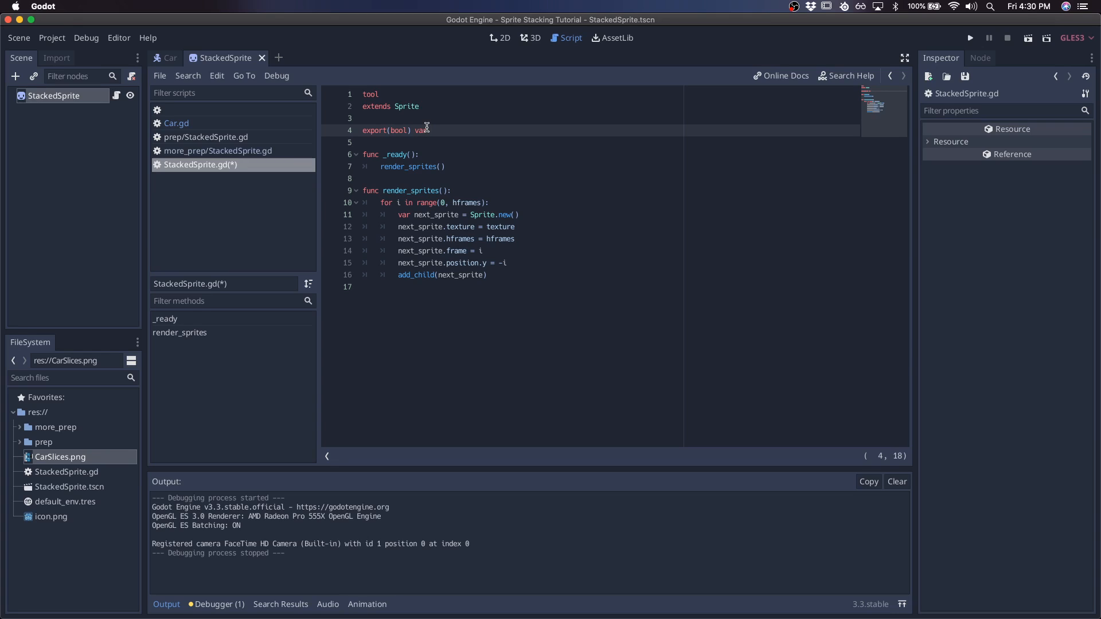
pyautogui.write('show_sprites =')
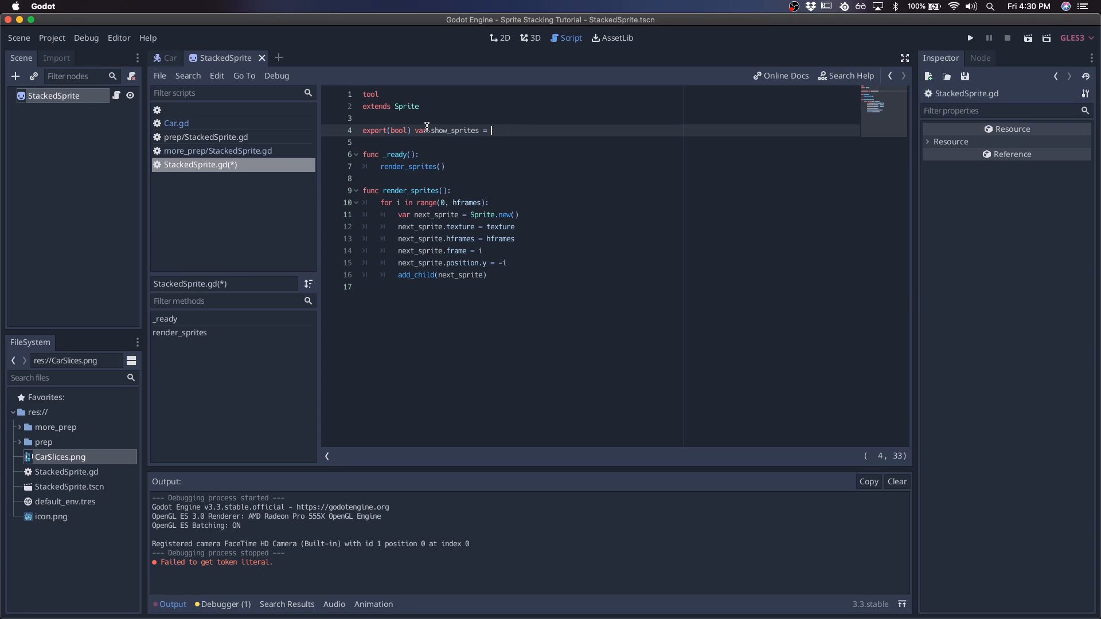
pyautogui.write('false')
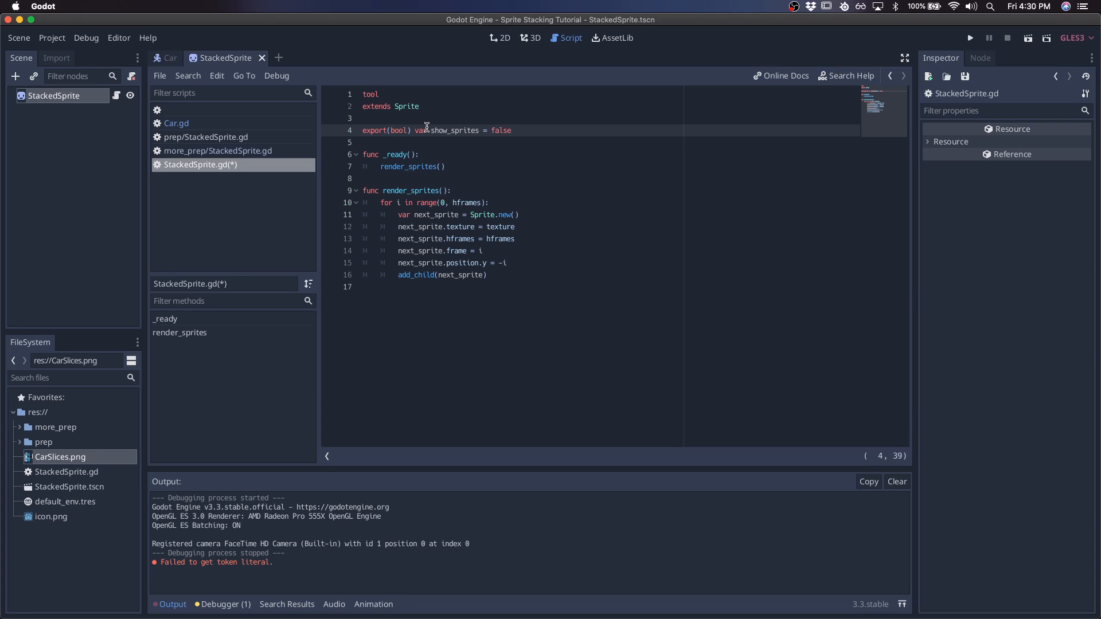
pyautogui.write('setget')
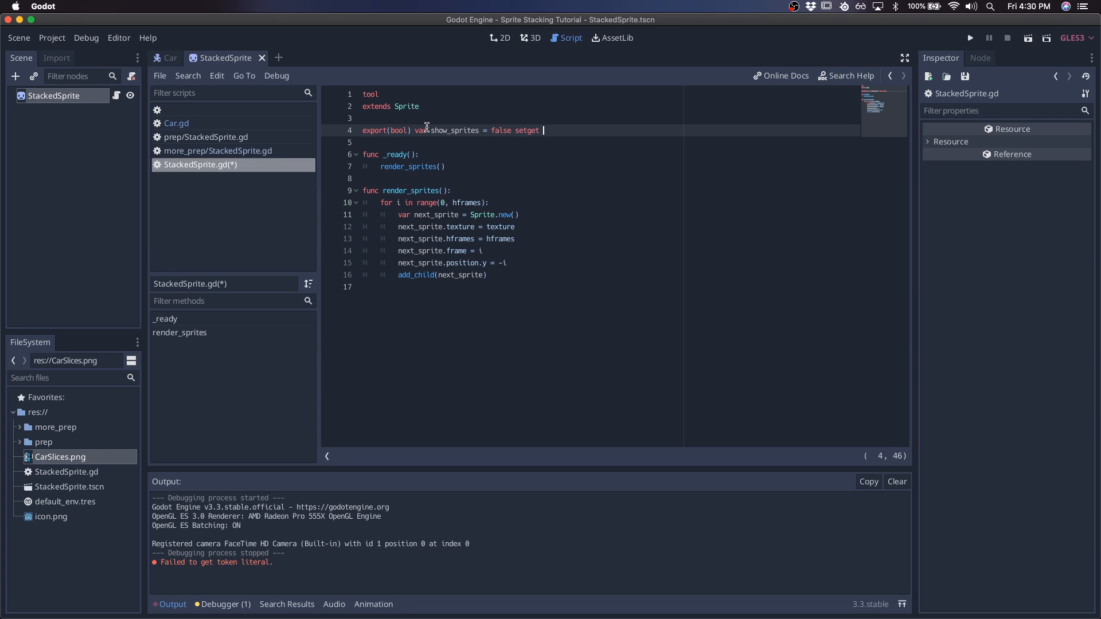
pyautogui.write('set_show_sprites')
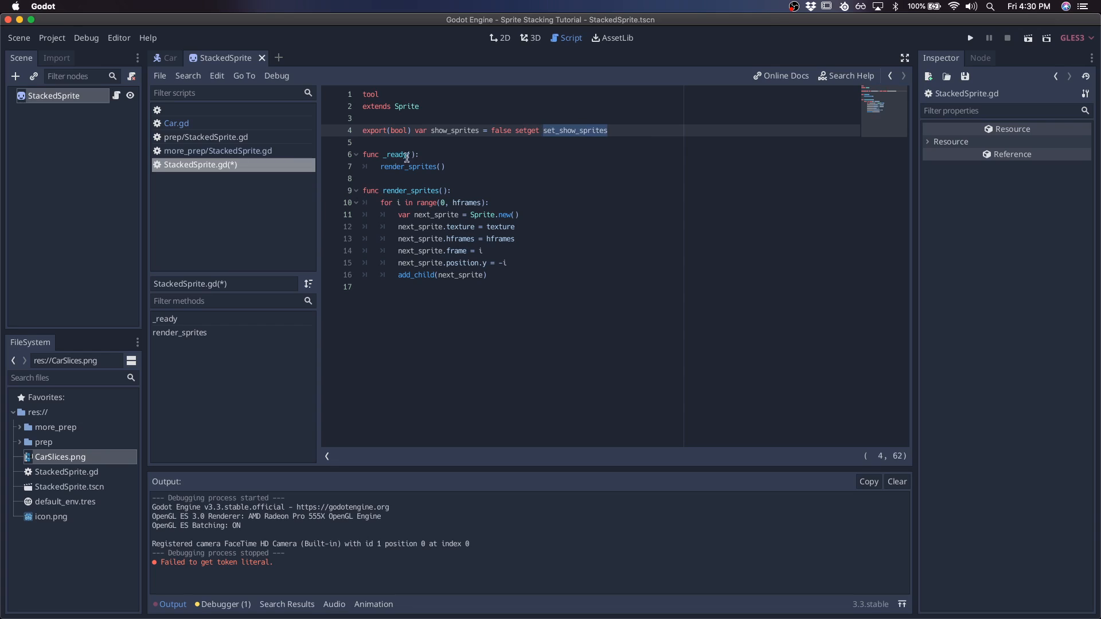
# Step: Declare an empty func set_show_sprites(_show_sprites)
pyautogui.write('func set_show_sprites():')
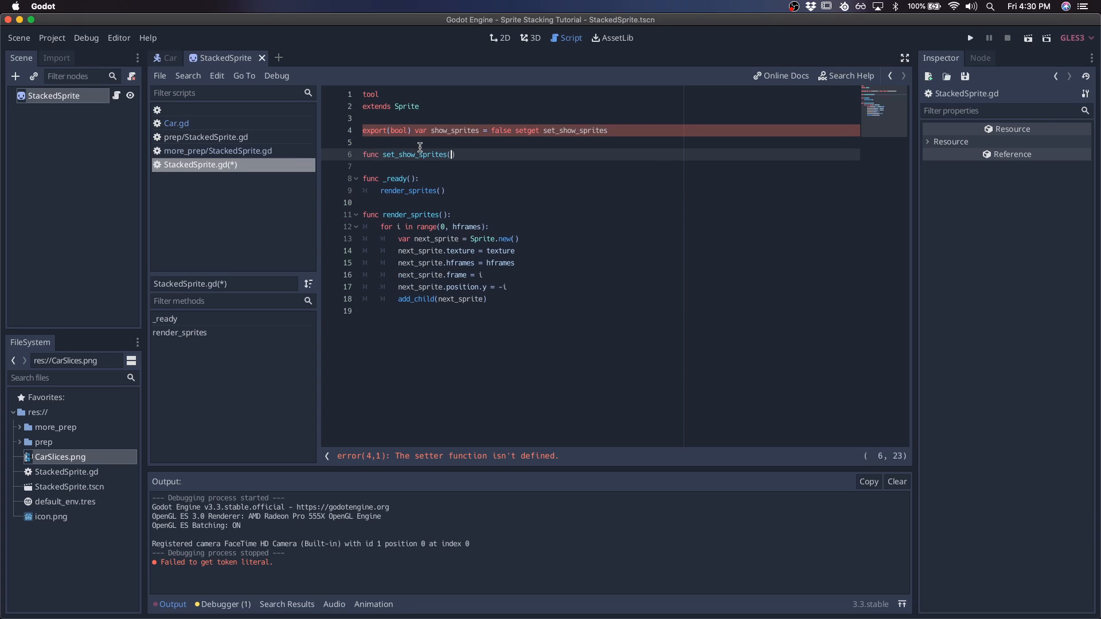
pyautogui.write('_show_sprrites')
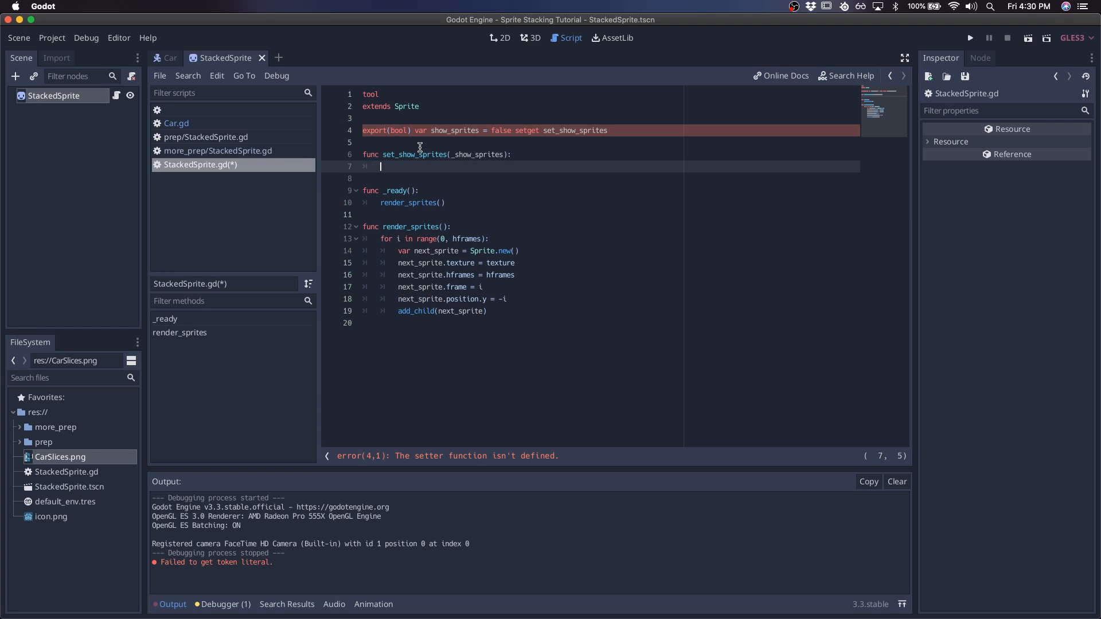
pyautogui.doubleClick(418, 153)
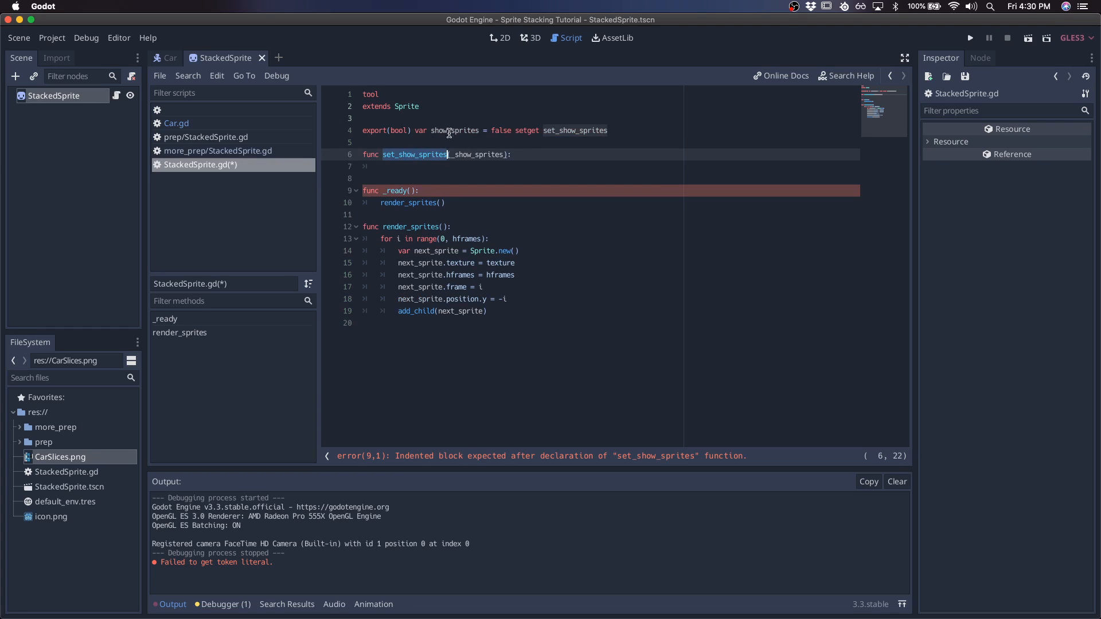
pyautogui.click(499, 36)
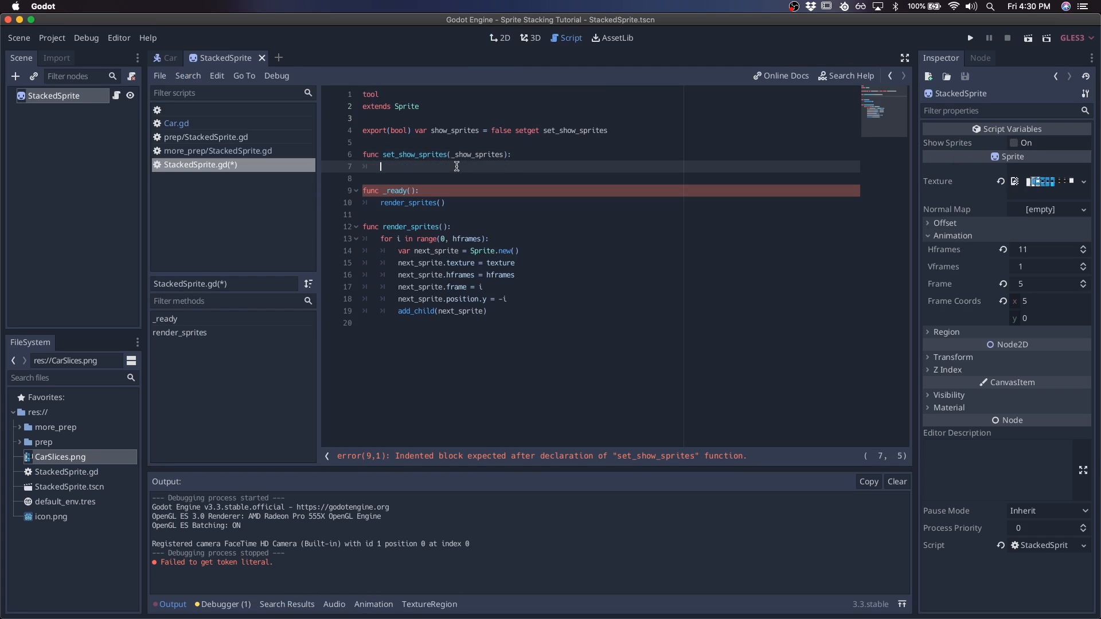
# Step: Make the setter store show_sprites and render or clear sprites via if/else
pyautogui.write('show_sprites = _show_sprites')
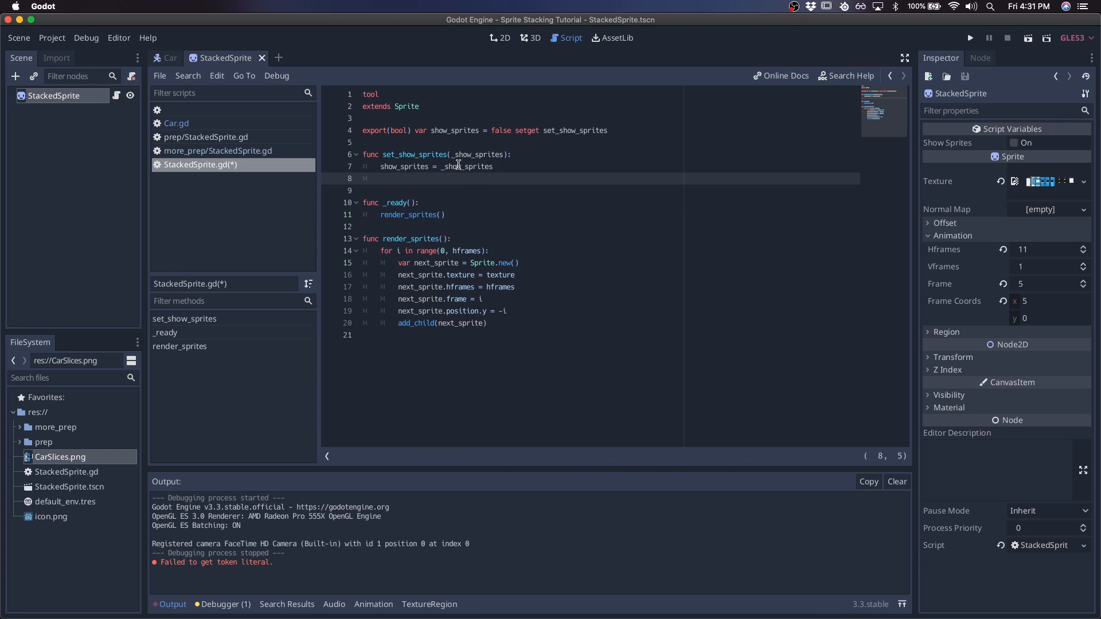
pyautogui.write('if show_sprites:')
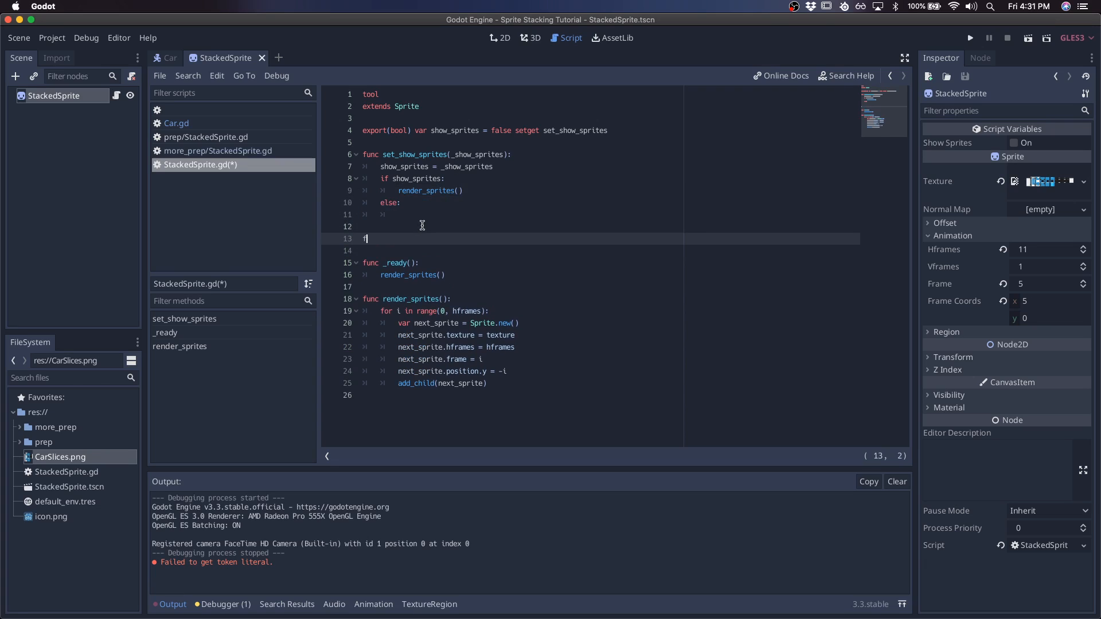
# Step: Write clear_sprites freeing all children and call it at the start of render_sprites
pyautogui.write('unc clear_sprites():')
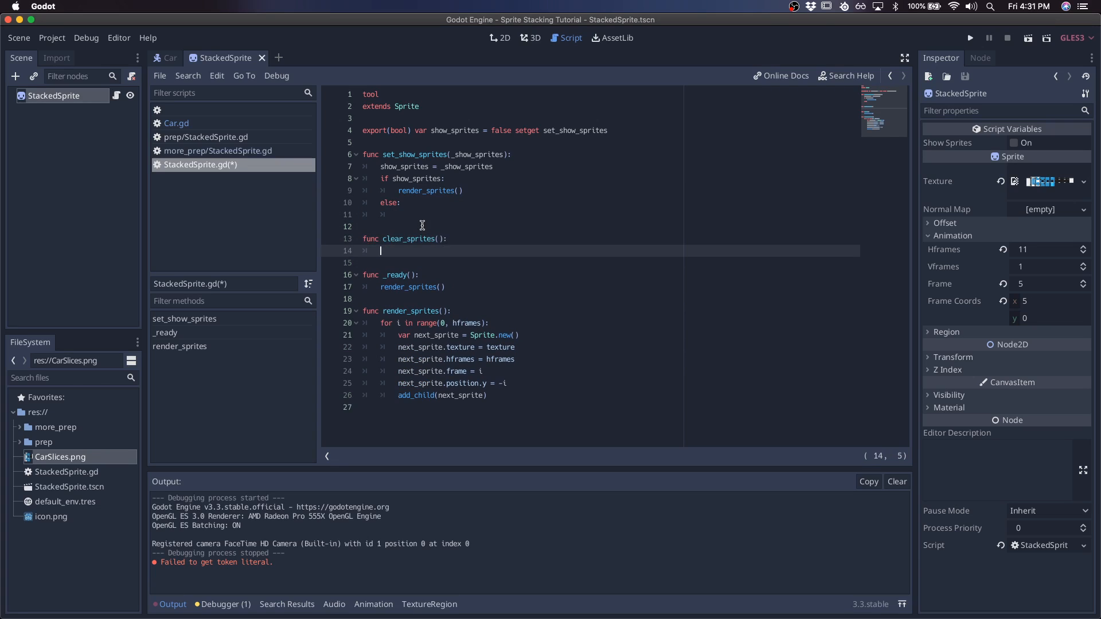
pyautogui.write('for')
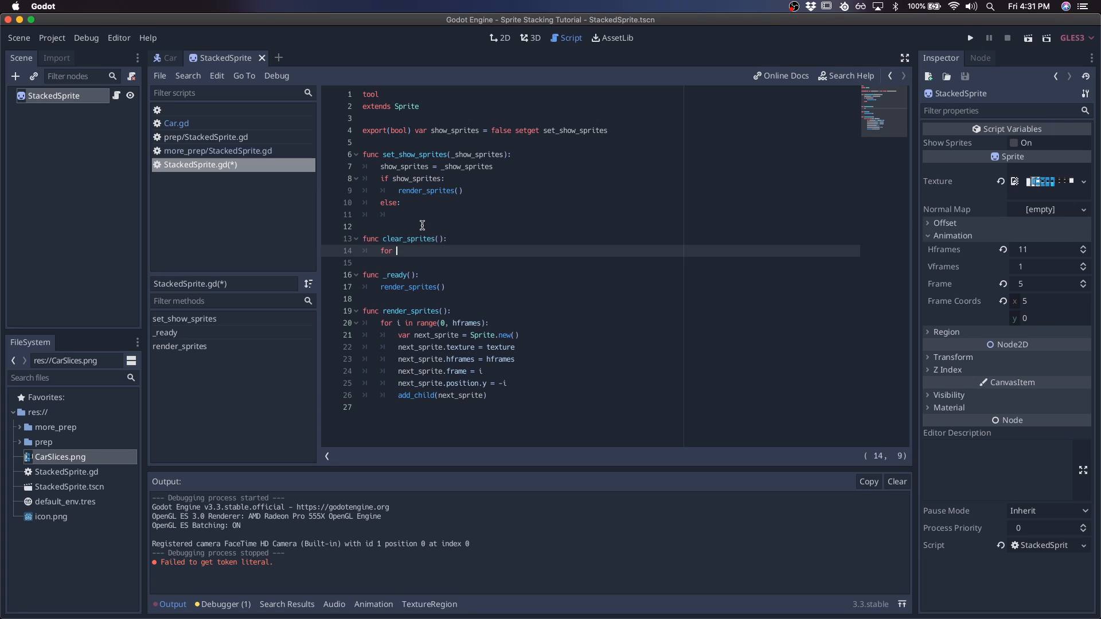
pyautogui.write('sprite in get_children():')
pyautogui.click(607, 214)
pyautogui.write('clear_sprites')
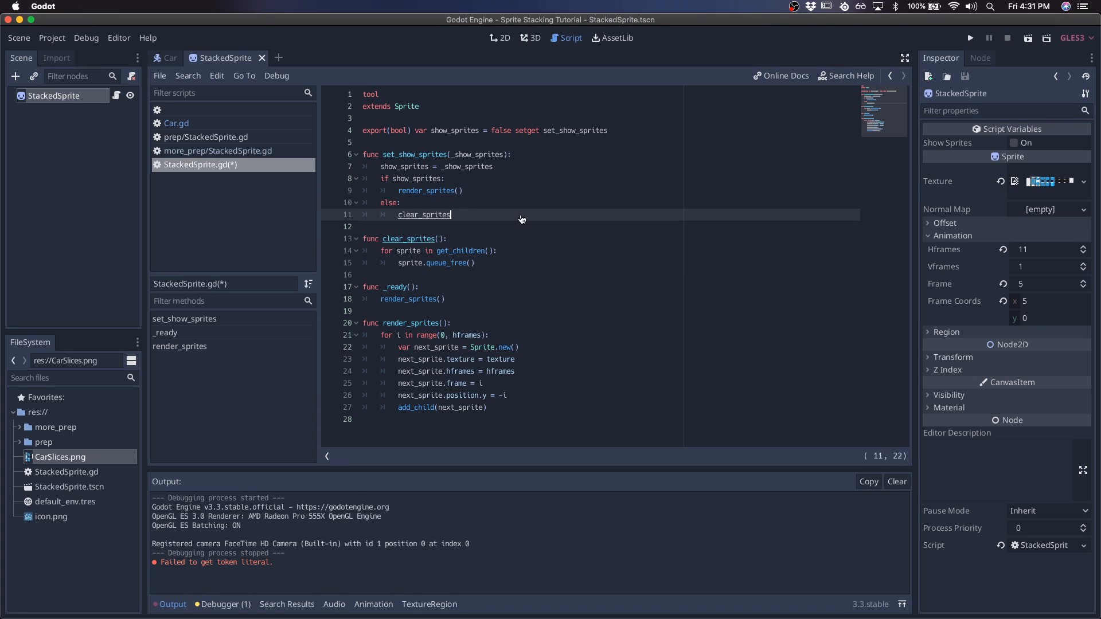
pyautogui.write('()')
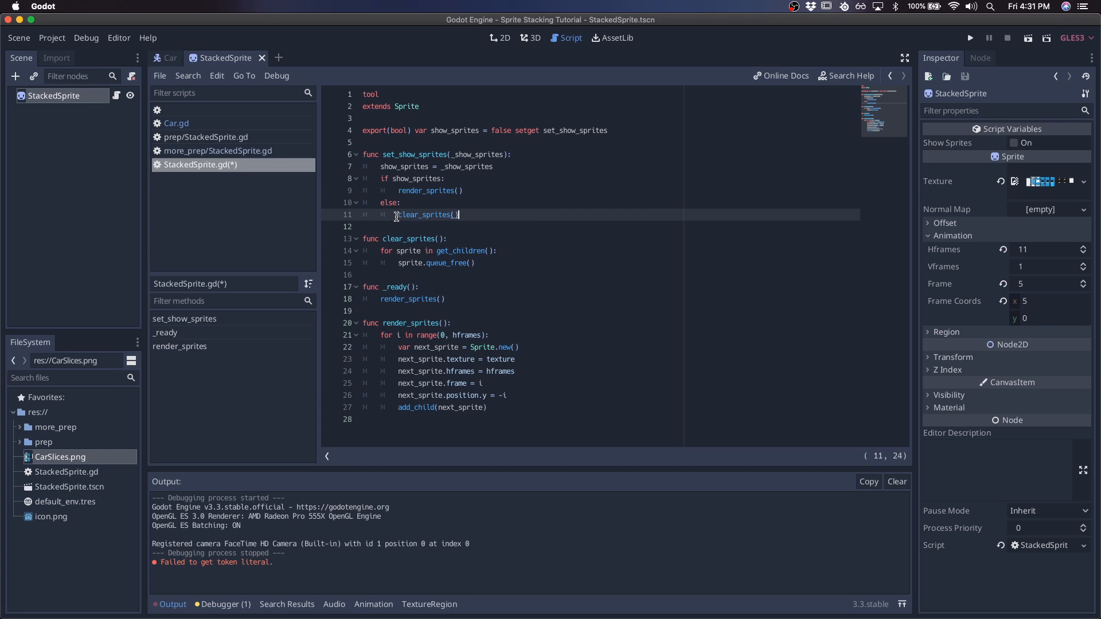
pyautogui.write('clear_sprites()')
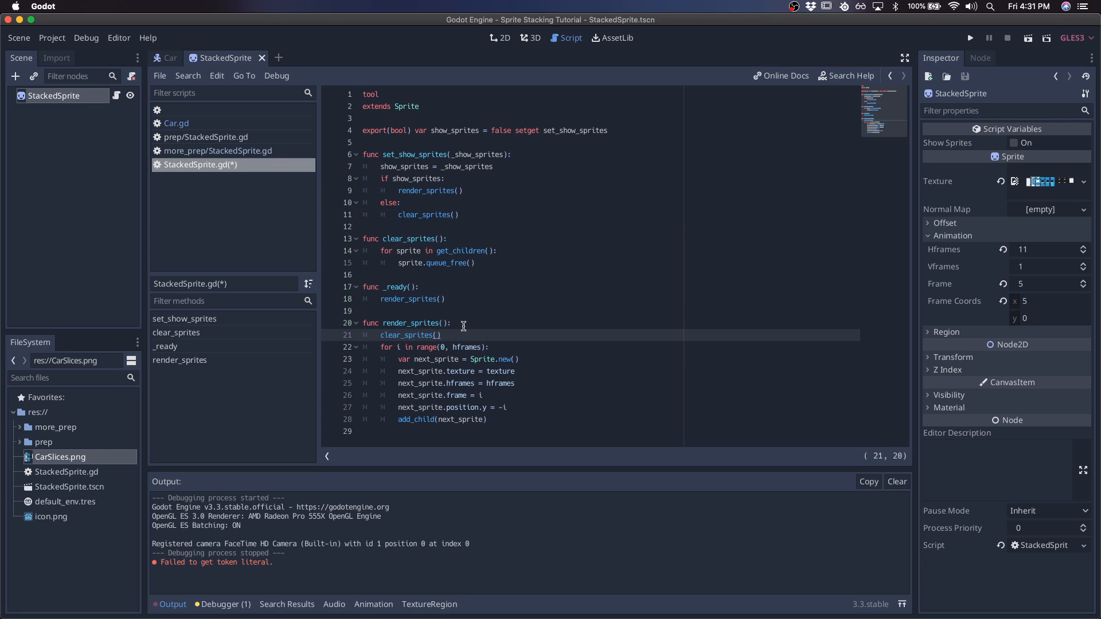
# Step: Set Self Modulate fully transparent and turn on Show Sprites to display the slices
pyautogui.click(499, 37)
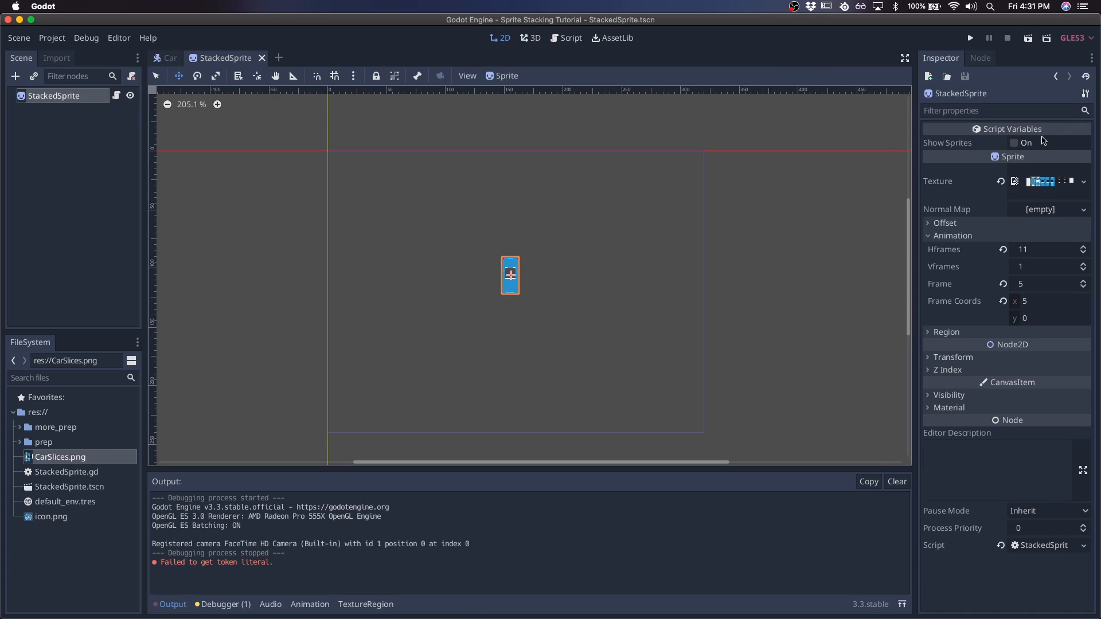
pyautogui.click(1014, 142)
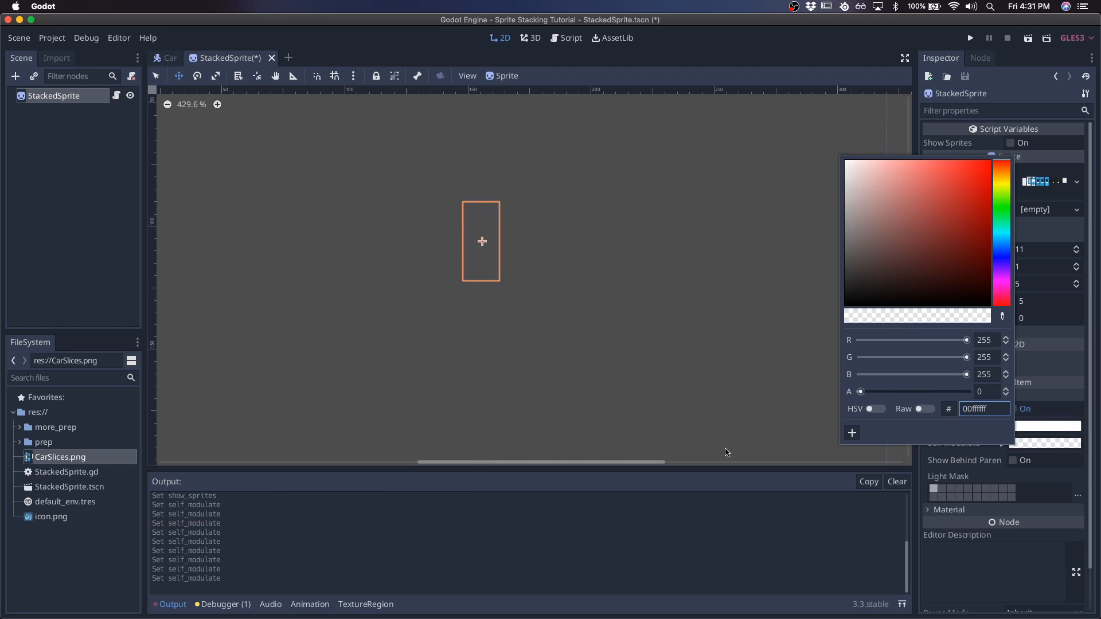
pyautogui.click(728, 452)
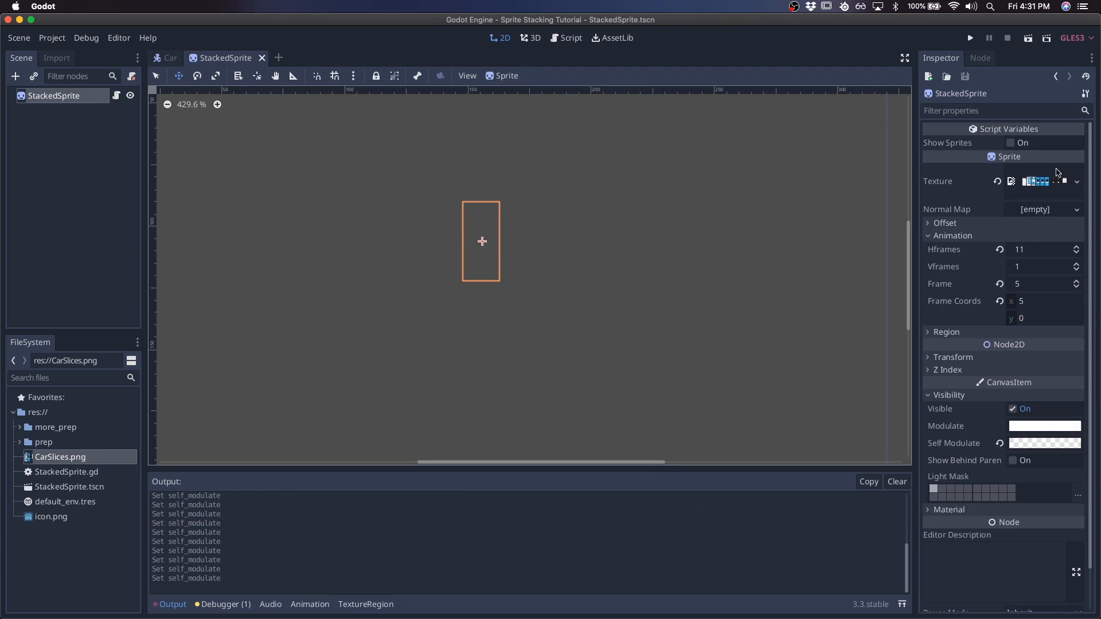
pyautogui.click(1011, 143)
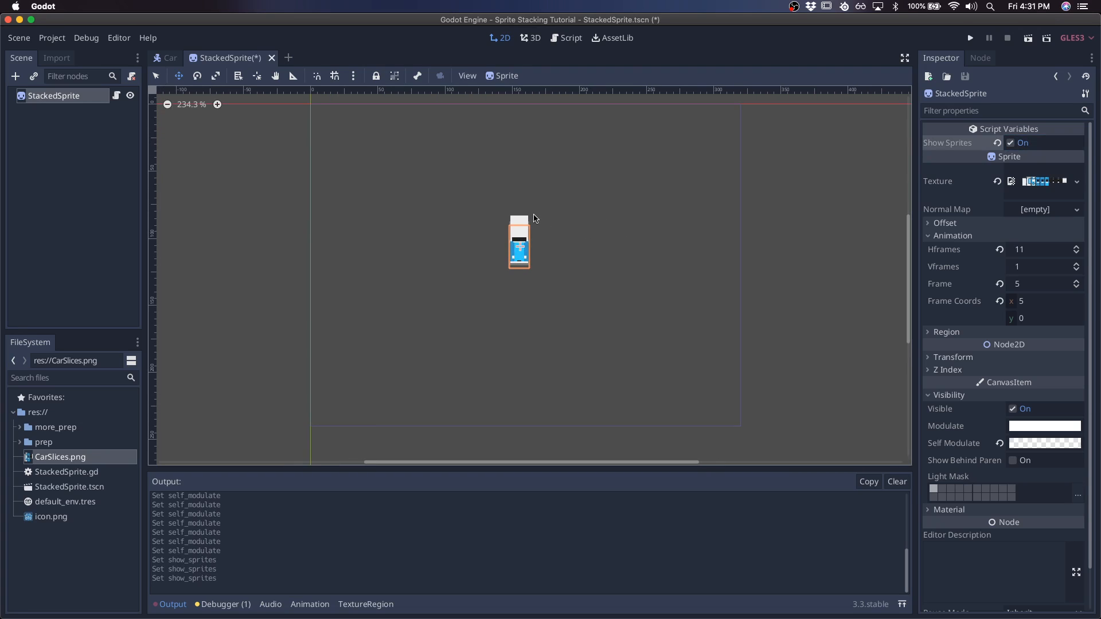
pyautogui.moveTo(575, 152)
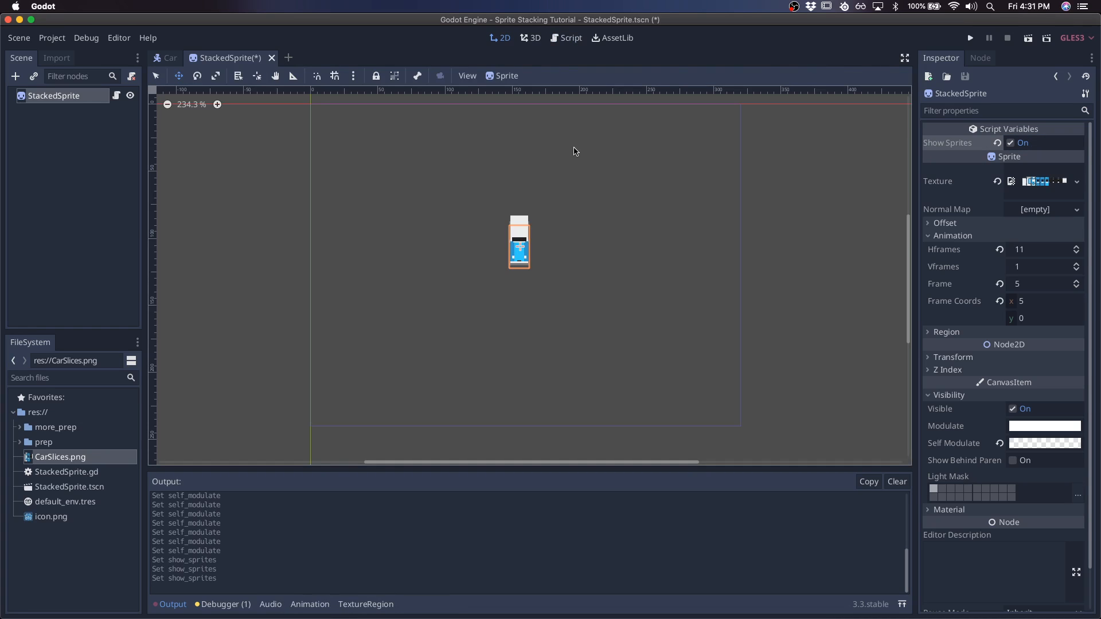
pyautogui.click(970, 38)
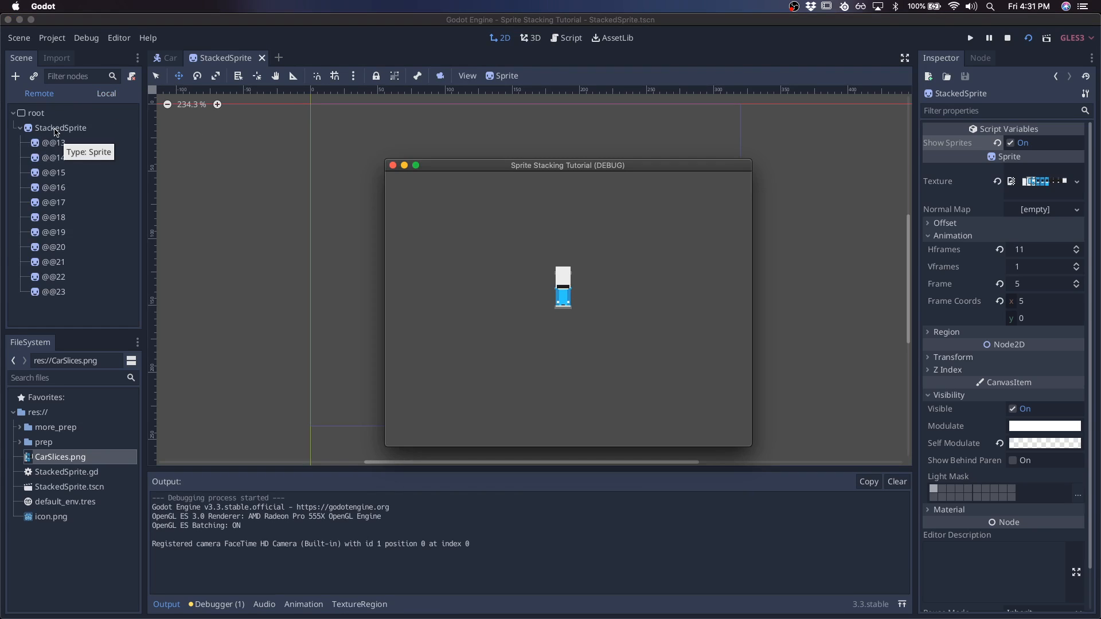
pyautogui.click(54, 142)
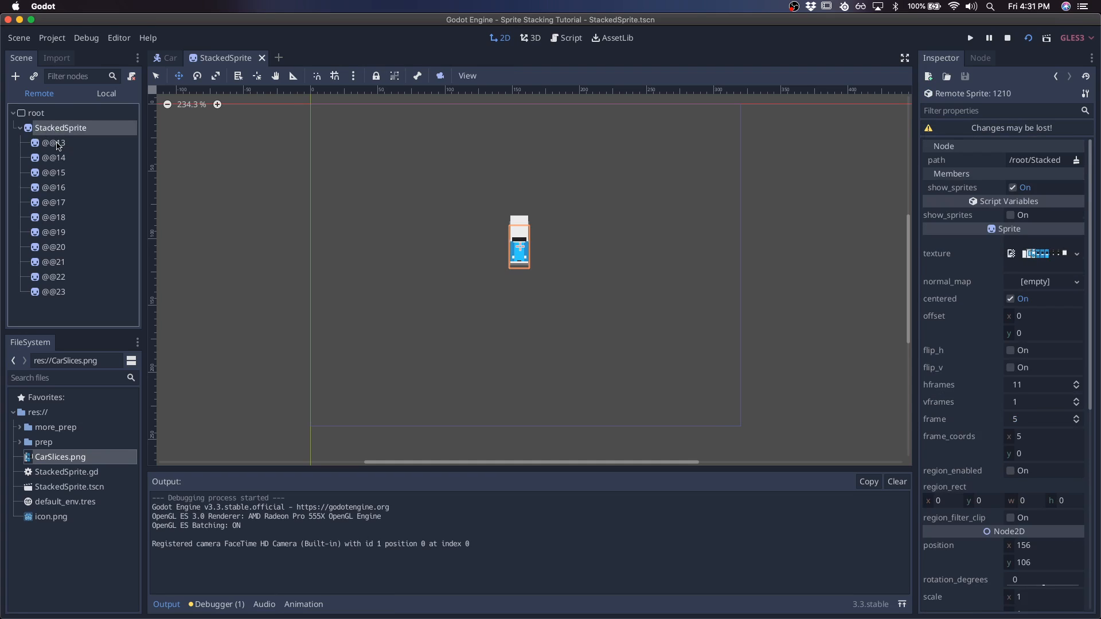
pyautogui.moveTo(60, 276)
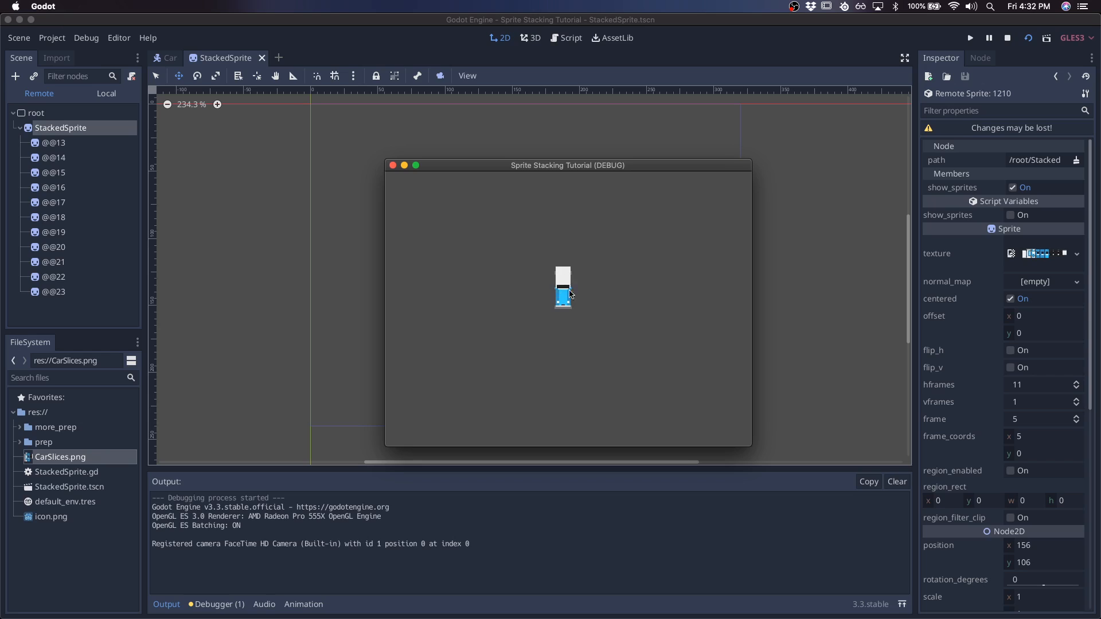
pyautogui.moveTo(530, 301)
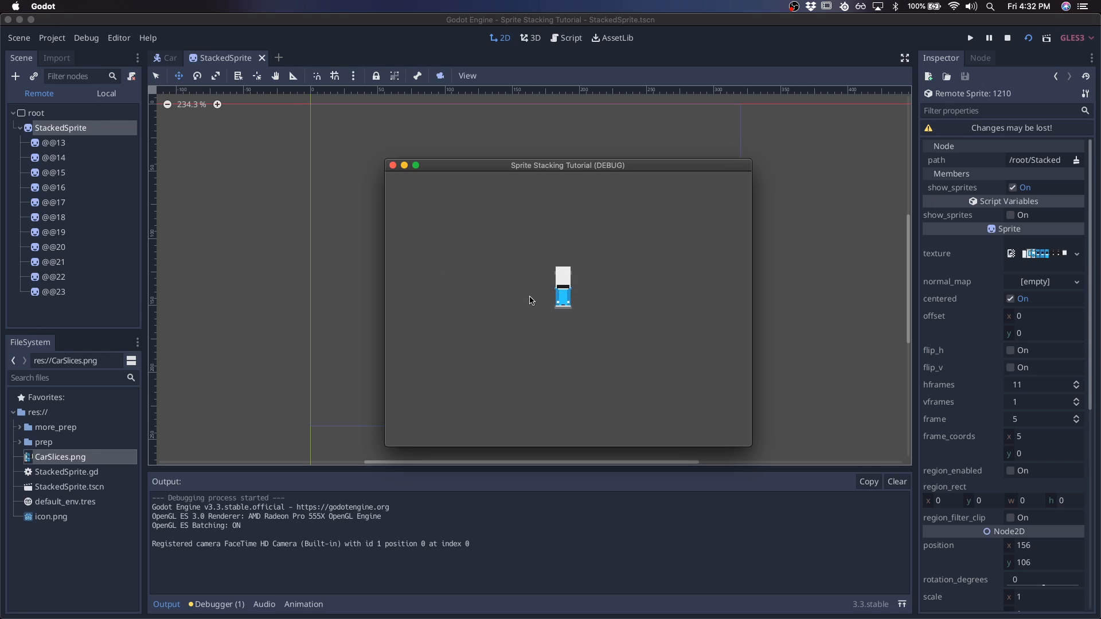
pyautogui.moveTo(616, 273)
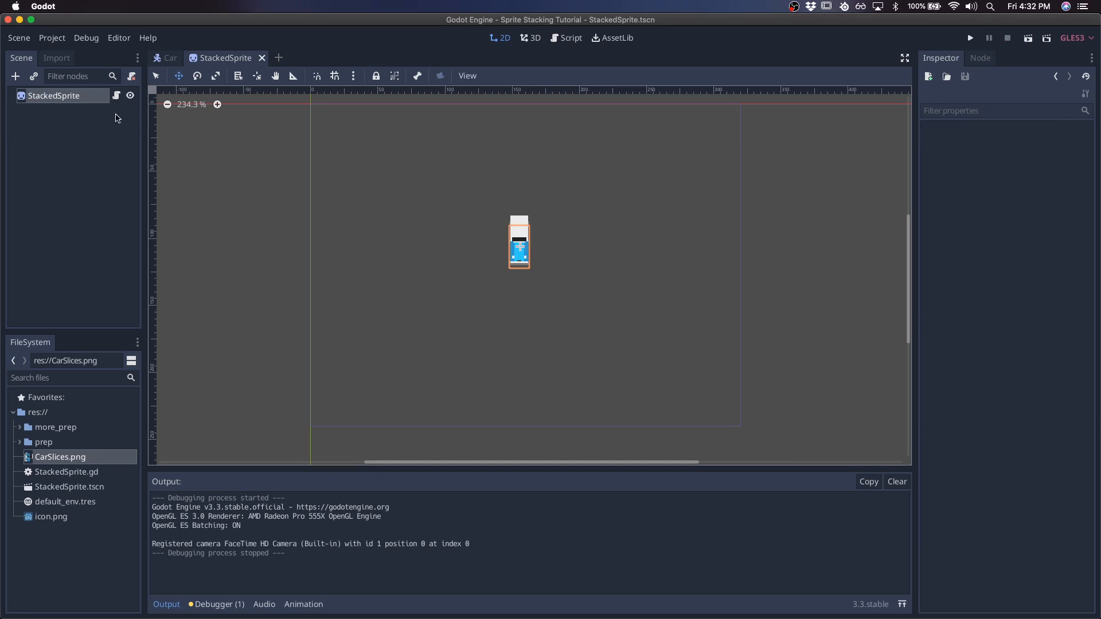
pyautogui.moveTo(598, 237)
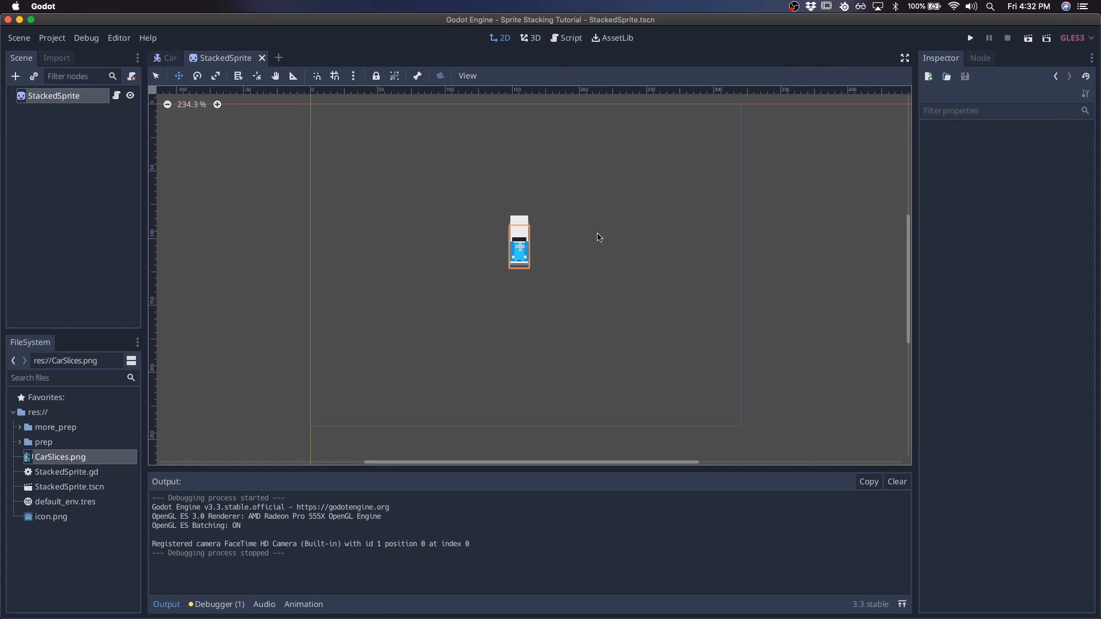
# Step: Export bool rotate_sprites with a setter storing _rotate_sprites into rotate_sprites
pyautogui.click(570, 36)
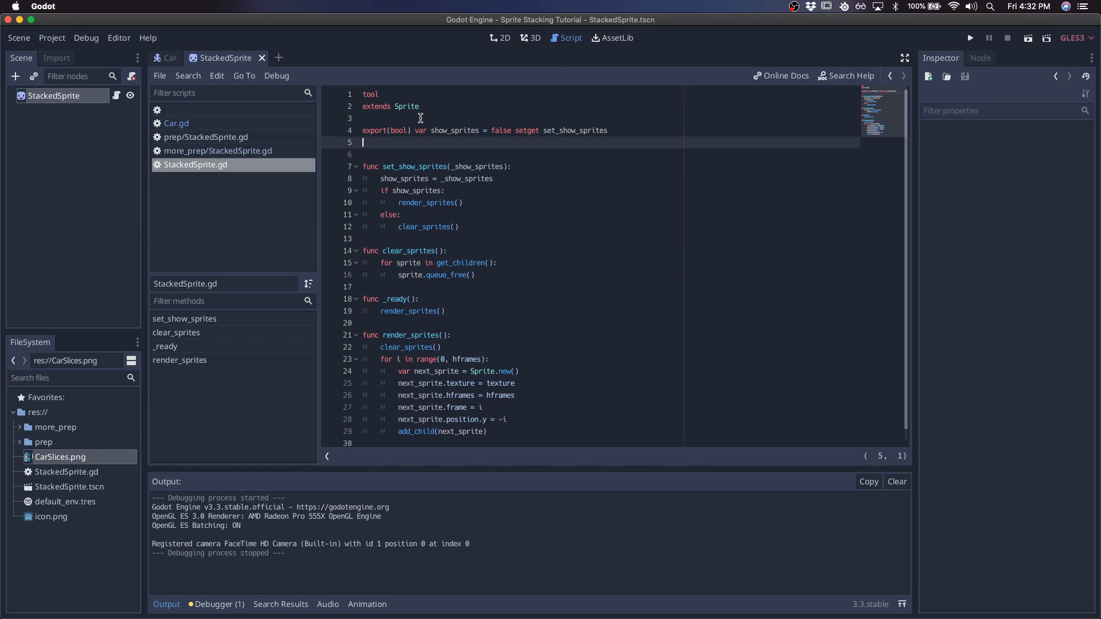
pyautogui.write('export(bool)')
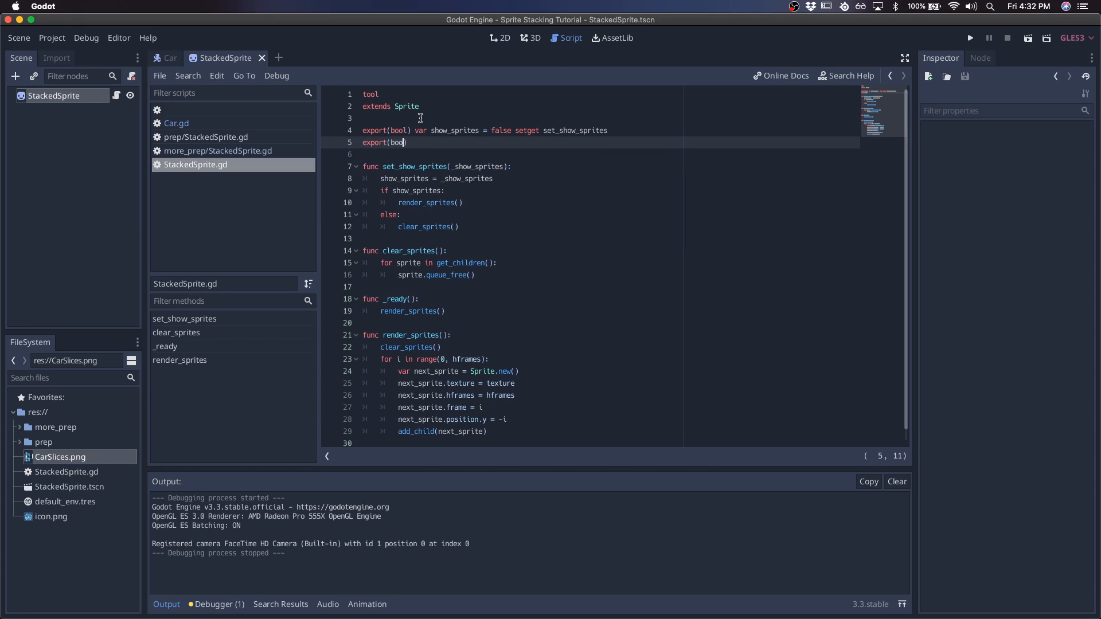
pyautogui.write('var rotate_sprites = false setget set_rotate_sprites')
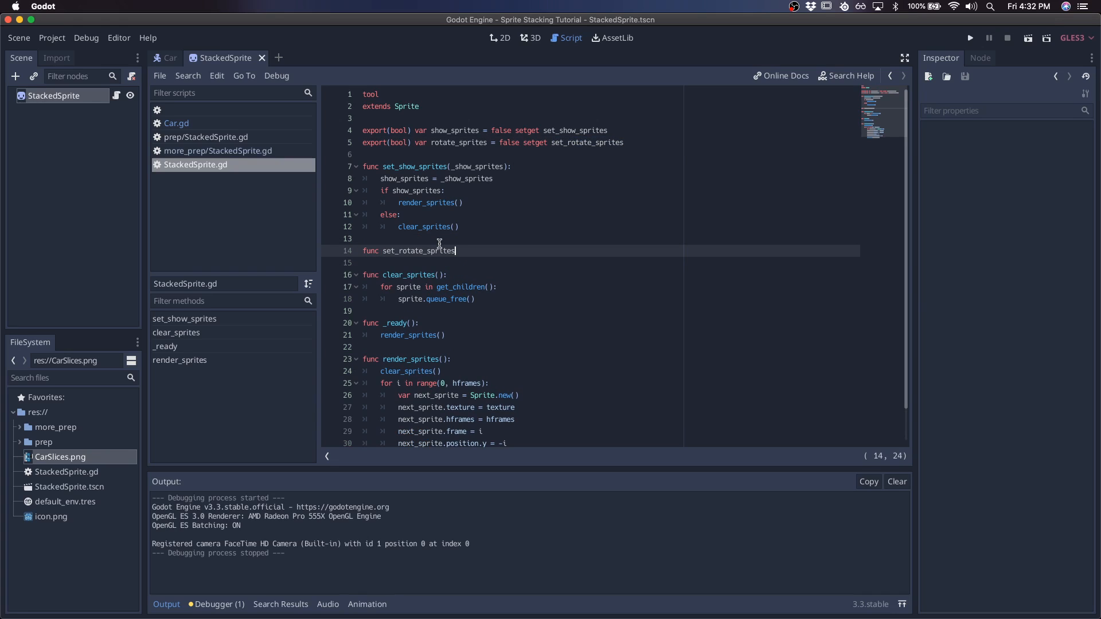
pyautogui.write('(_rotate_sprites):')
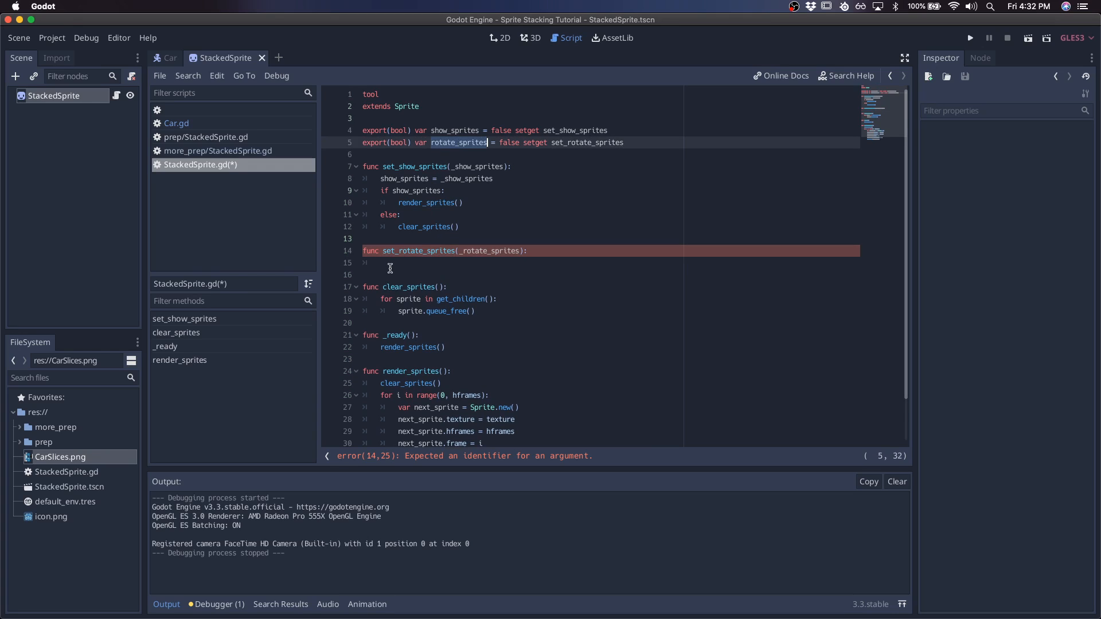
pyautogui.write('rotate_sprites = _ro')
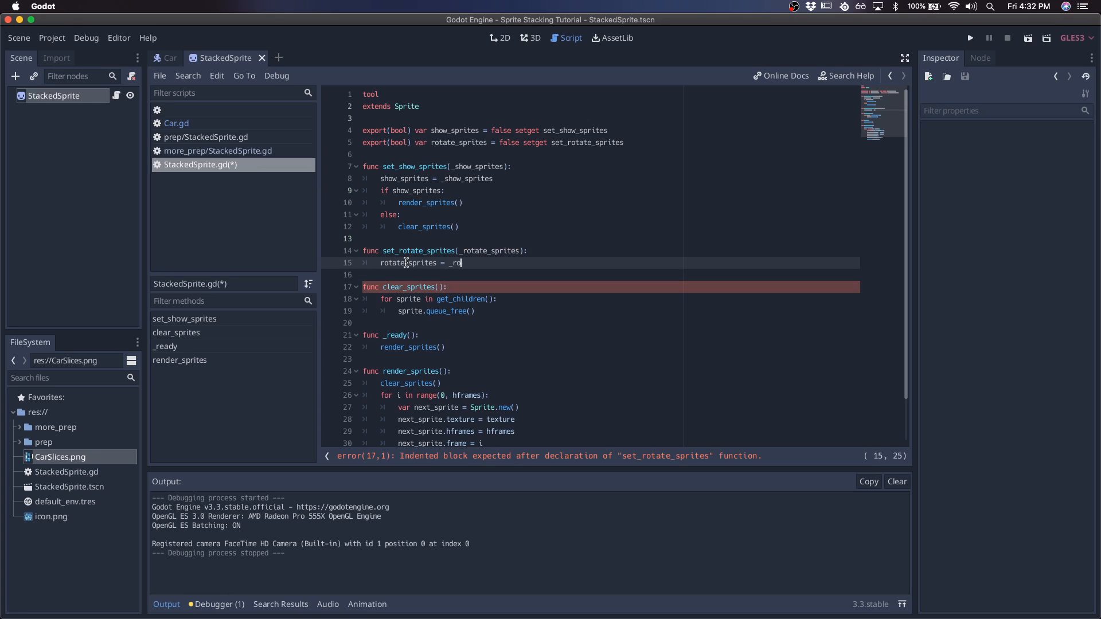
pyautogui.write('tate_sprites')
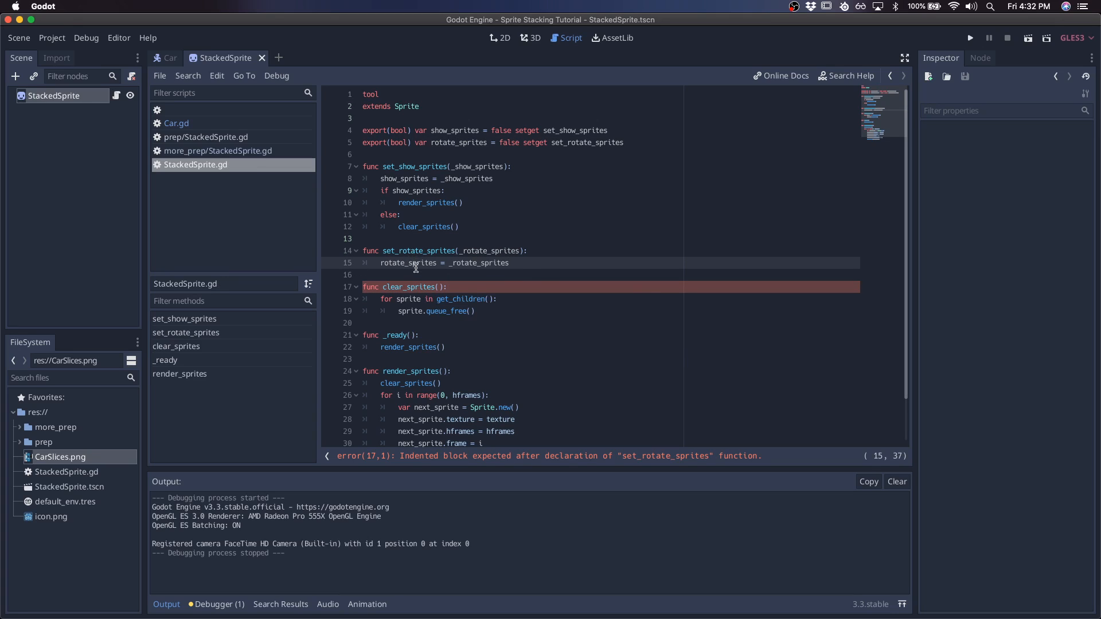
pyautogui.click(499, 36)
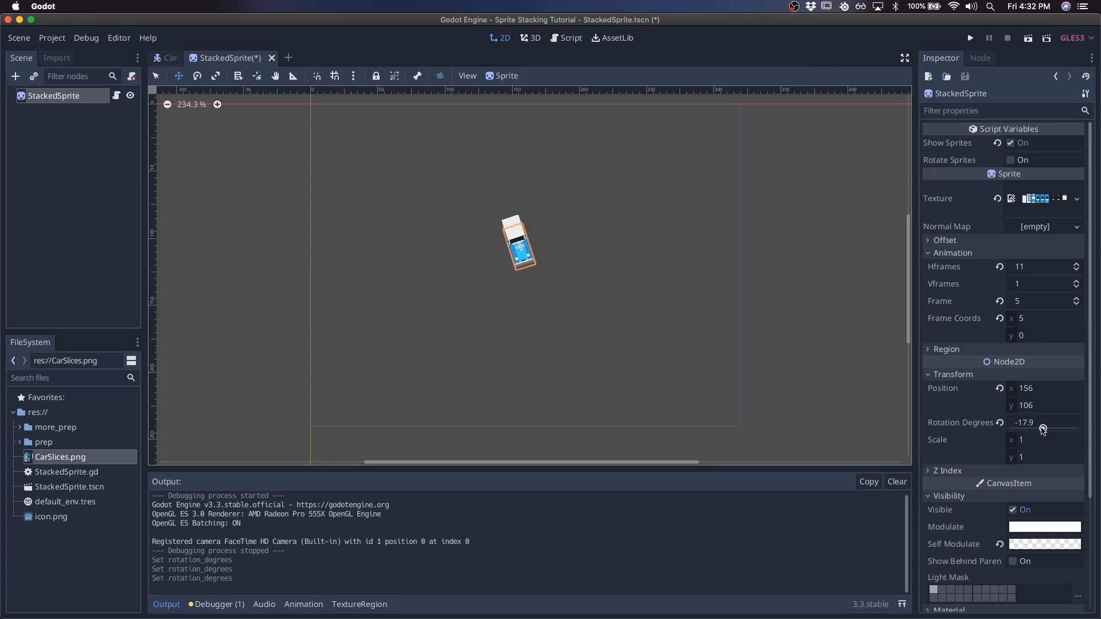
# Step: Spin the car via Rotation Degrees and reset it to 0
pyautogui.moveTo(1042, 429); pyautogui.dragTo(1028, 429)
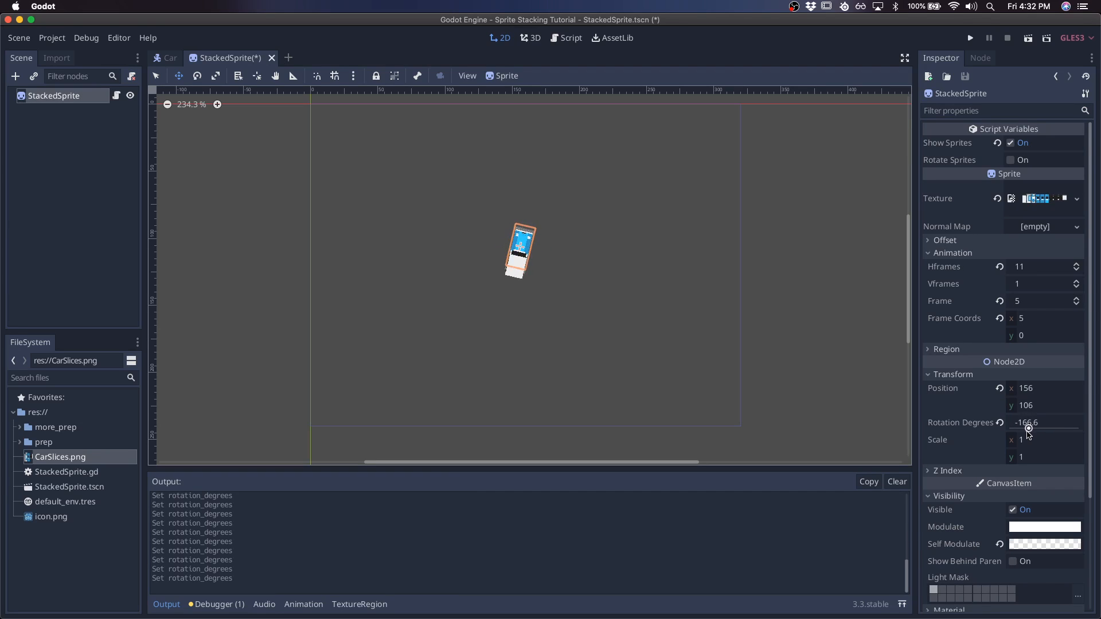
pyautogui.moveTo(1030, 429); pyautogui.dragTo(1035, 429)
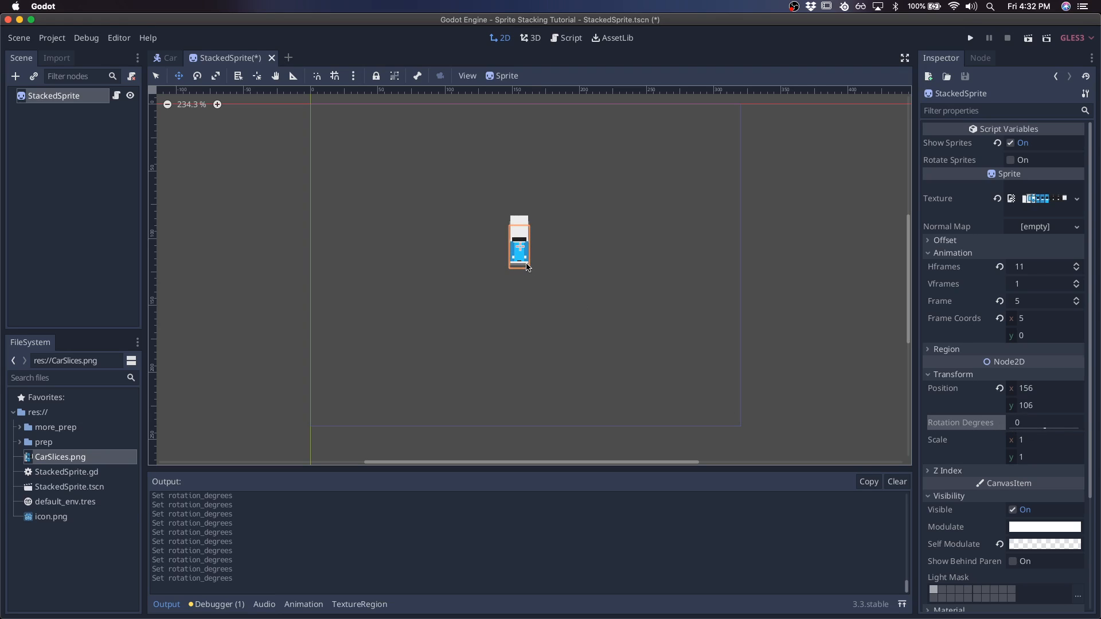
pyautogui.click(569, 37)
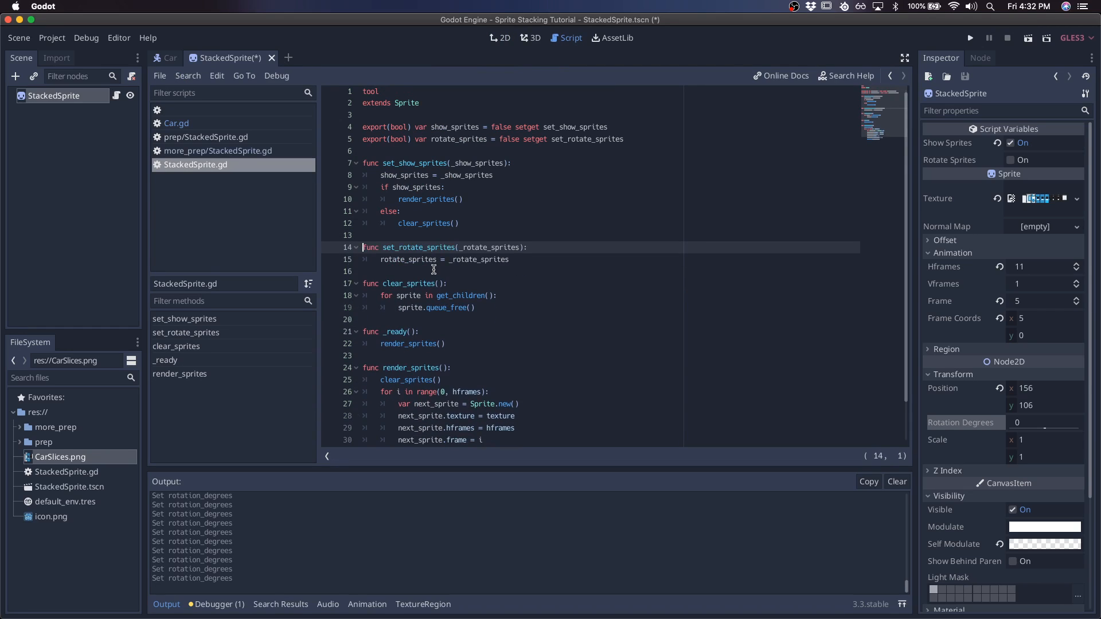
# Step: Write _process(delta) looping for sprite in get_children() with sprite.rotation += delta
pyautogui.write('func _process(delta):')
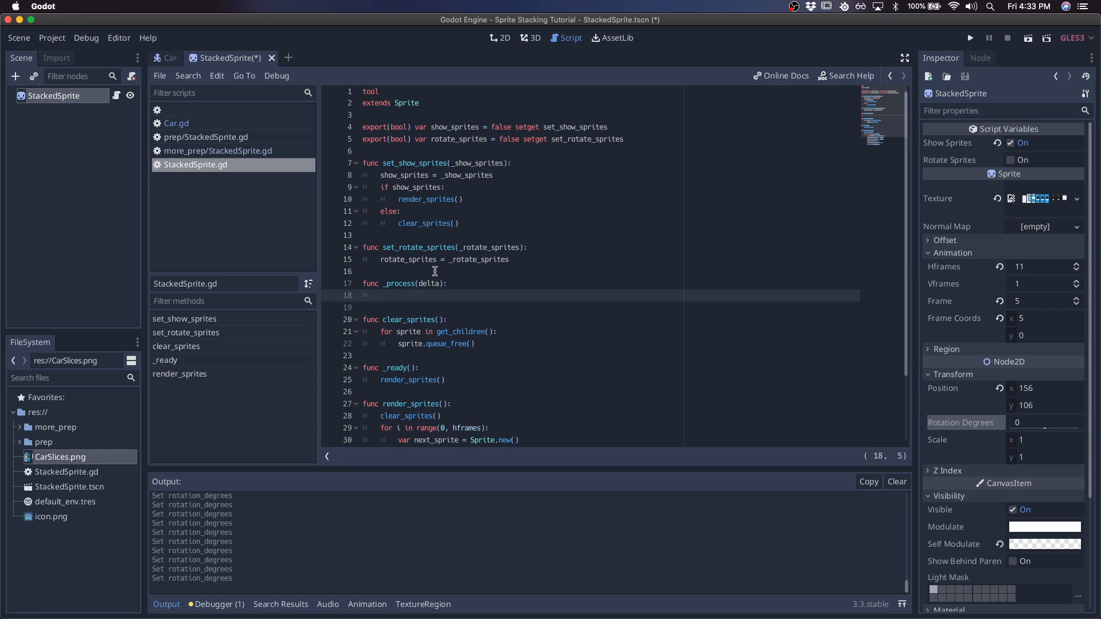
pyautogui.write('for sprite in')
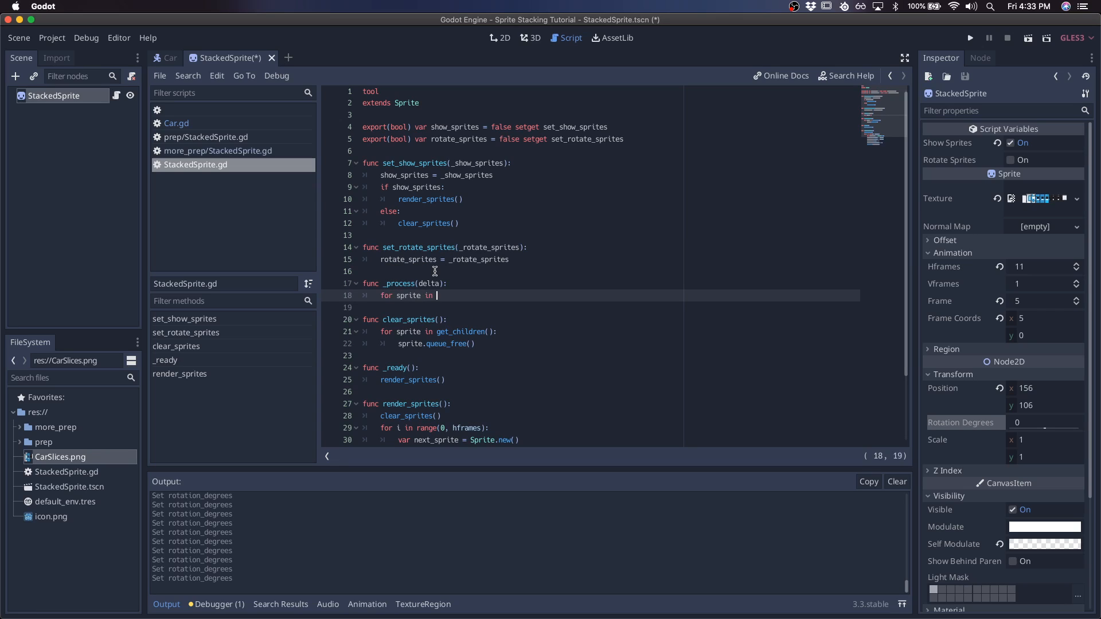
pyautogui.write('get_children():')
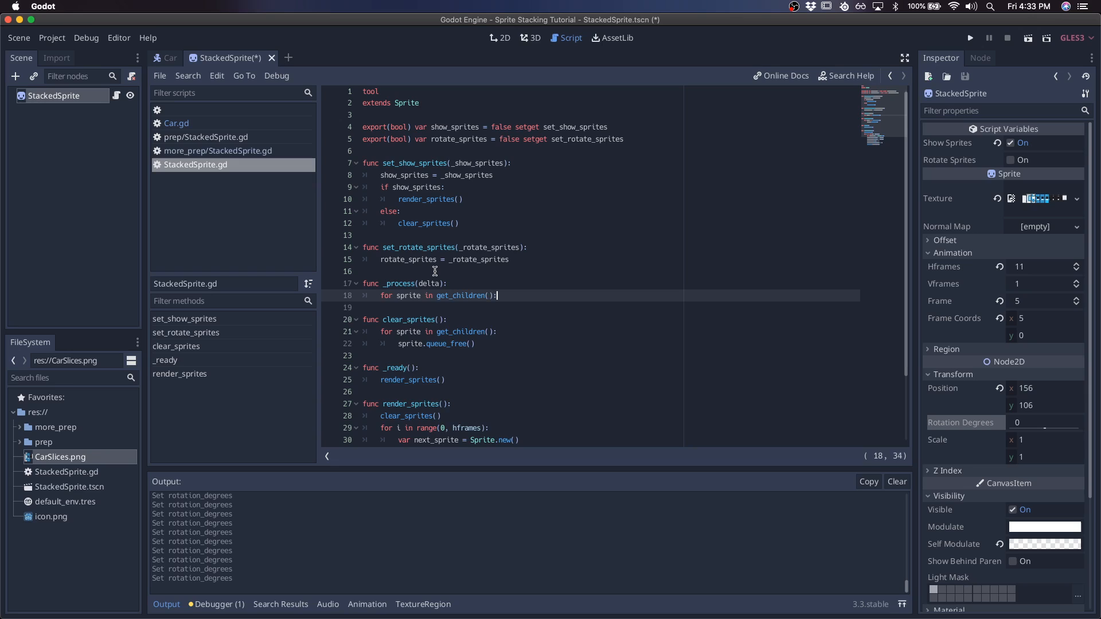
pyautogui.press('enter')
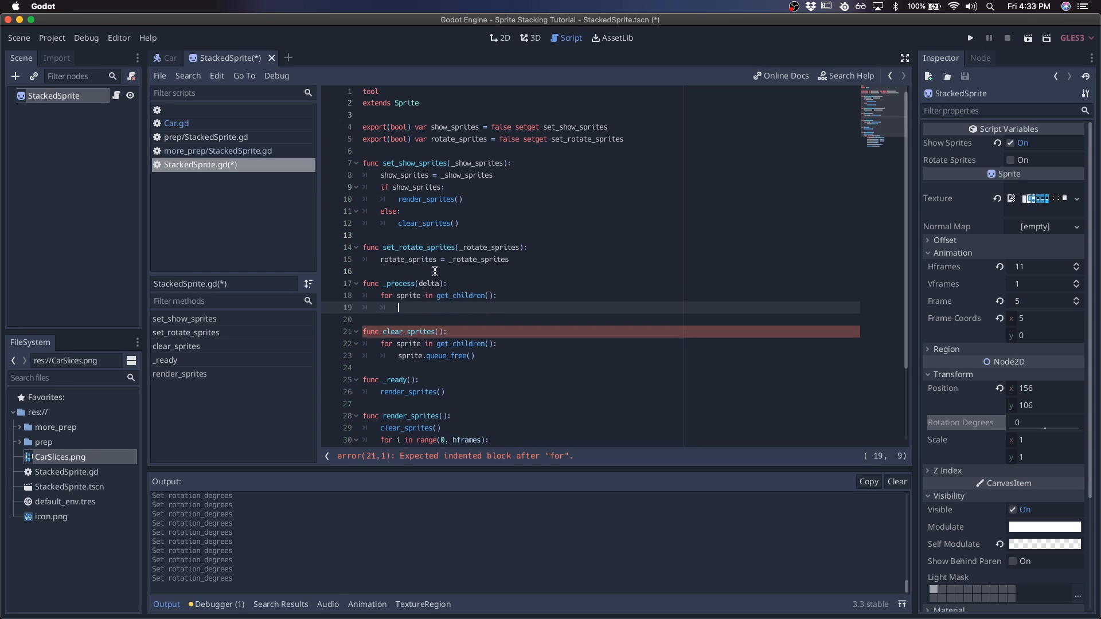
pyautogui.write('sprite.rotation')
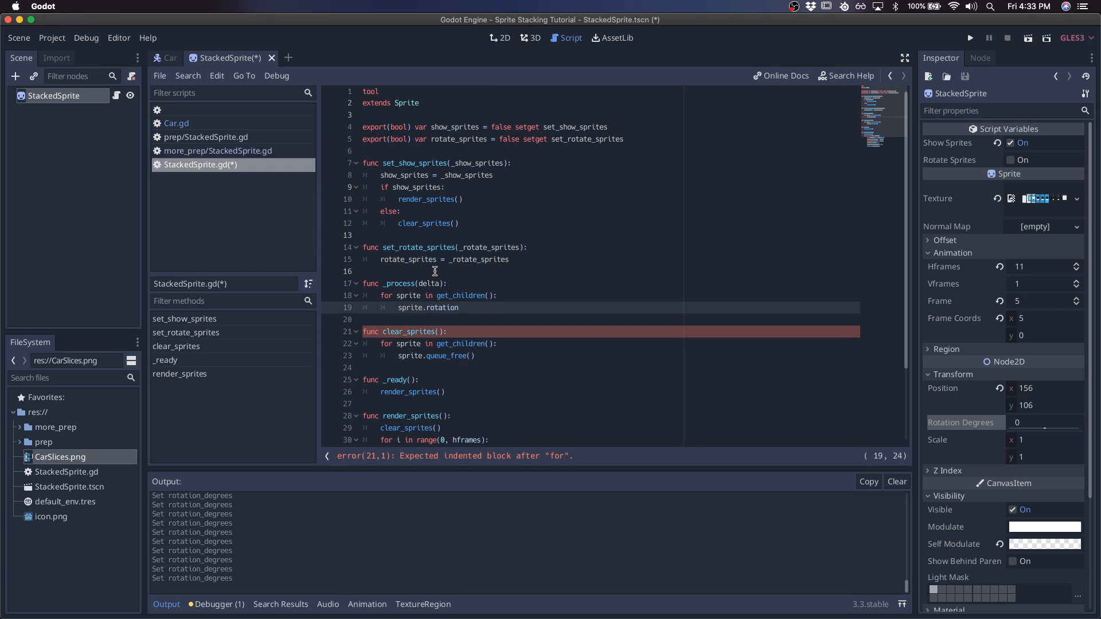
pyautogui.write('+= delta')
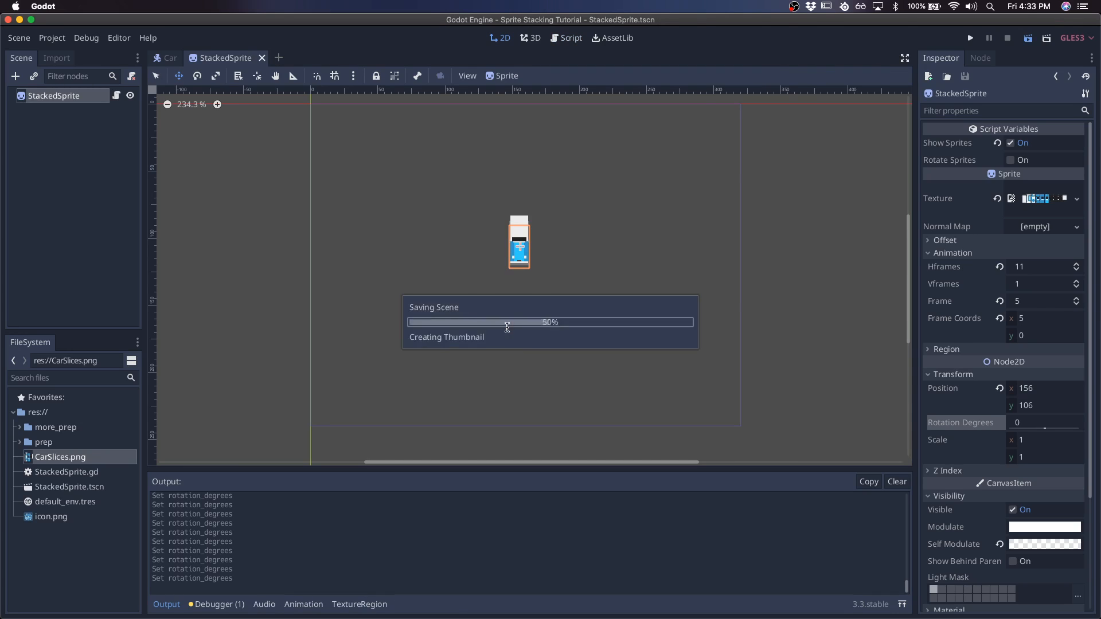
# Step: Run the StackedSprite scene to watch the car spin, then stop the game
pyautogui.click(970, 37)
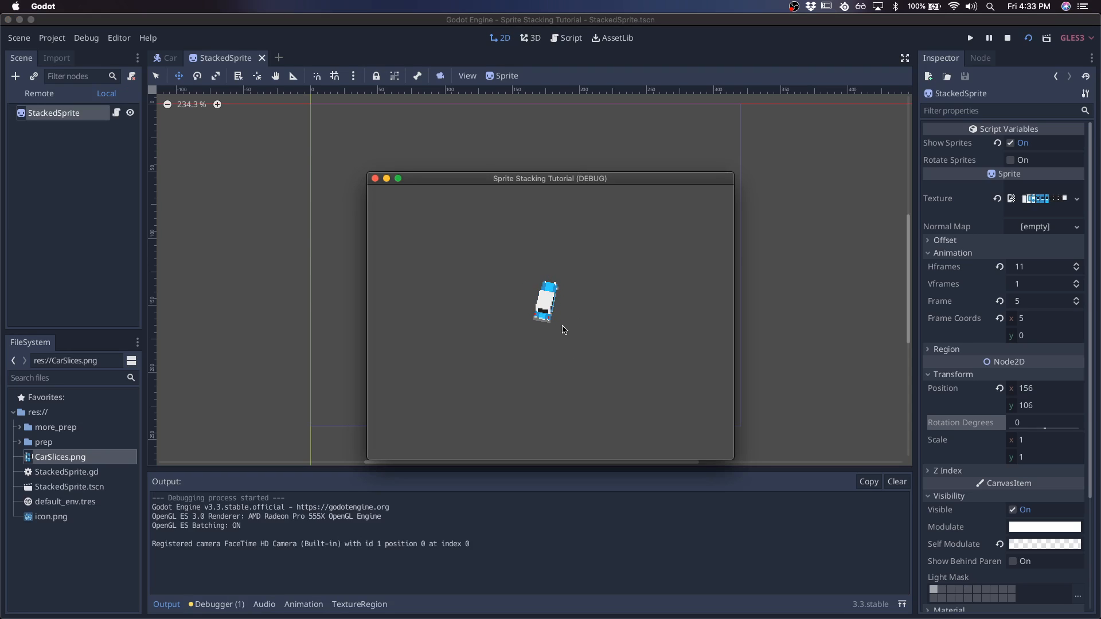
pyautogui.click(1008, 37)
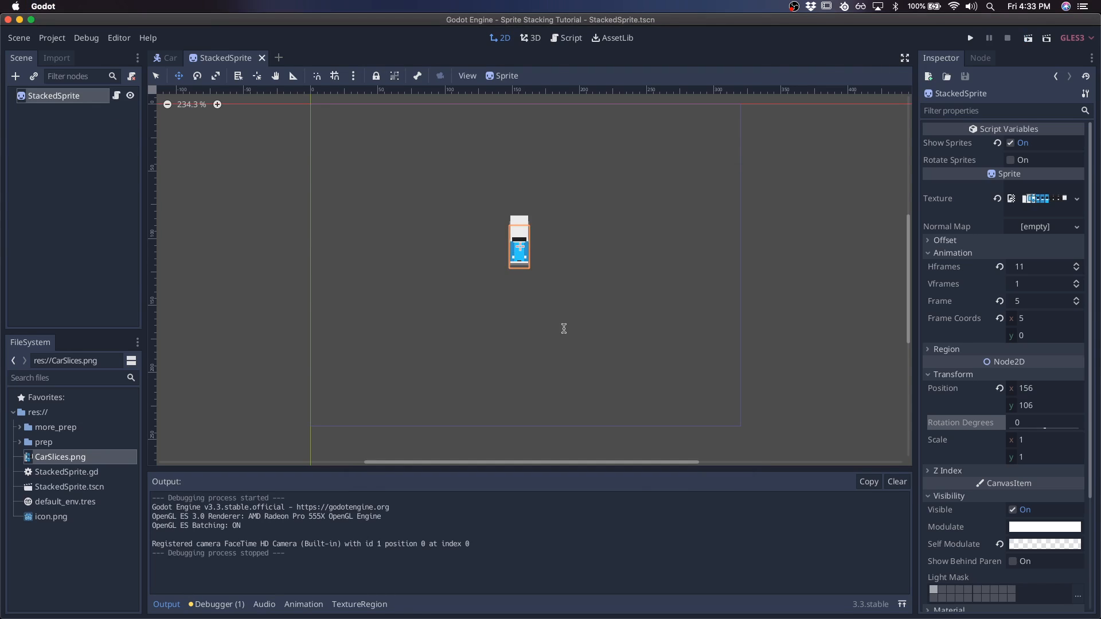
# Step: Guard the rotation loop with if rotate_sprites: in StackedSprite.gd and return to the 2D view
pyautogui.click(570, 38)
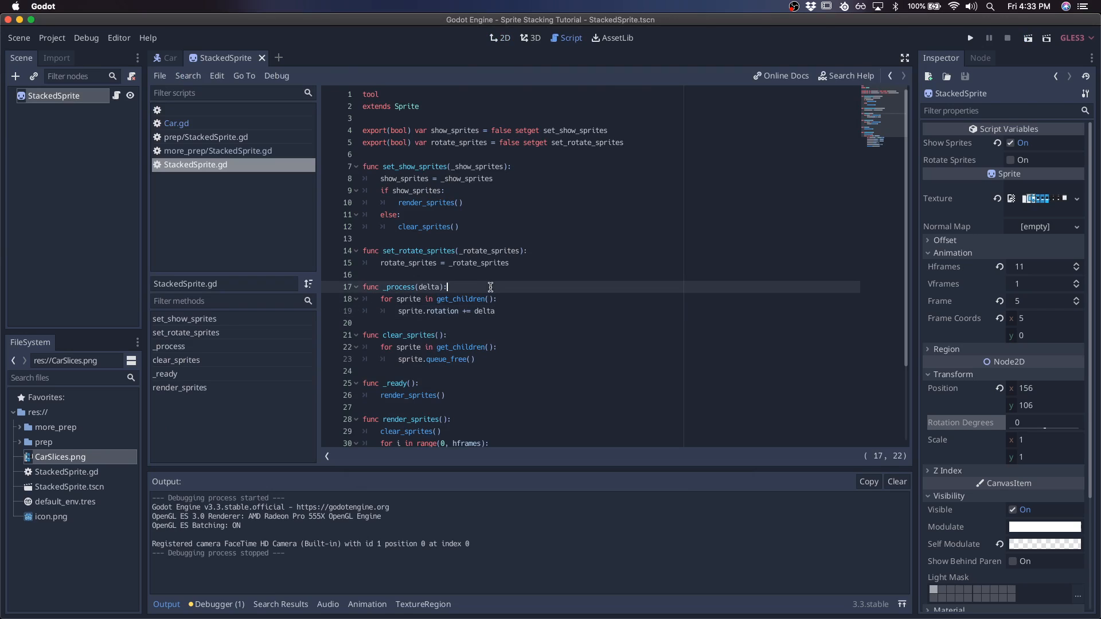
pyautogui.write('if rotate_sprites:')
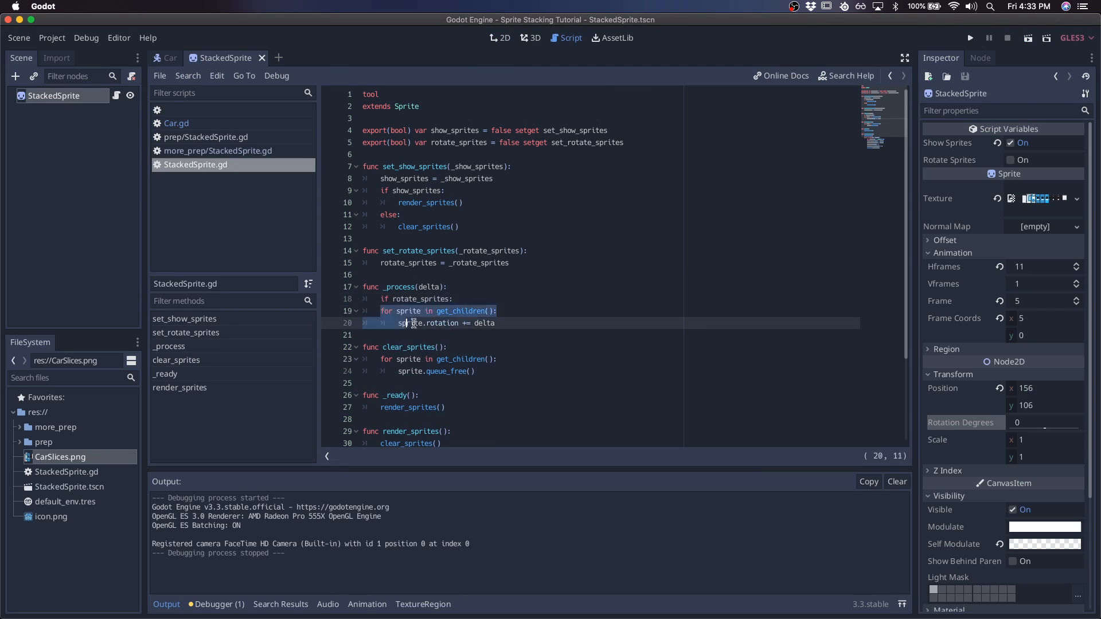
pyautogui.click(500, 37)
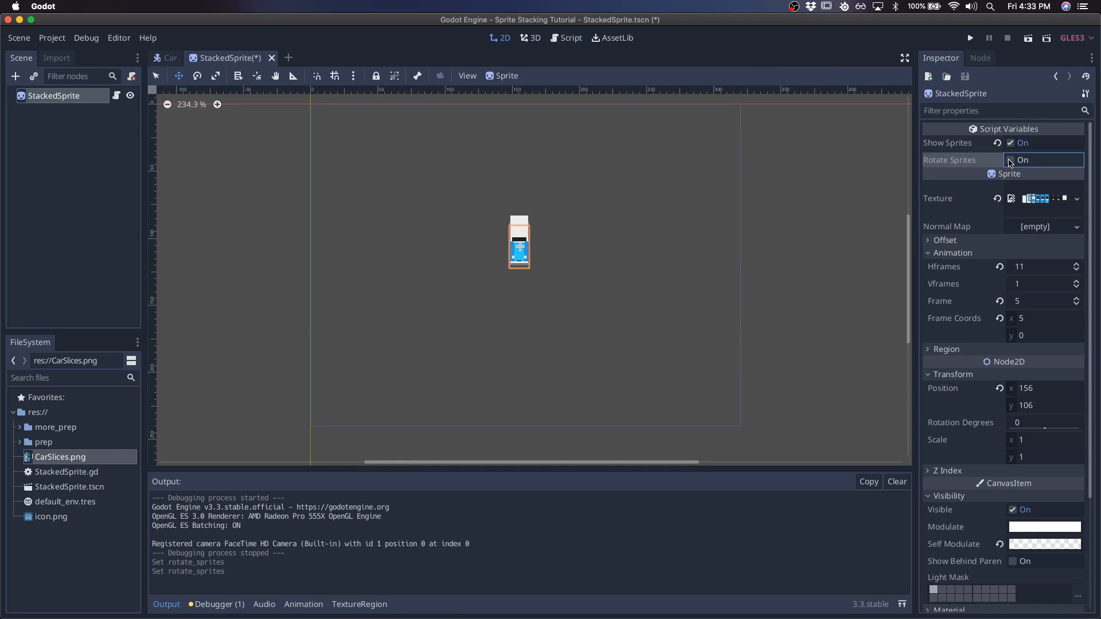
# Step: Enable Rotate Sprites and reopen StackedSprite.tscn from FileSystem to see the slices spinning
pyautogui.click(570, 38)
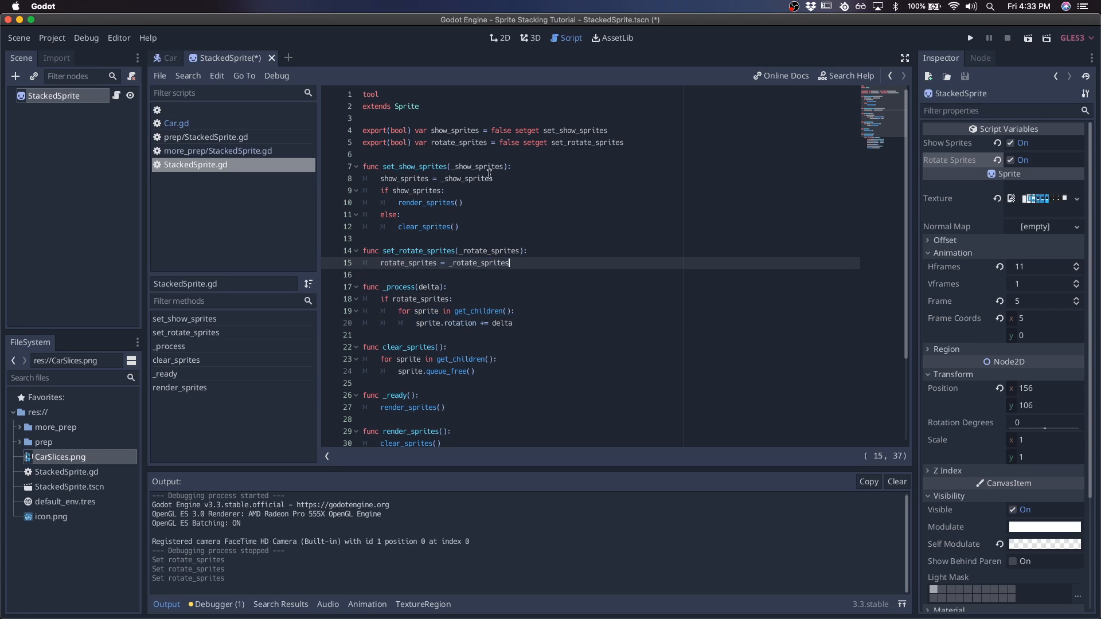
pyautogui.click(271, 58)
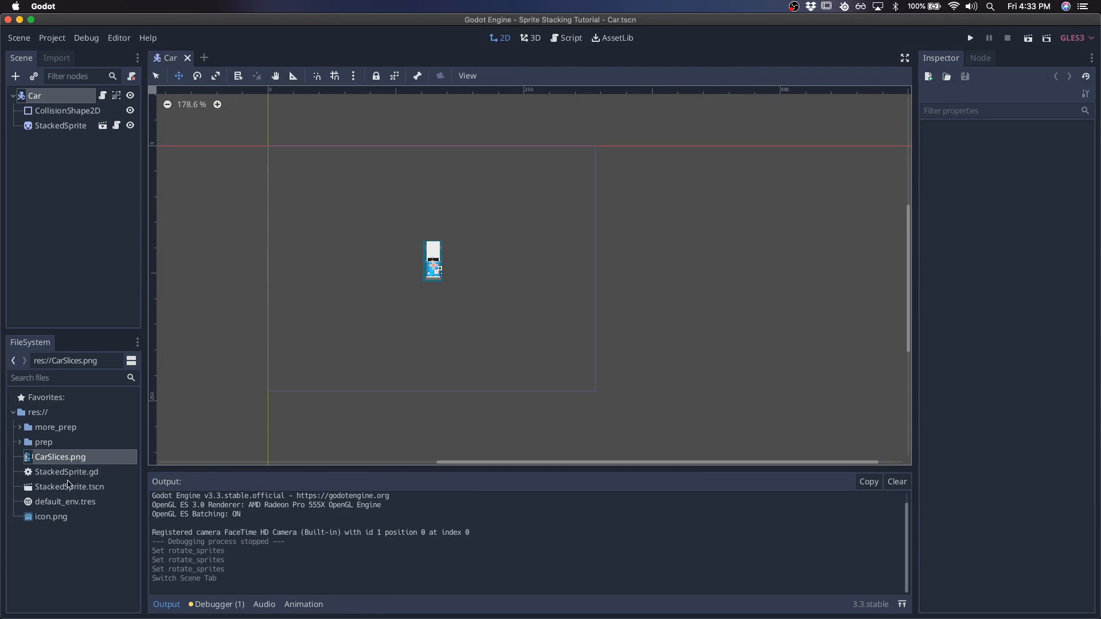
pyautogui.doubleClick(70, 486)
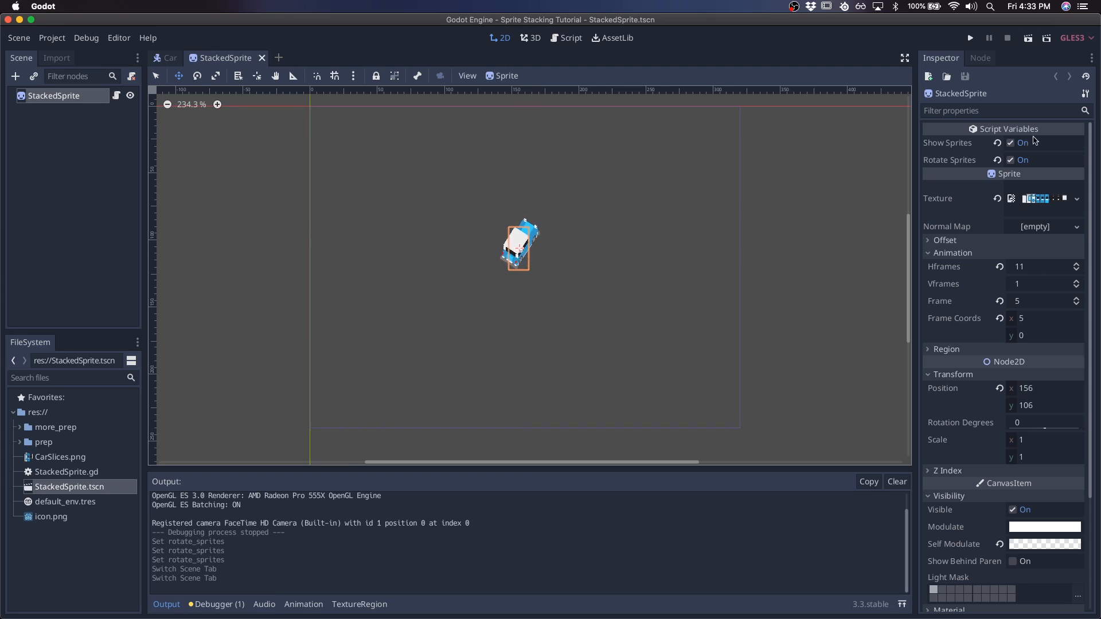
pyautogui.click(568, 38)
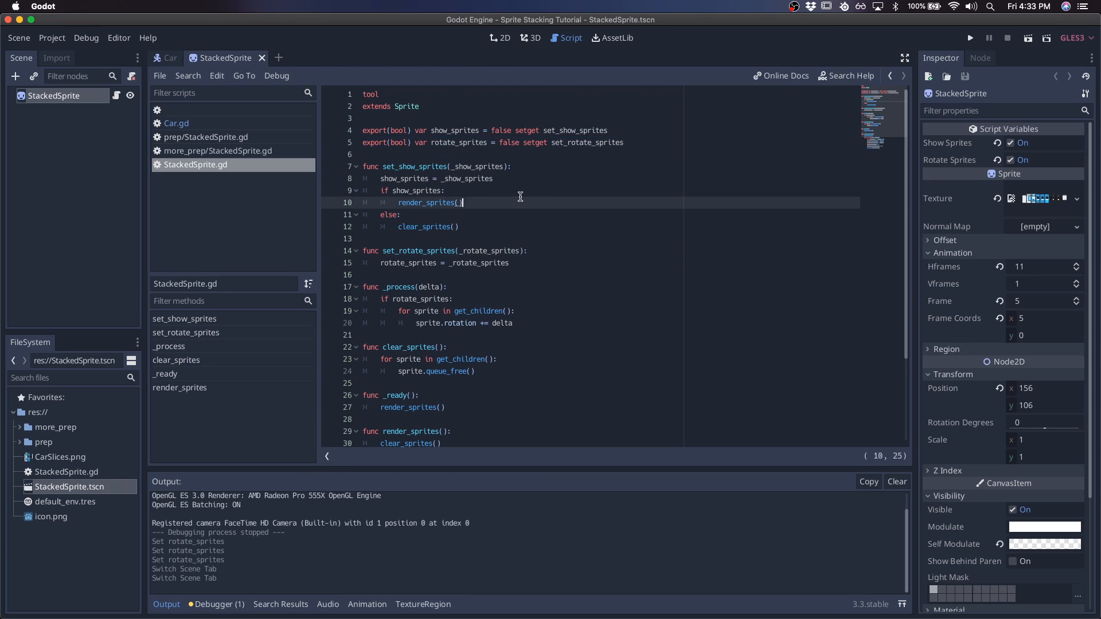
pyautogui.click(499, 38)
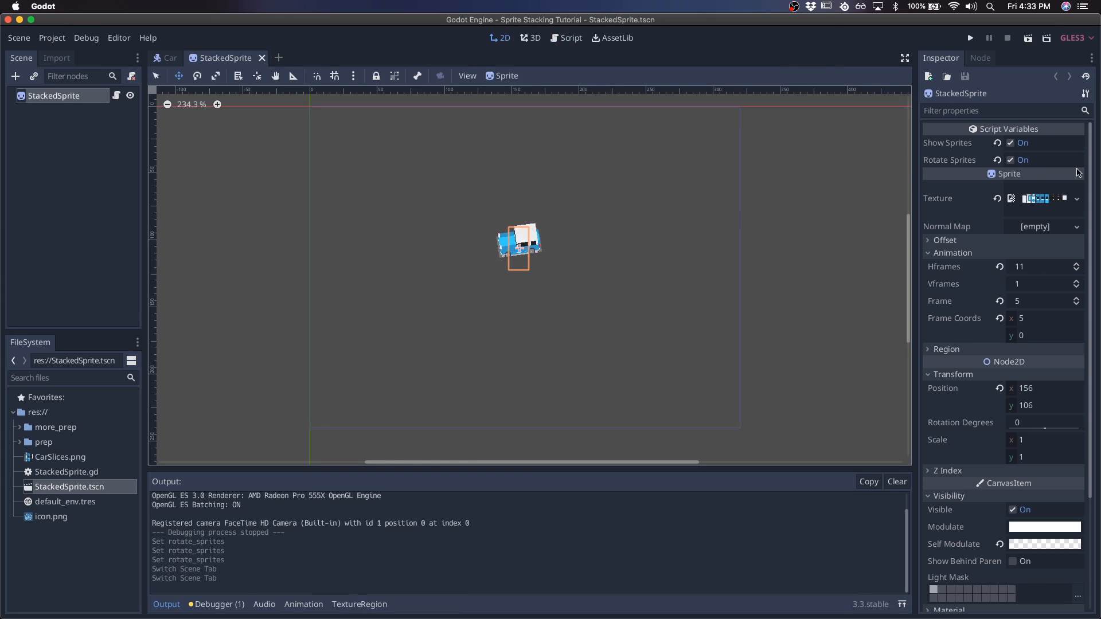
# Step: Toggle Show Sprites and Rotate Sprites in the Inspector, leaving both switched off
pyautogui.click(1011, 143)
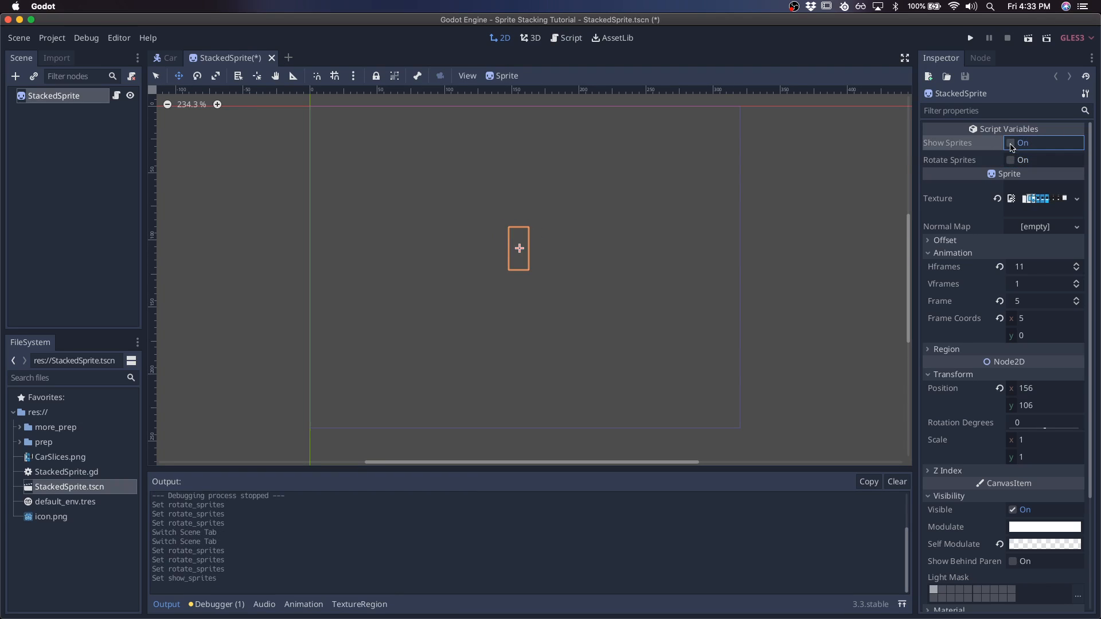
pyautogui.click(1012, 142)
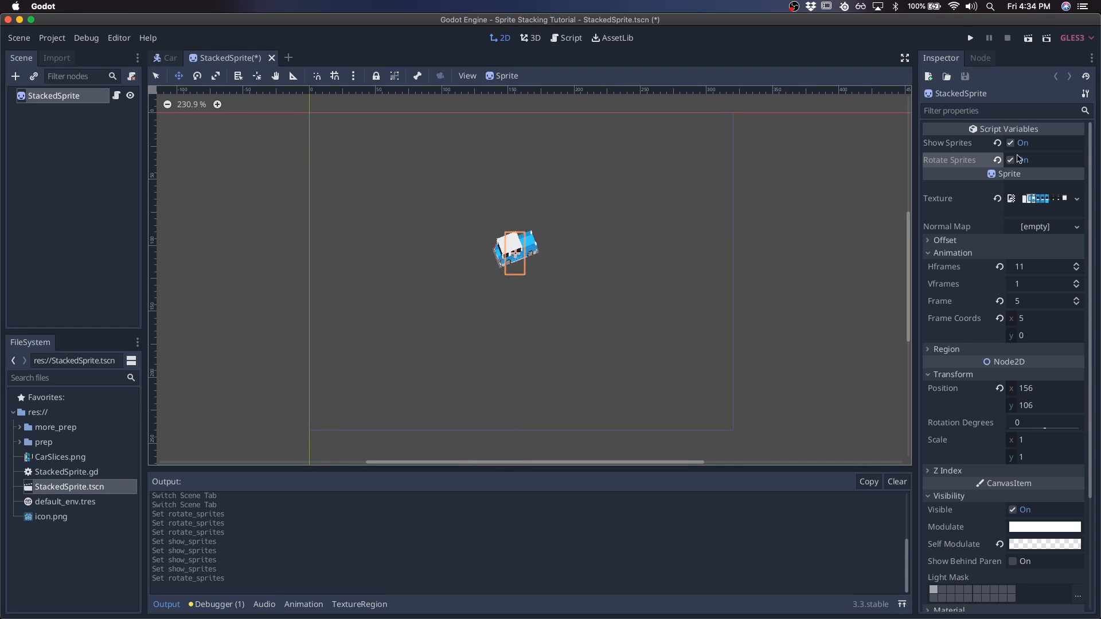
pyautogui.click(1011, 160)
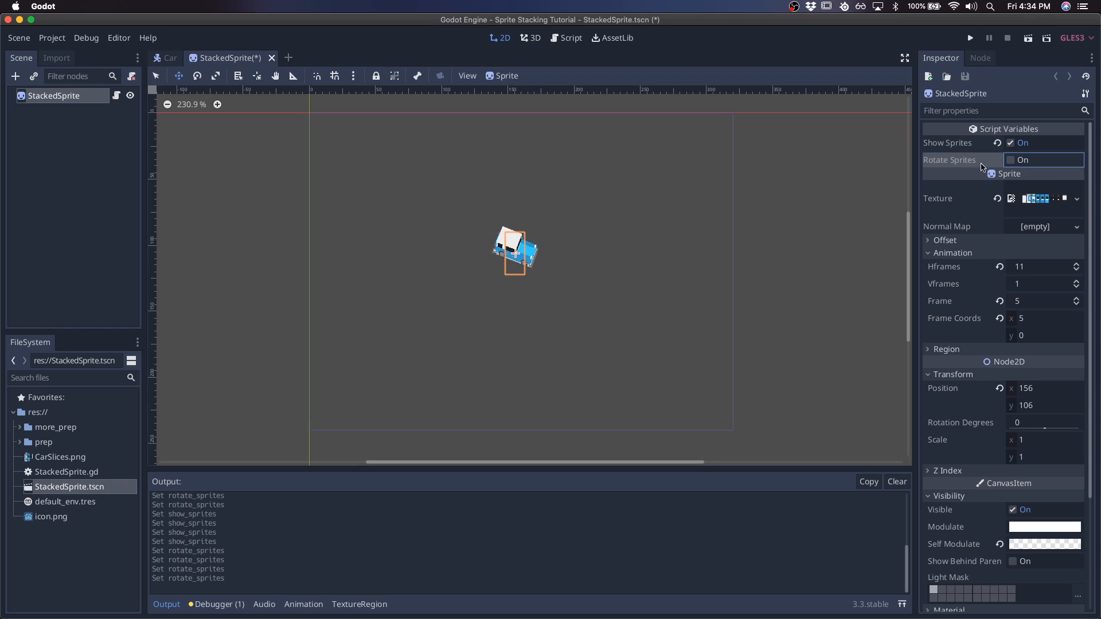
pyautogui.click(1011, 159)
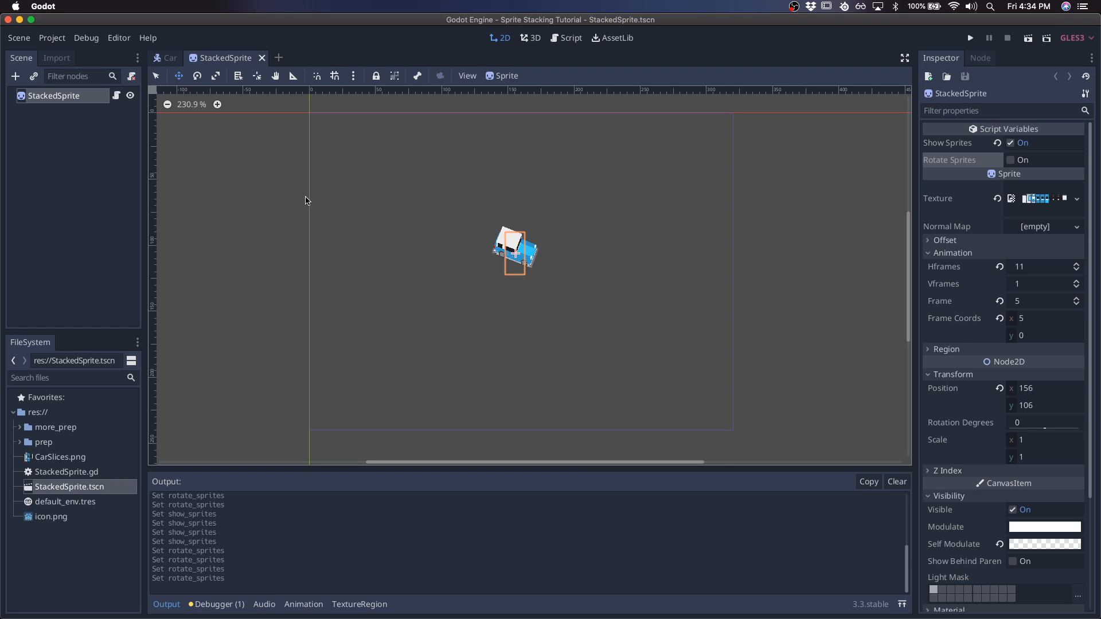
pyautogui.click(1011, 142)
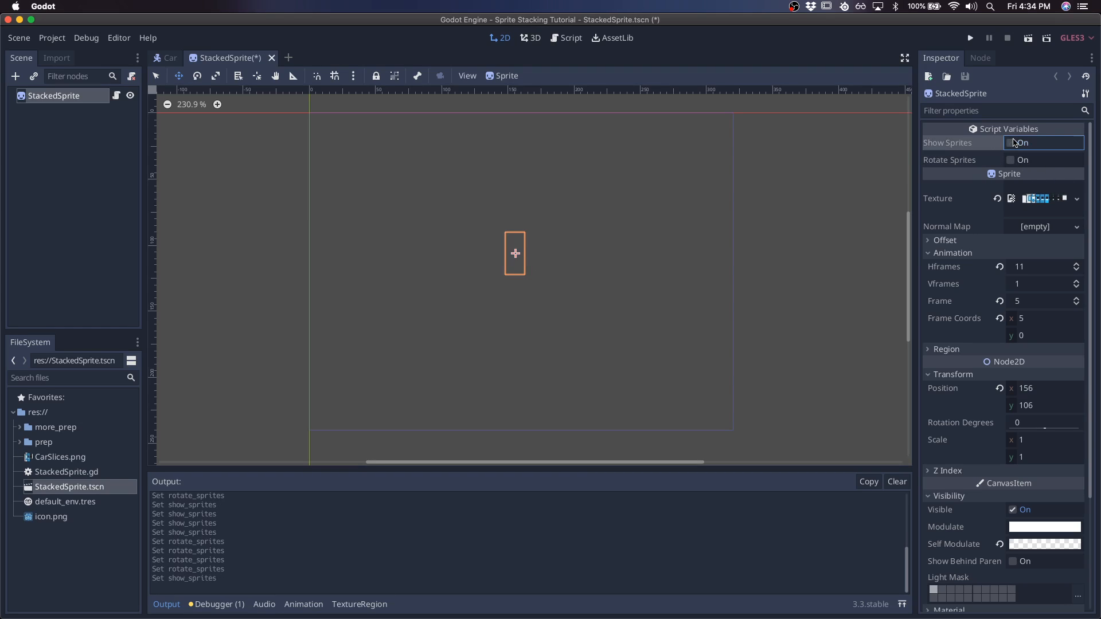
pyautogui.click(19, 37)
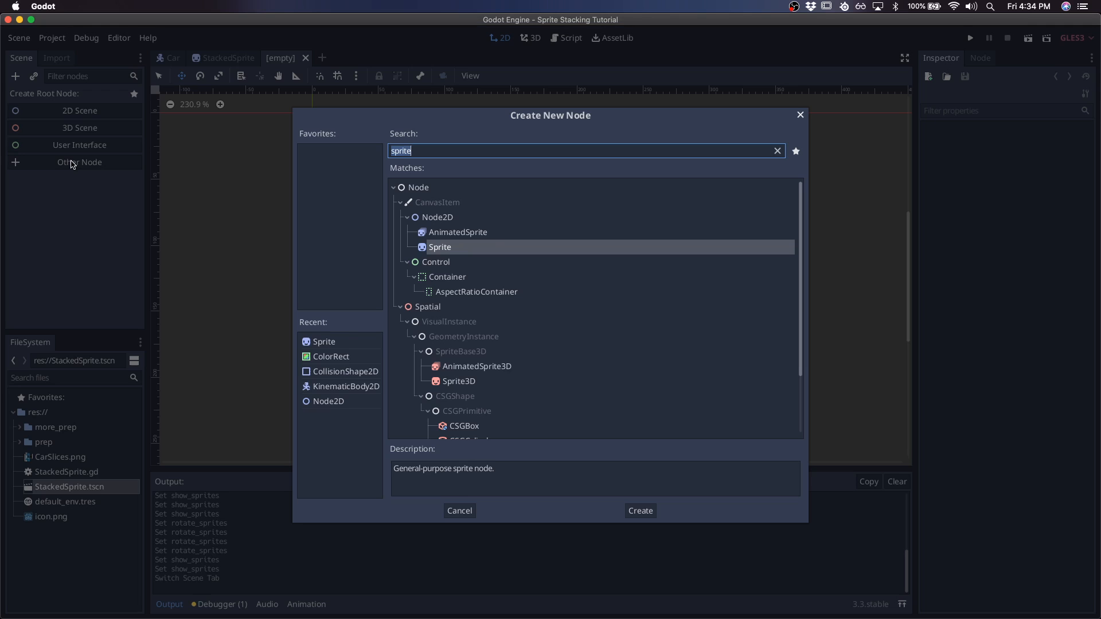
# Step: Give the Car scene a KinematicBody2D root with a CollisionShape2D child using a new RectangleShape2D
pyautogui.click(638, 511)
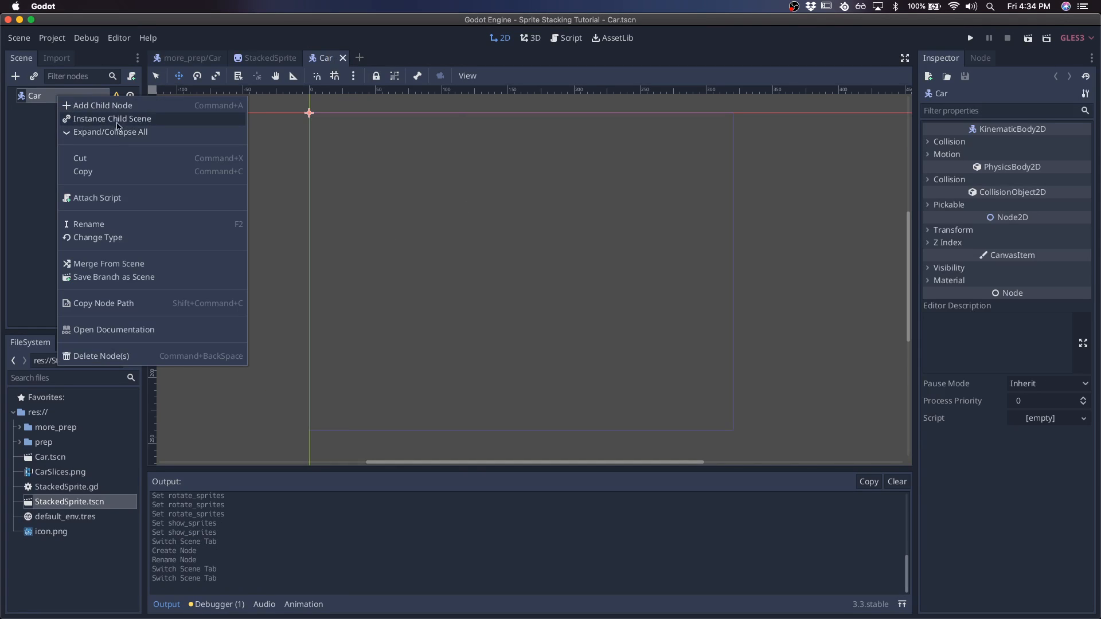
pyautogui.click(103, 106)
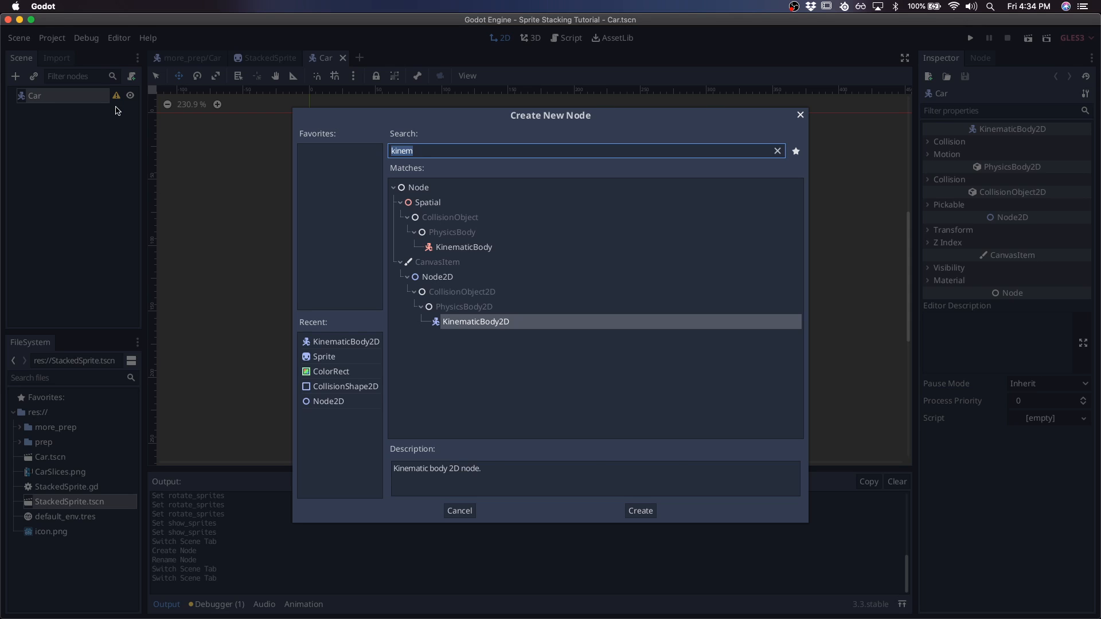
pyautogui.click(638, 510)
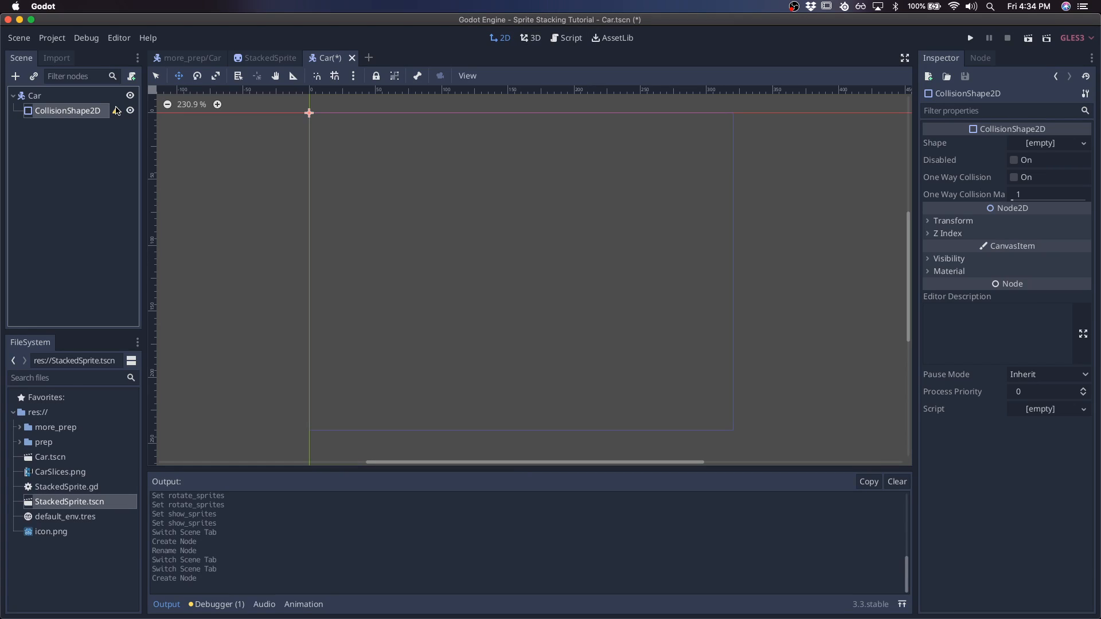
pyautogui.click(1046, 142)
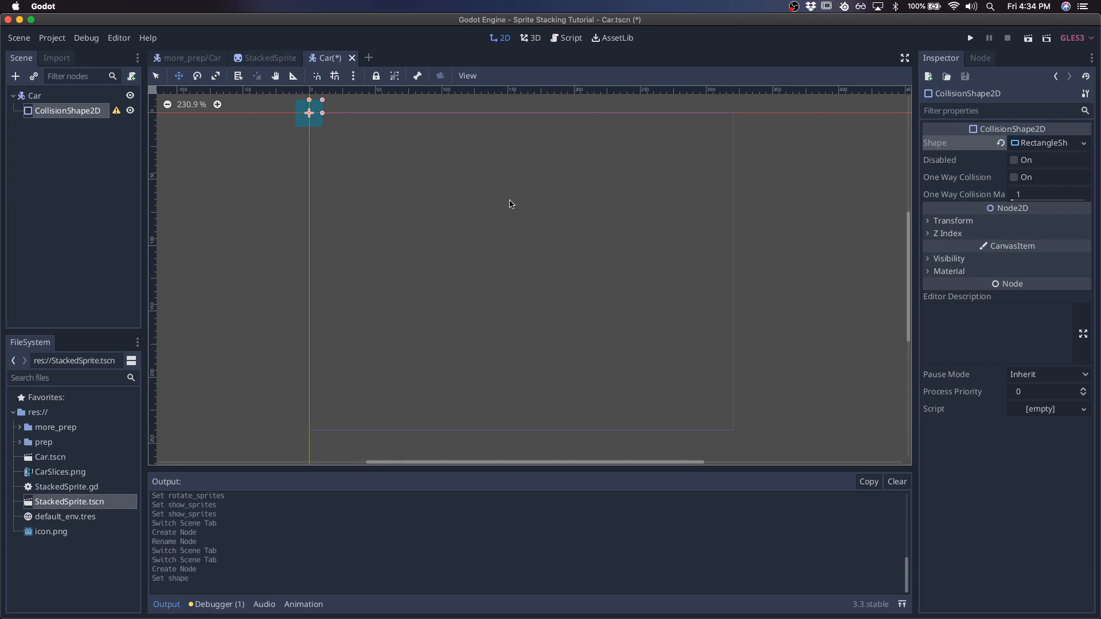
pyautogui.click(35, 95)
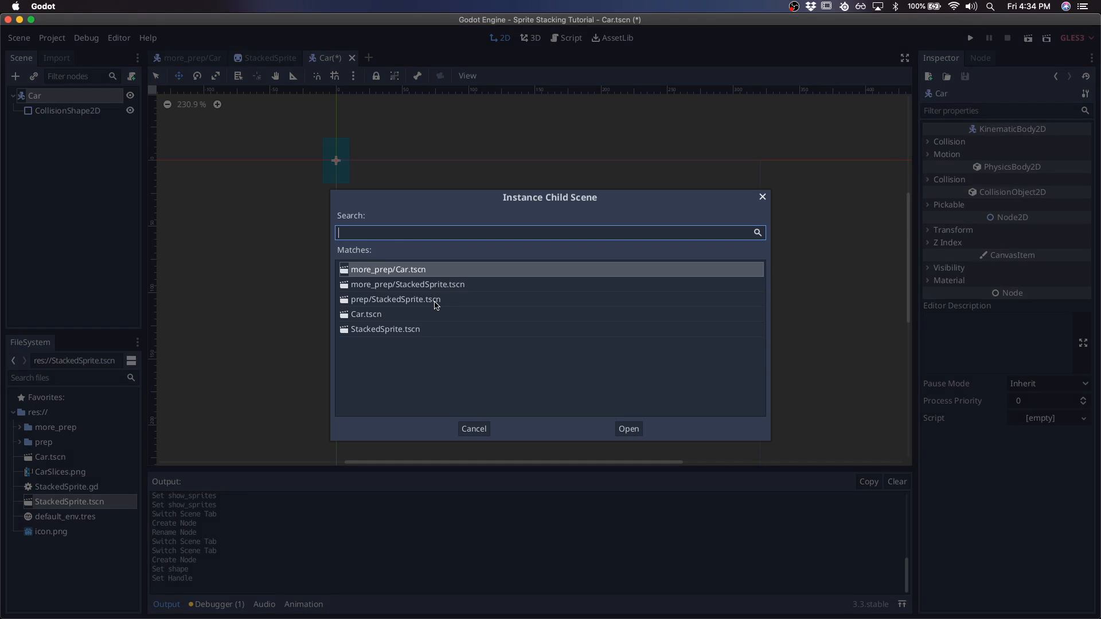
# Step: Instance StackedSprite.tscn under Car and reset the StackedSprite position to 0,0
pyautogui.click(627, 429)
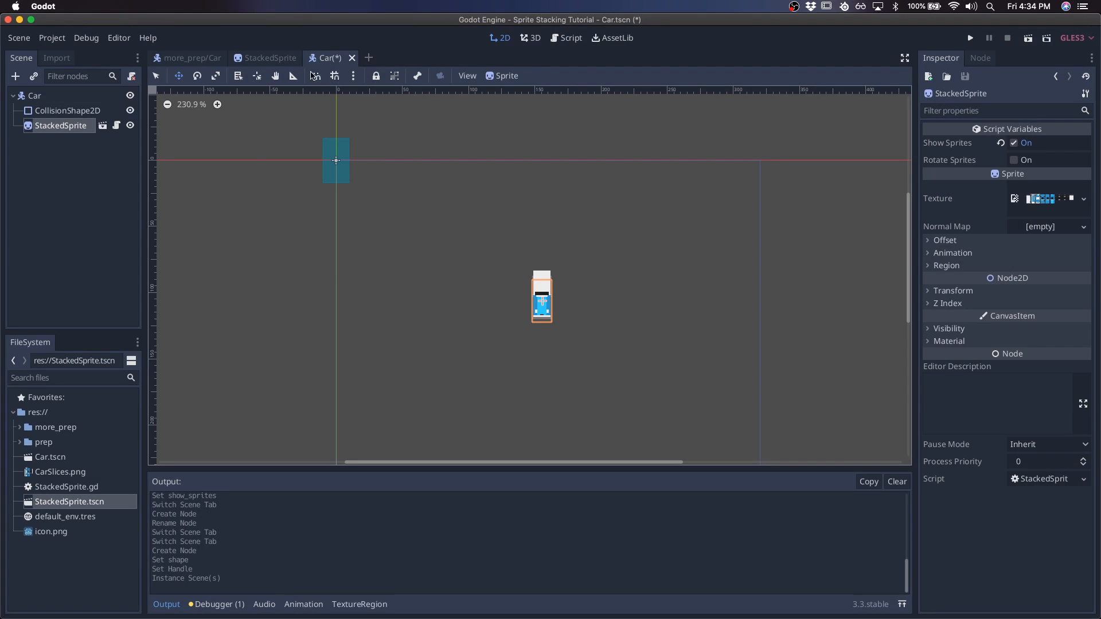
pyautogui.click(268, 57)
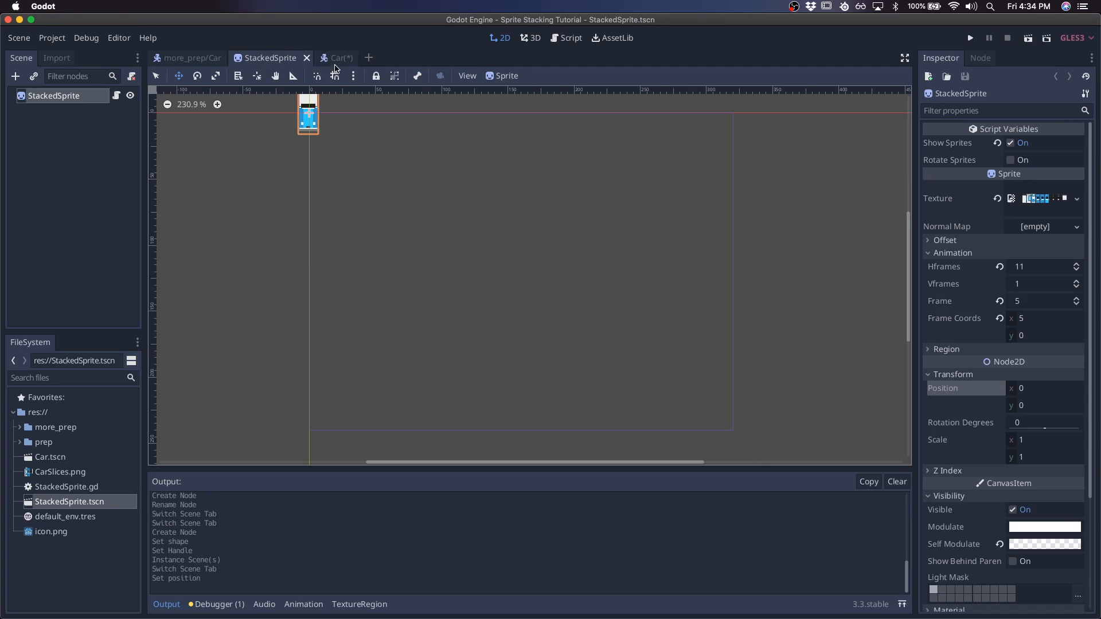
pyautogui.click(336, 58)
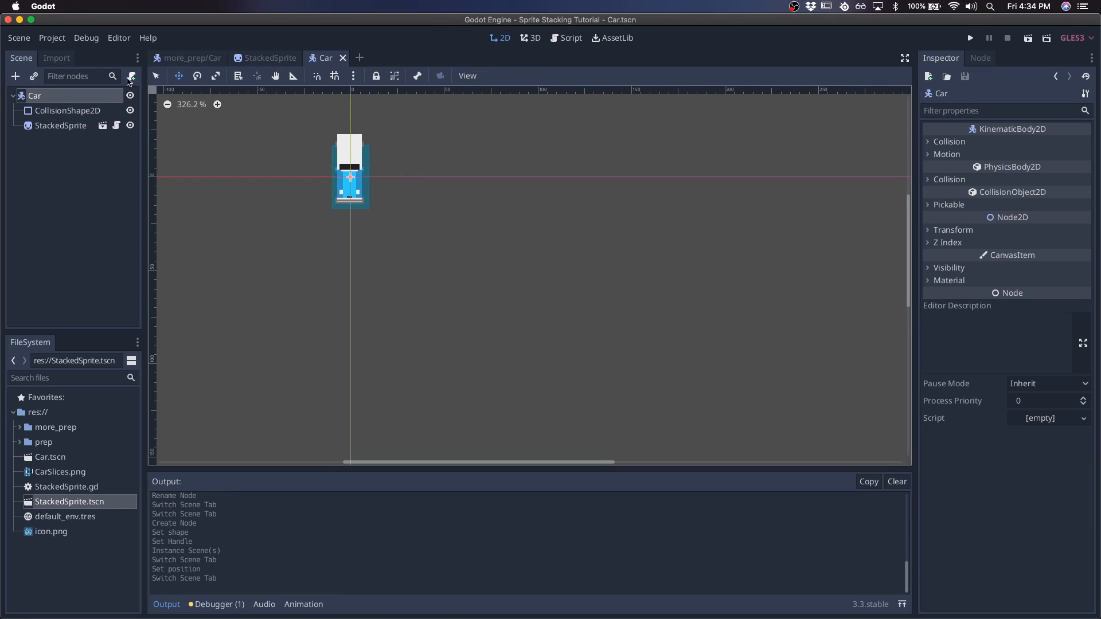
# Step: Attach a new Car.gd script to Car with a _physics_process(delta) function
pyautogui.click(131, 75)
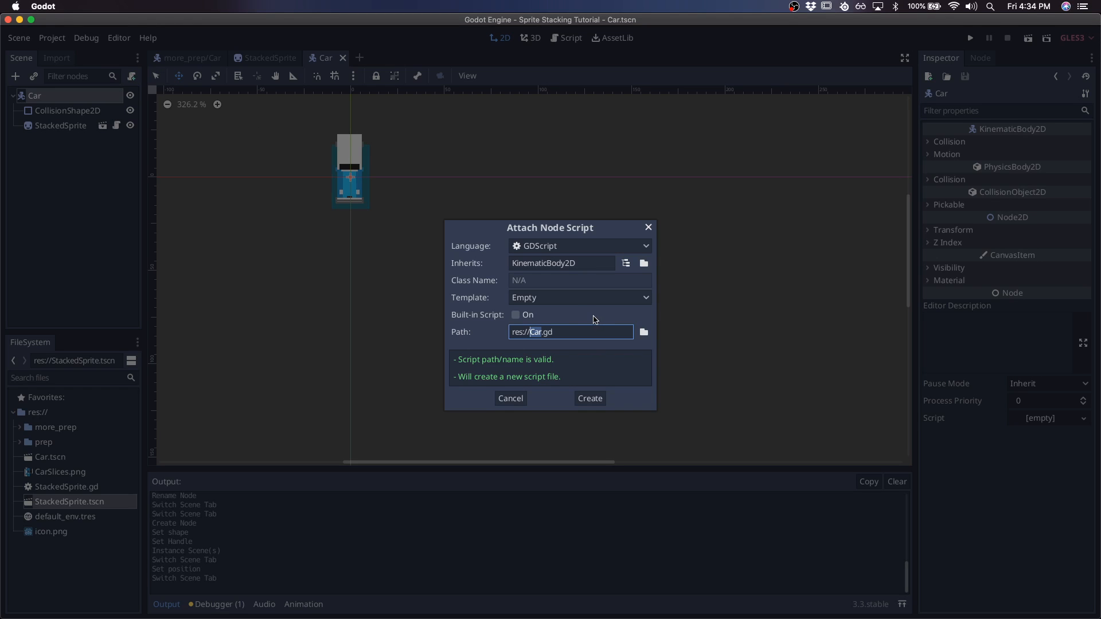
pyautogui.click(589, 398)
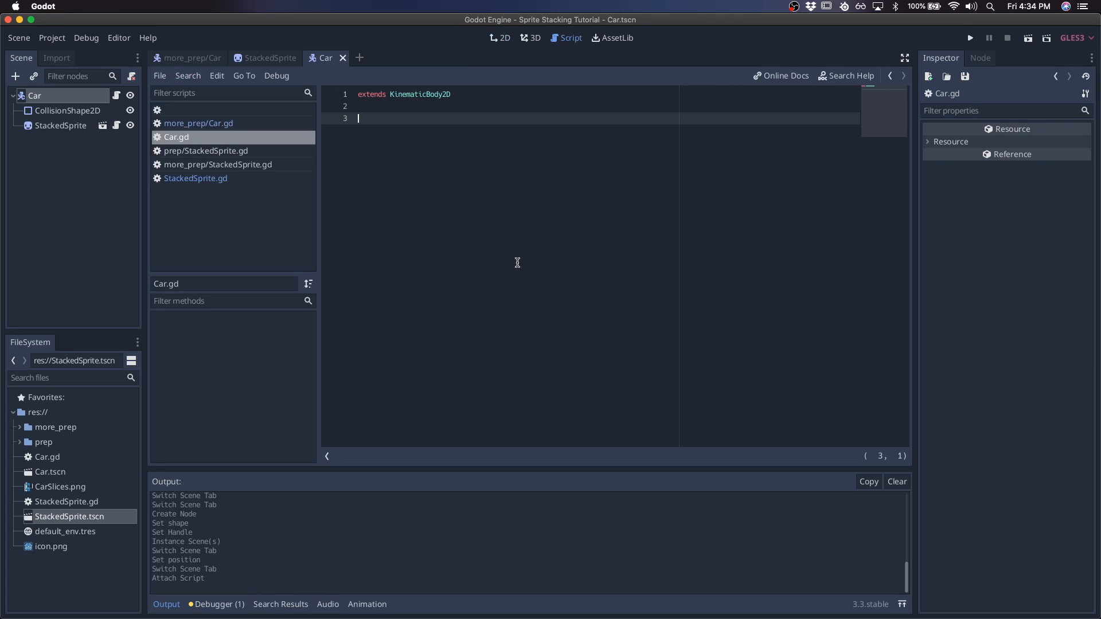
pyautogui.write('func _ph')
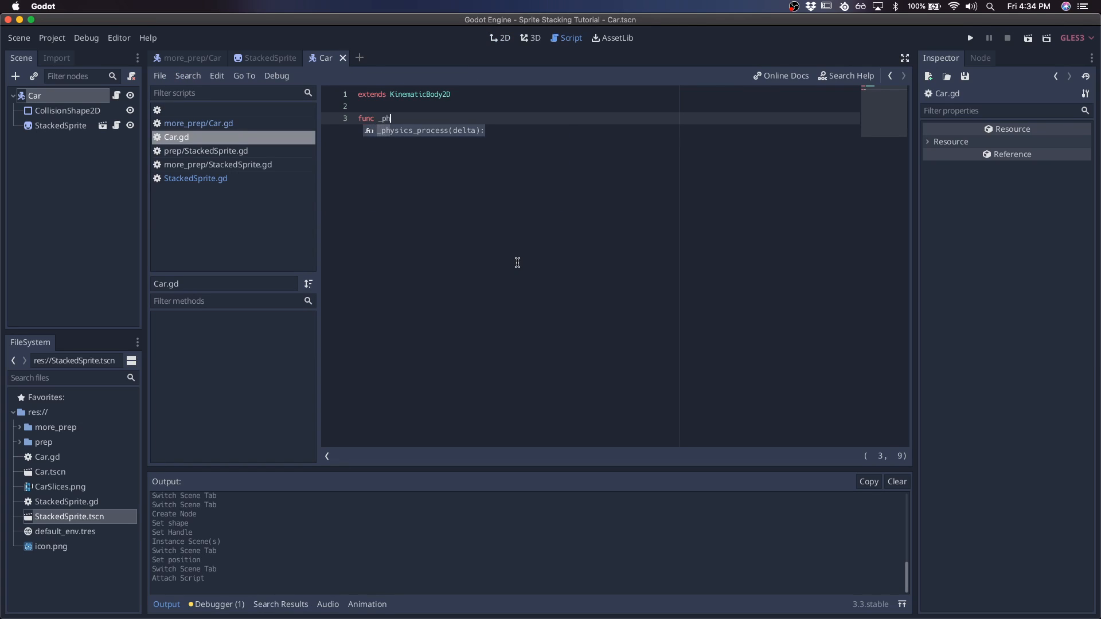
pyautogui.press('Enter')
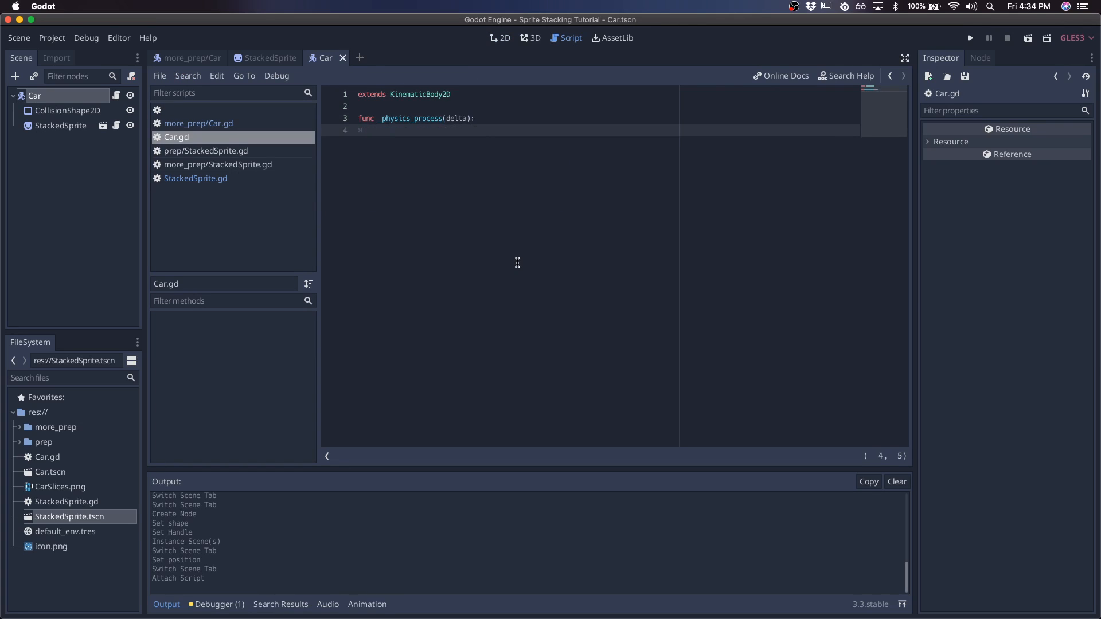
# Step: Declare var velocity = Vector2.ZERO and start input.x from Input.get_action_strength("ui_right") -
pyautogui.write('var velocity')
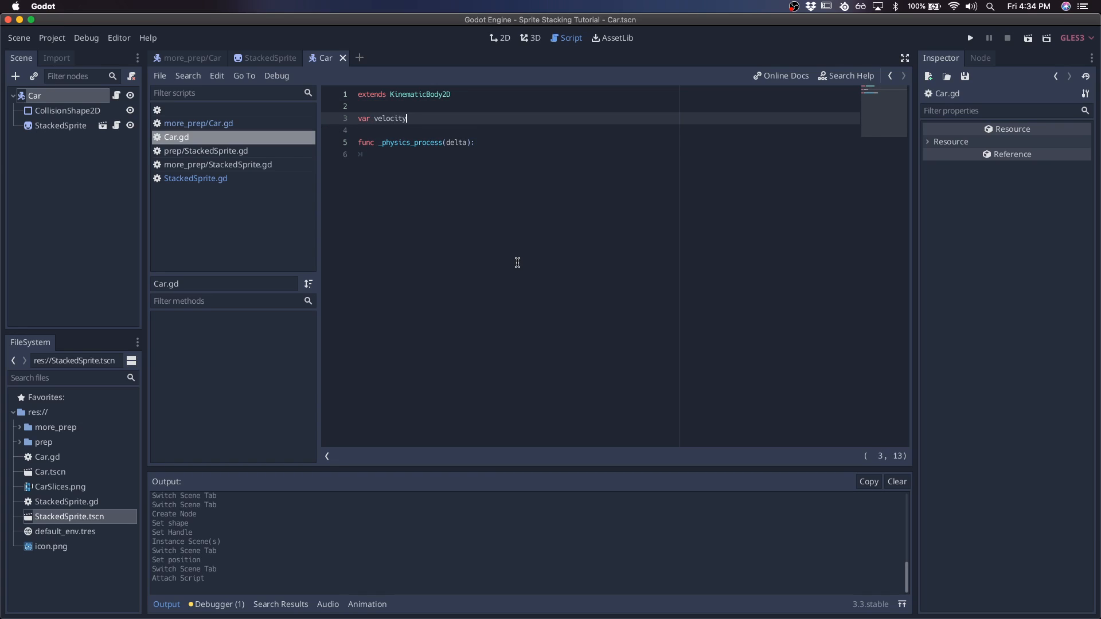
pyautogui.write('= Vector2.ZERO')
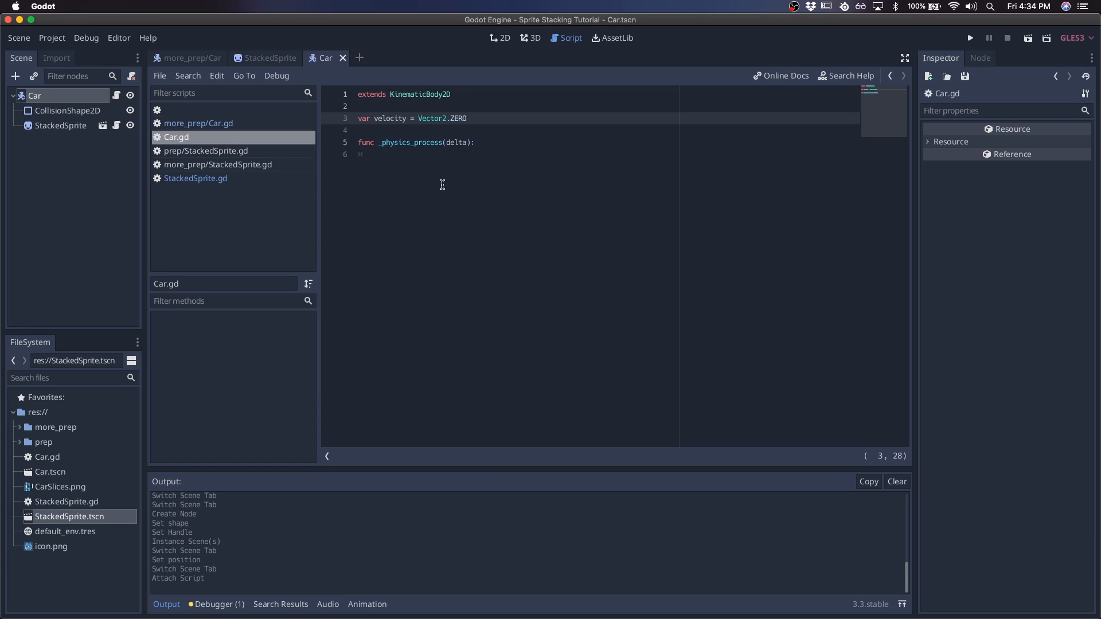
pyautogui.write('var input')
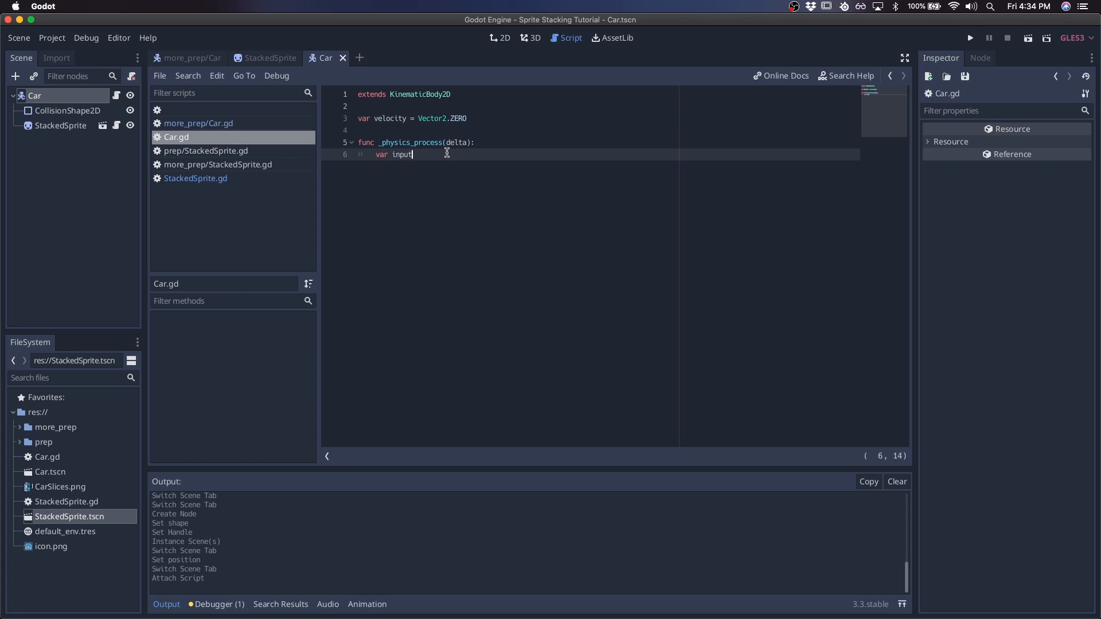
pyautogui.write('= Vecgt')
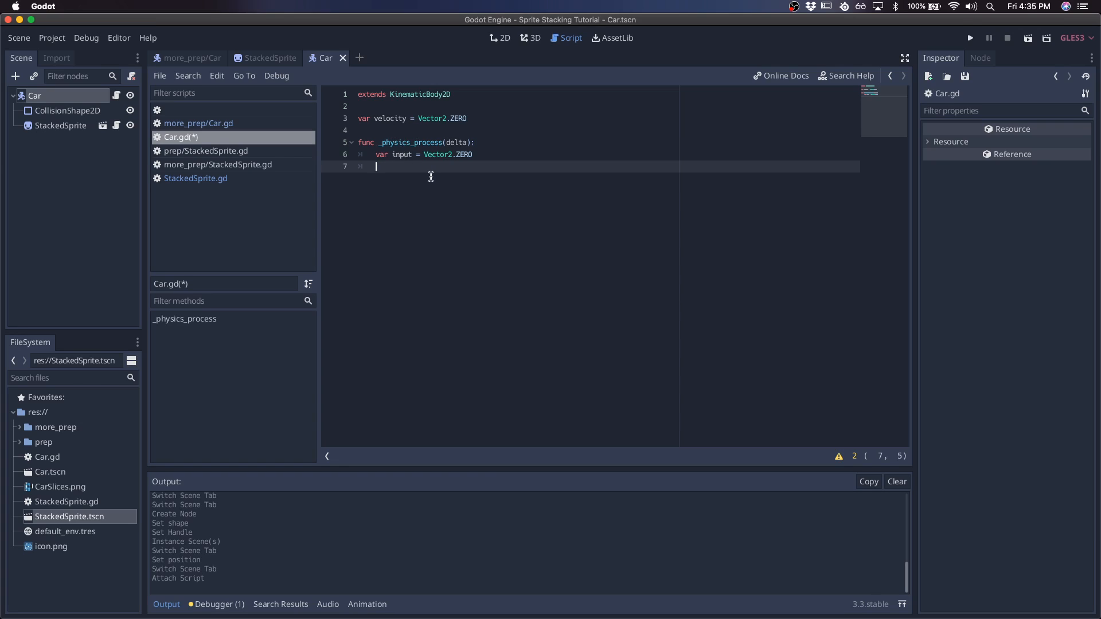
pyautogui.write('input.x')
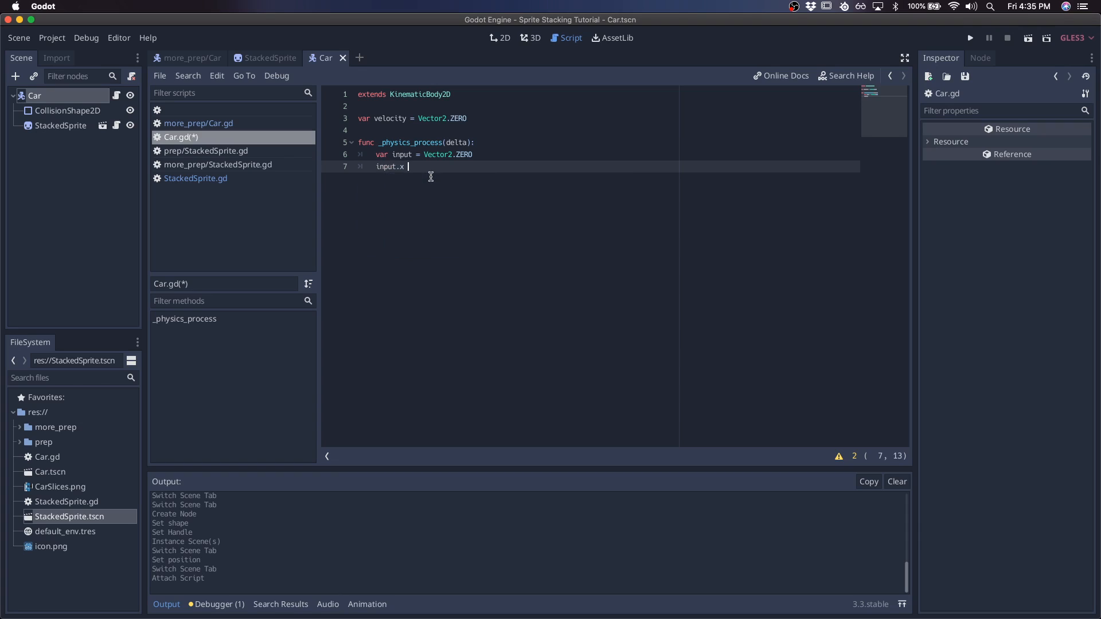
pyautogui.write('= Input.')
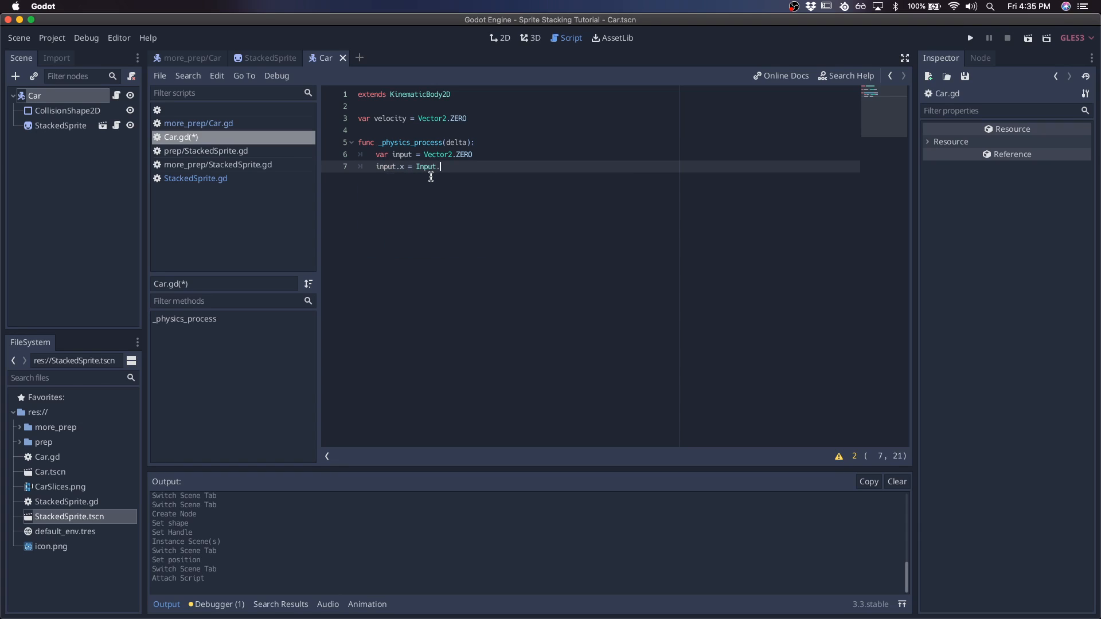
pyautogui.write('action_strength(')
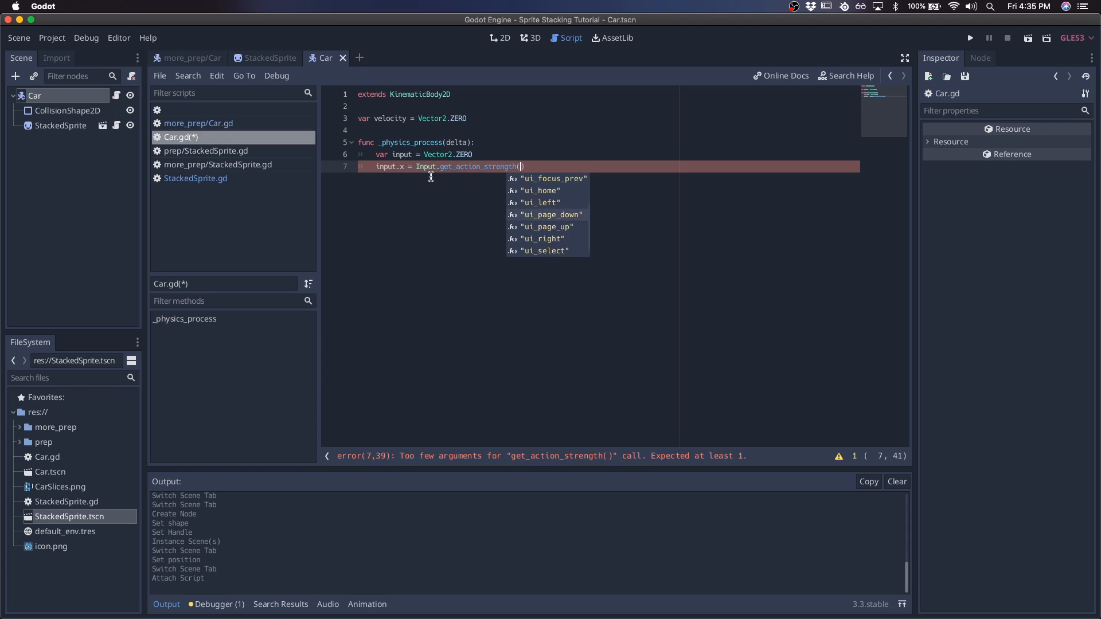
pyautogui.write('"ui_right") -')
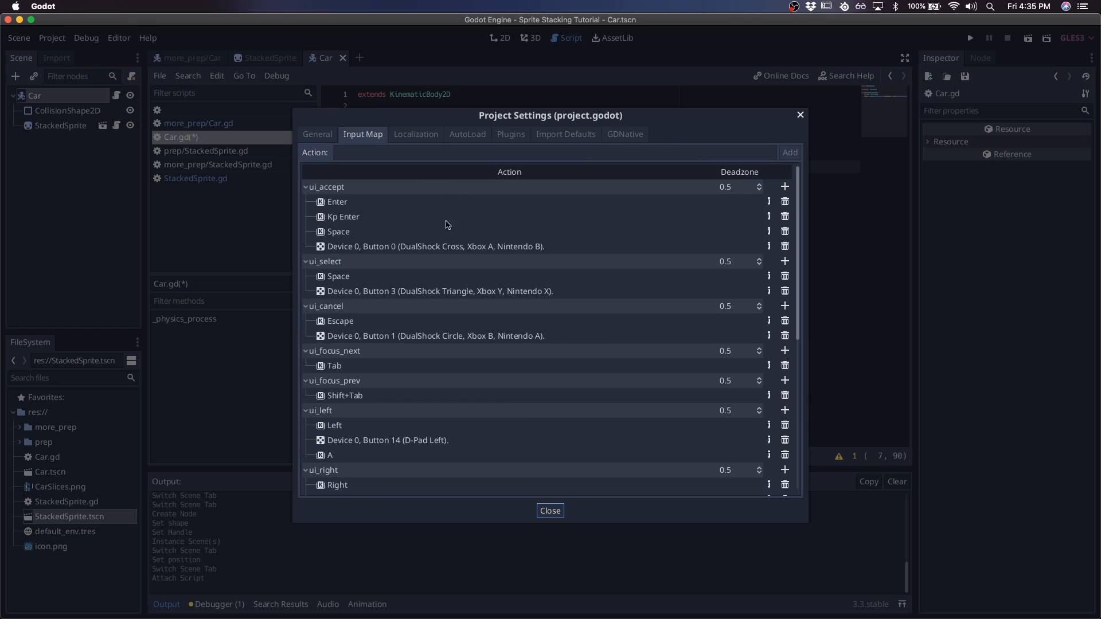
pyautogui.scroll(-3)
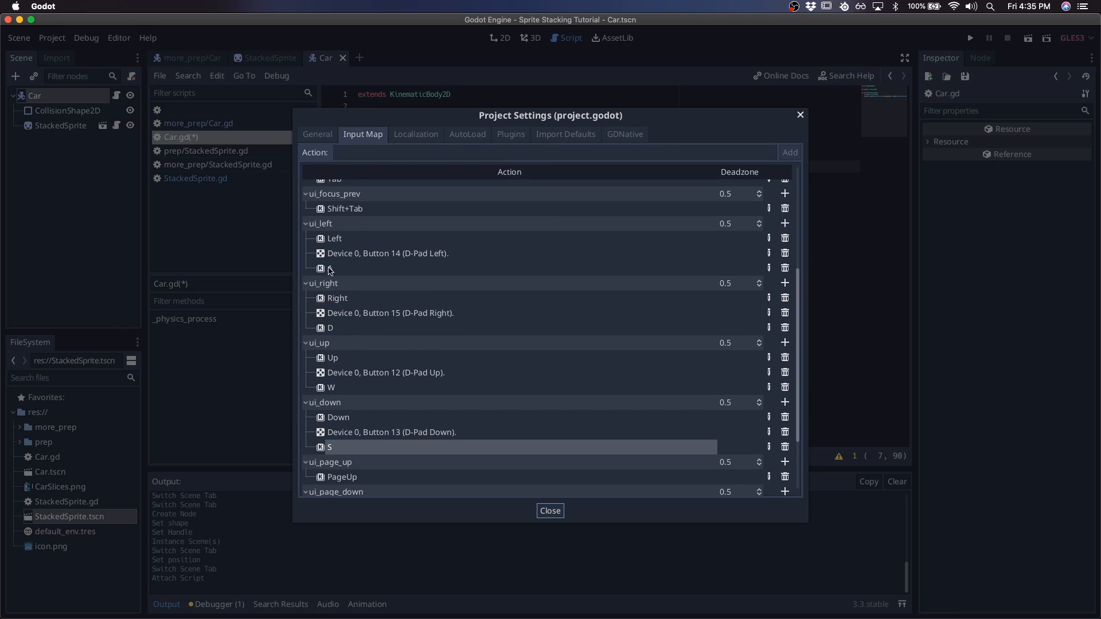
pyautogui.click(549, 511)
pyautogui.write('input.y = Input')
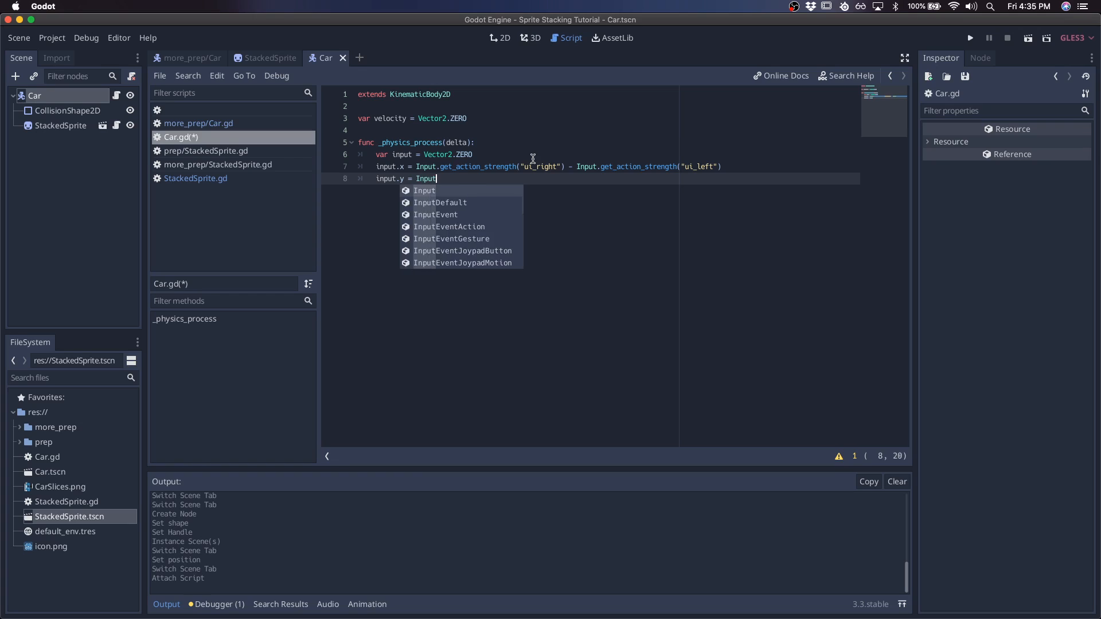
# Step: Finish the input vector with ui_left, ui_up and ui_down action strengths and add a move_and_slide call
pyautogui.write('.get_action_strength(')
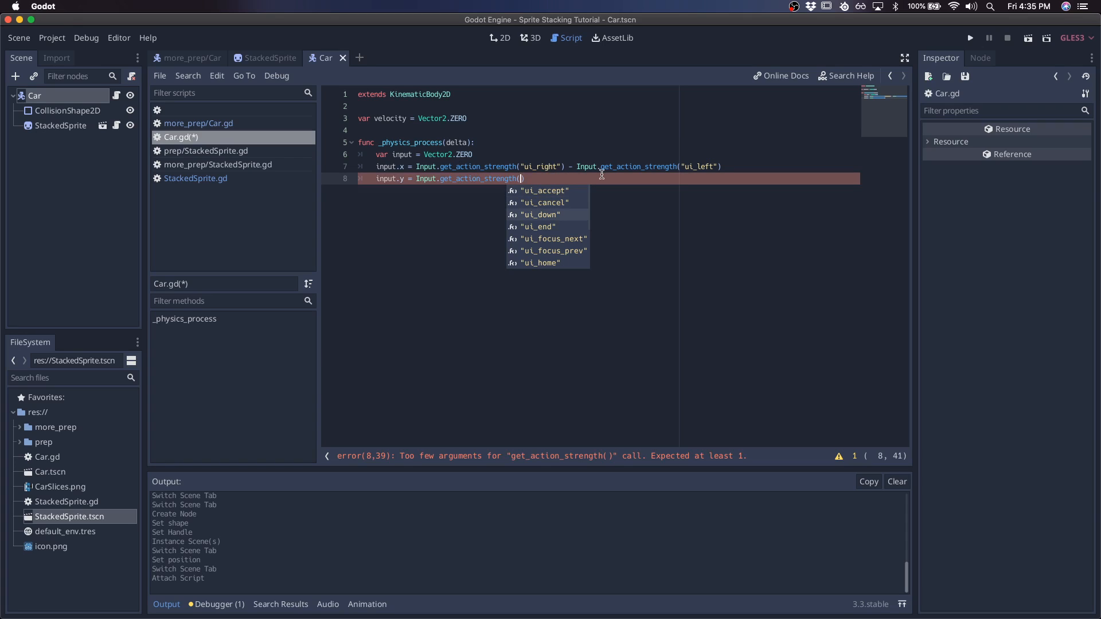
pyautogui.moveTo(566, 236)
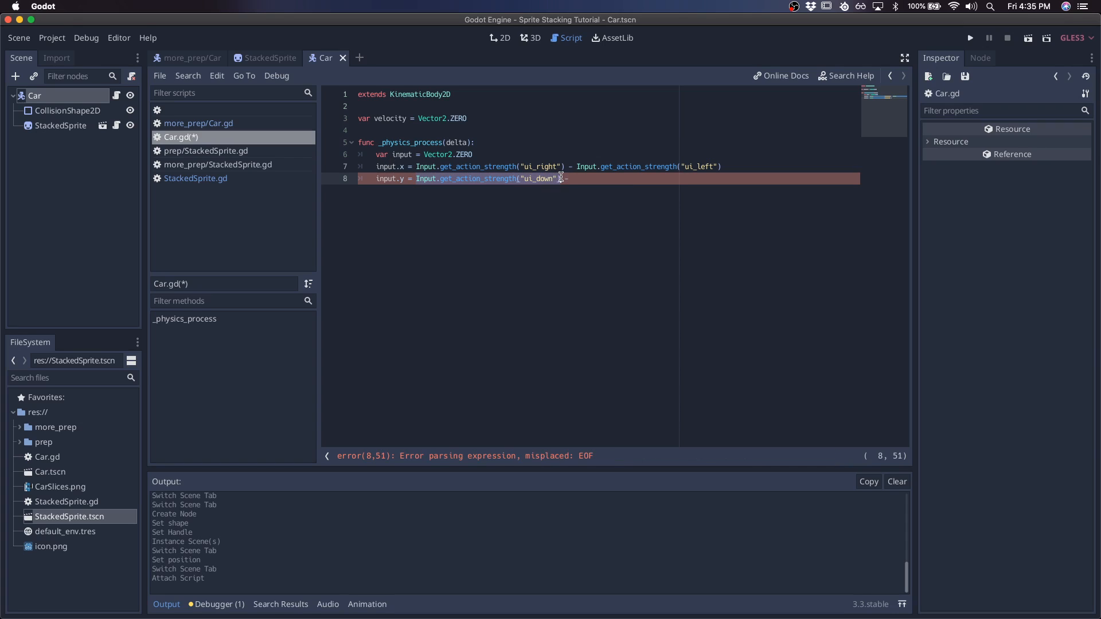
pyautogui.write('- Input.get_action_strength("ui_down")')
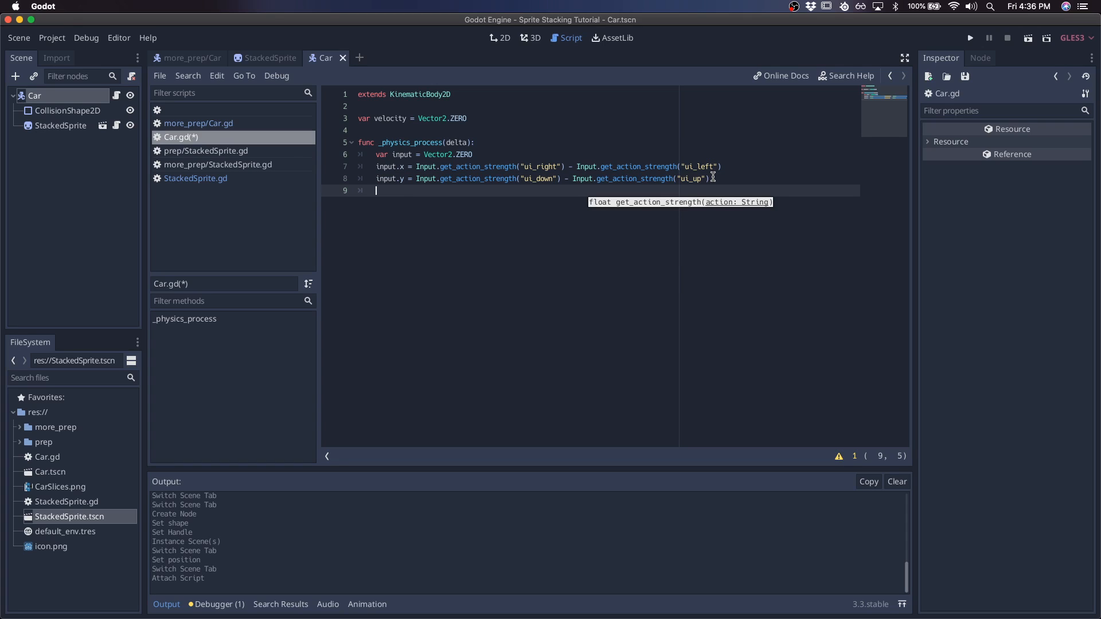
pyautogui.moveTo(477, 179)
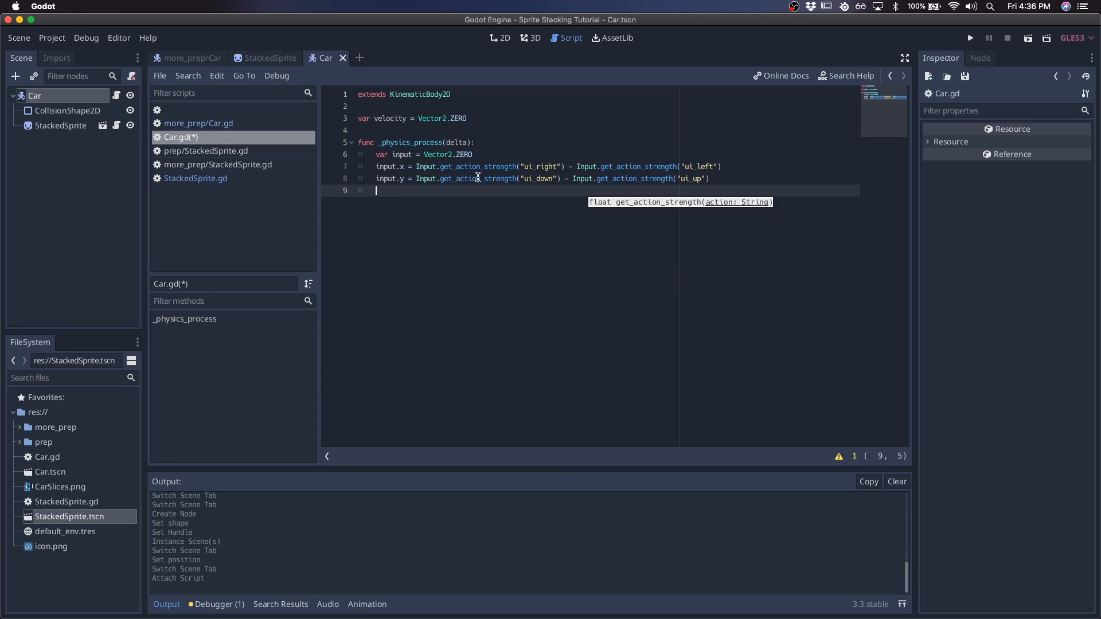
pyautogui.write('move_and_slide(')
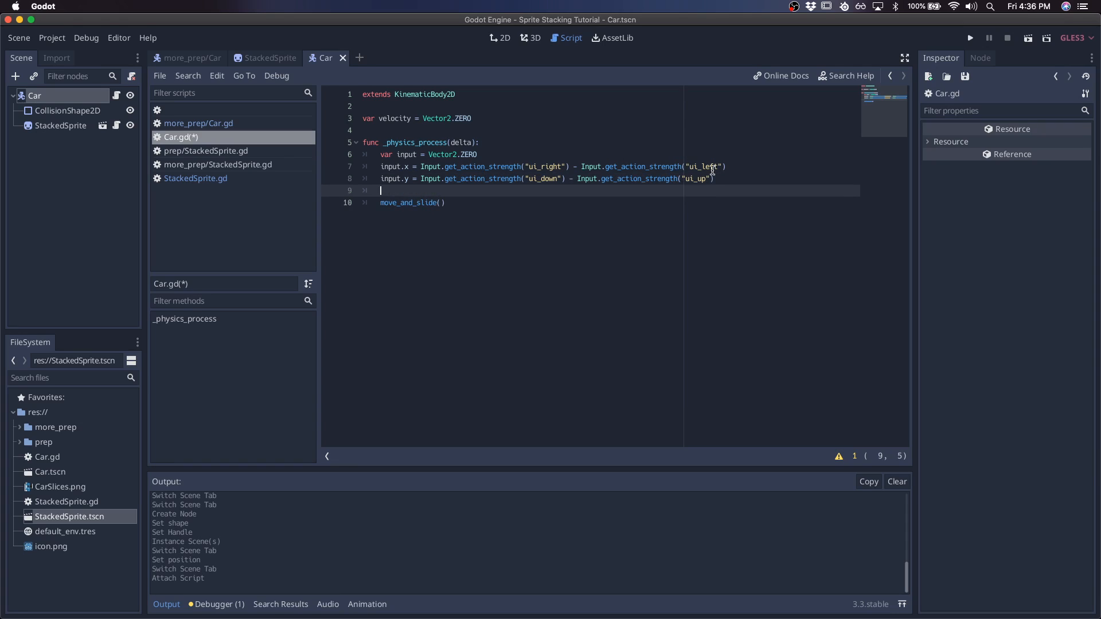
# Step: Set velocity = input * SPEED with a new const SPEED = 30
pyautogui.write('velocity =')
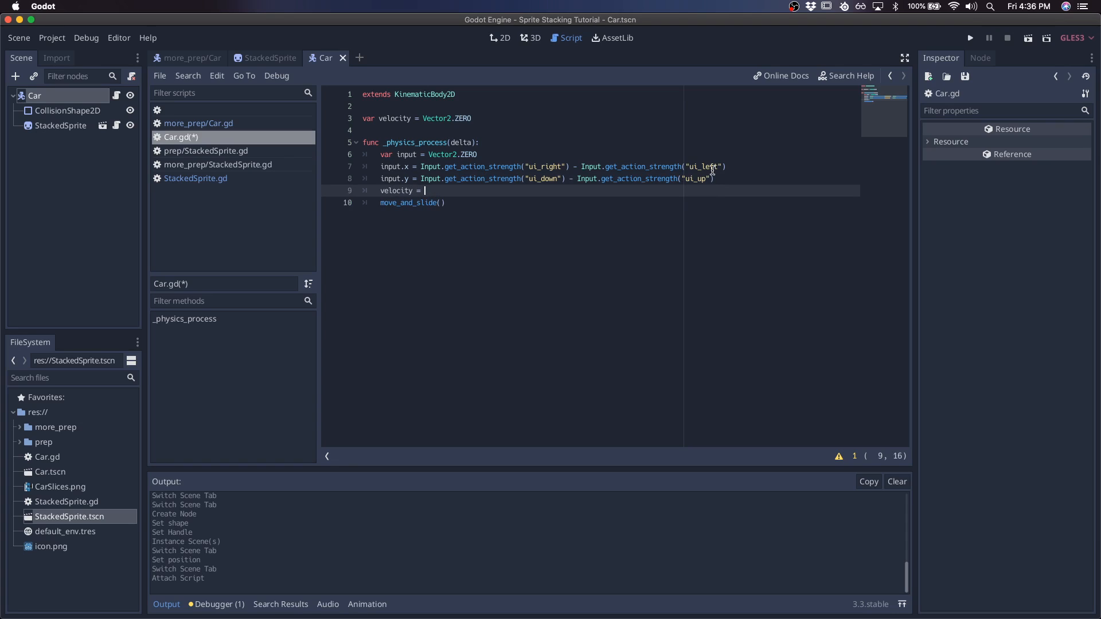
pyautogui.write('input')
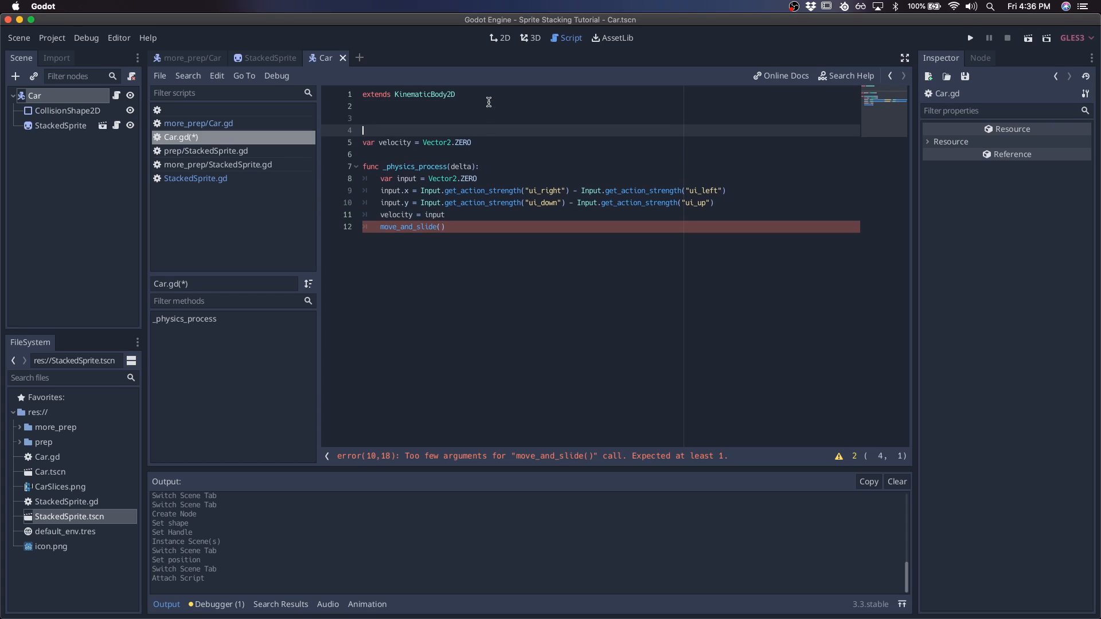
pyautogui.write('const SPEED = 30')
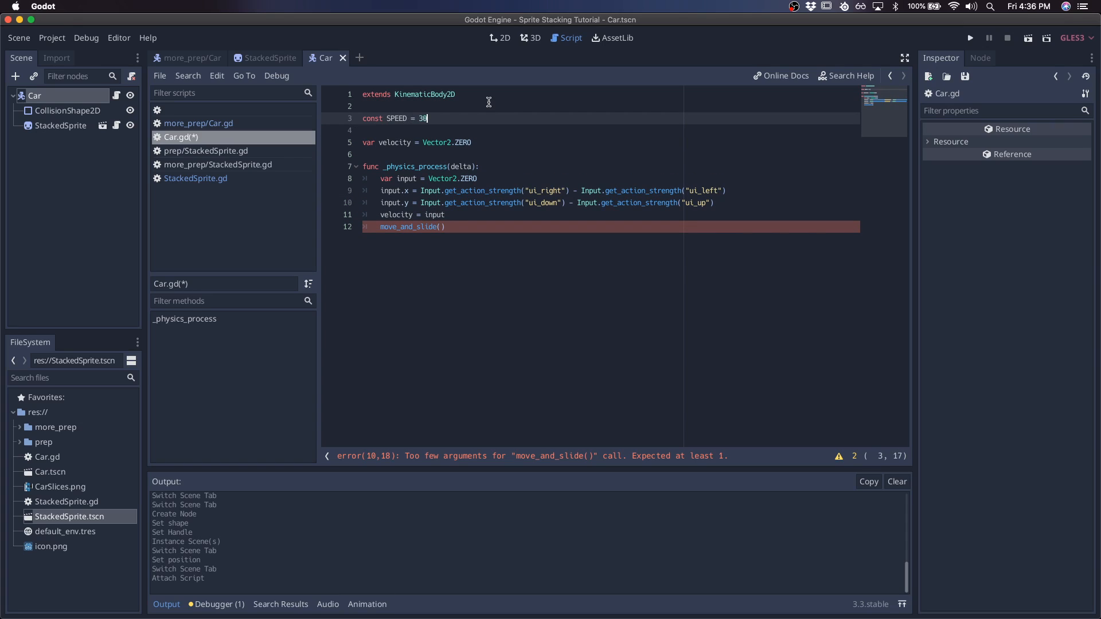
pyautogui.write('*')
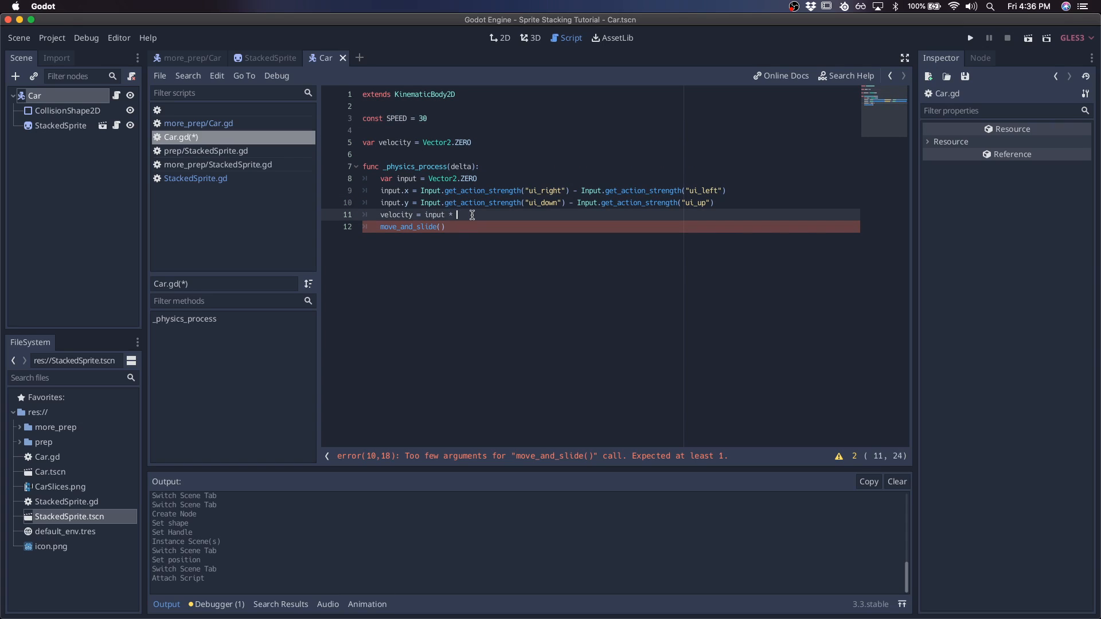
pyautogui.write('SPEED')
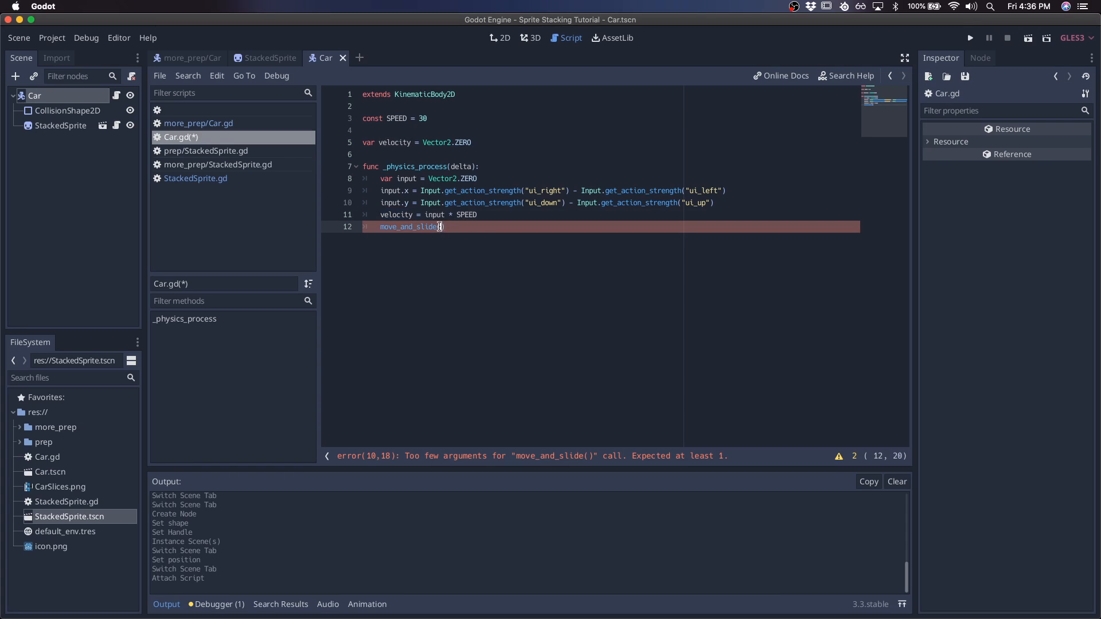
pyautogui.click(970, 37)
pyautogui.write('1')
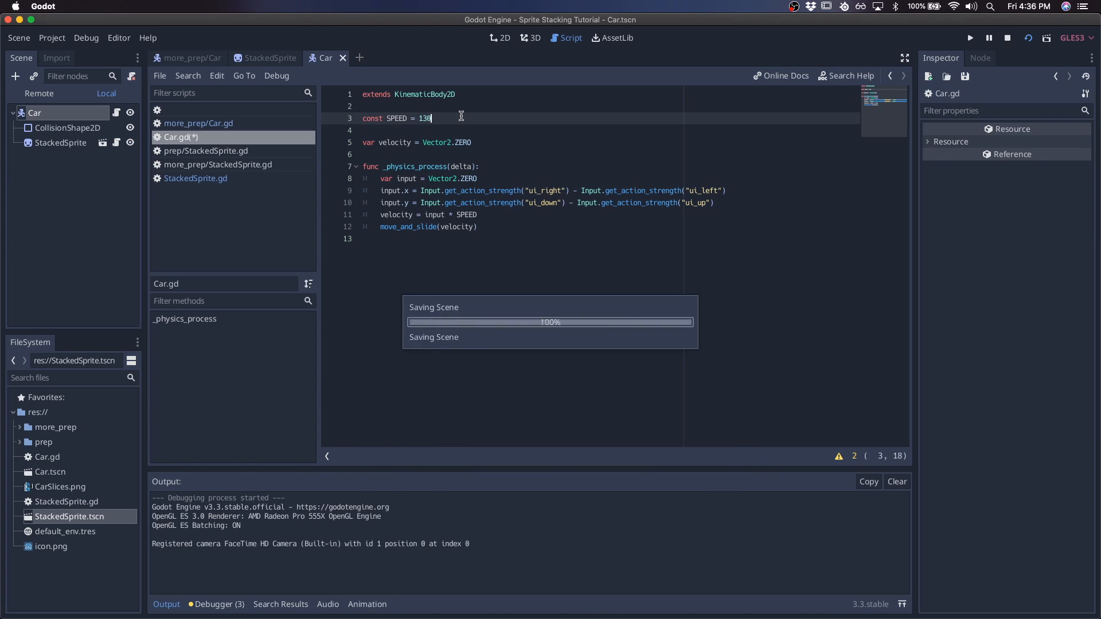
# Step: Pass velocity to move_and_slide, raise SPEED to 130, and test-run the car scene
pyautogui.click(971, 36)
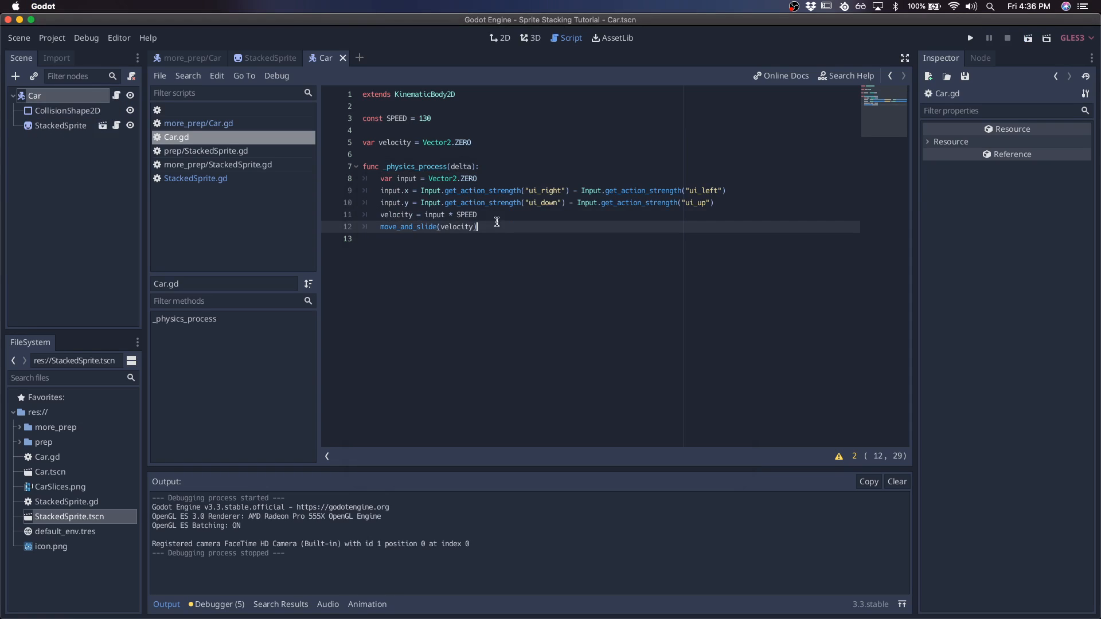
pyautogui.click(467, 215)
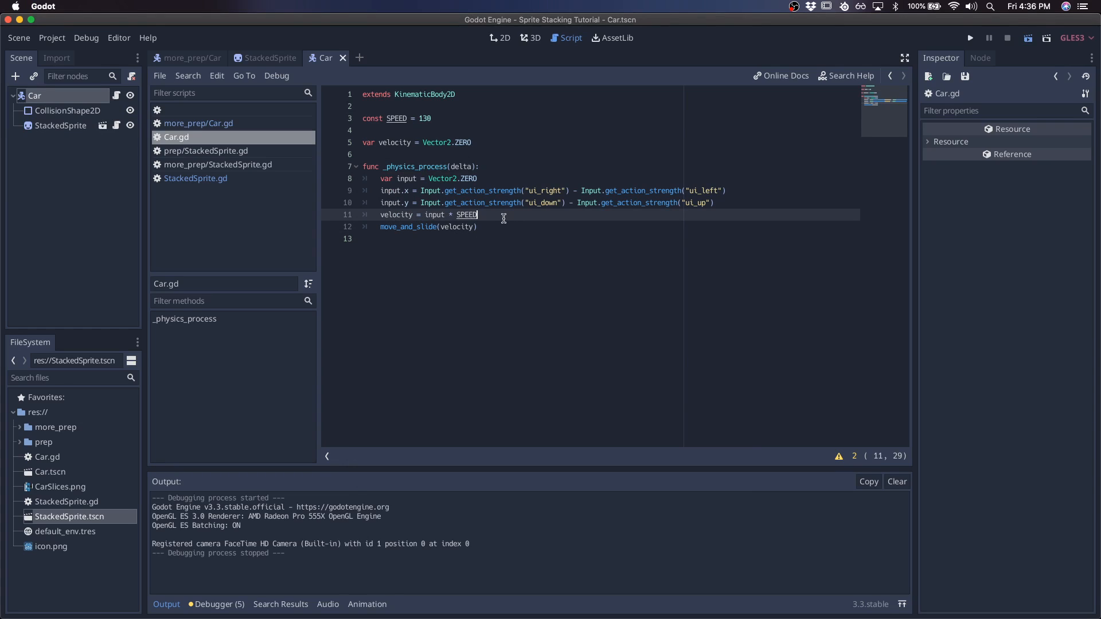
pyautogui.click(970, 38)
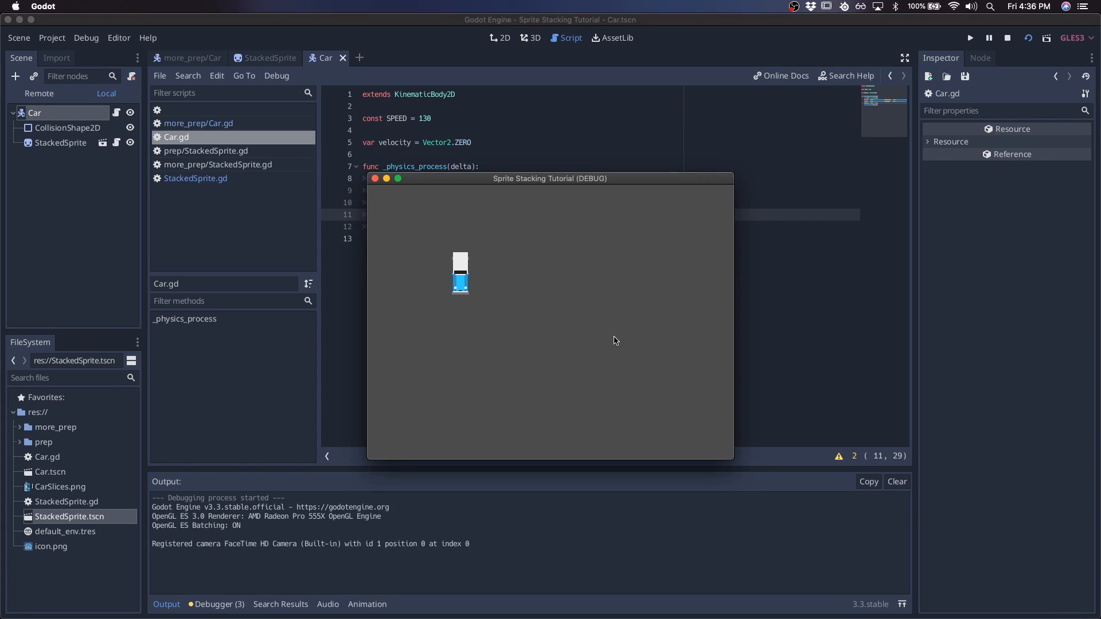
pyautogui.click(1007, 37)
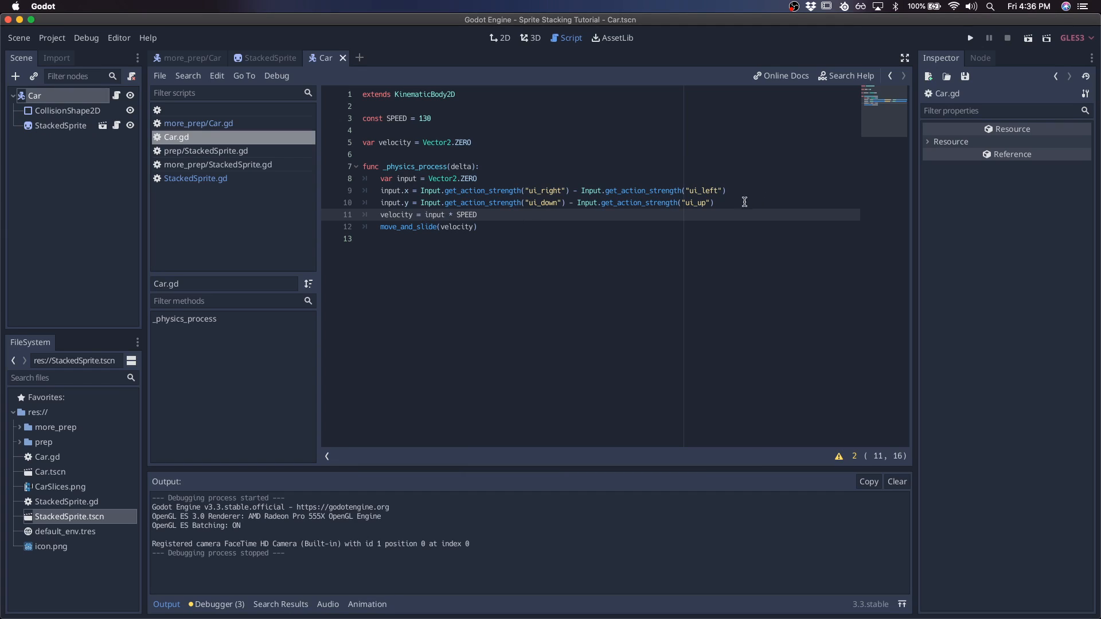
# Step: Lerp velocity toward input * SPEED by ACCELERATION * delta, with const ACCELERATION = 5
pyautogui.write('lerp(')
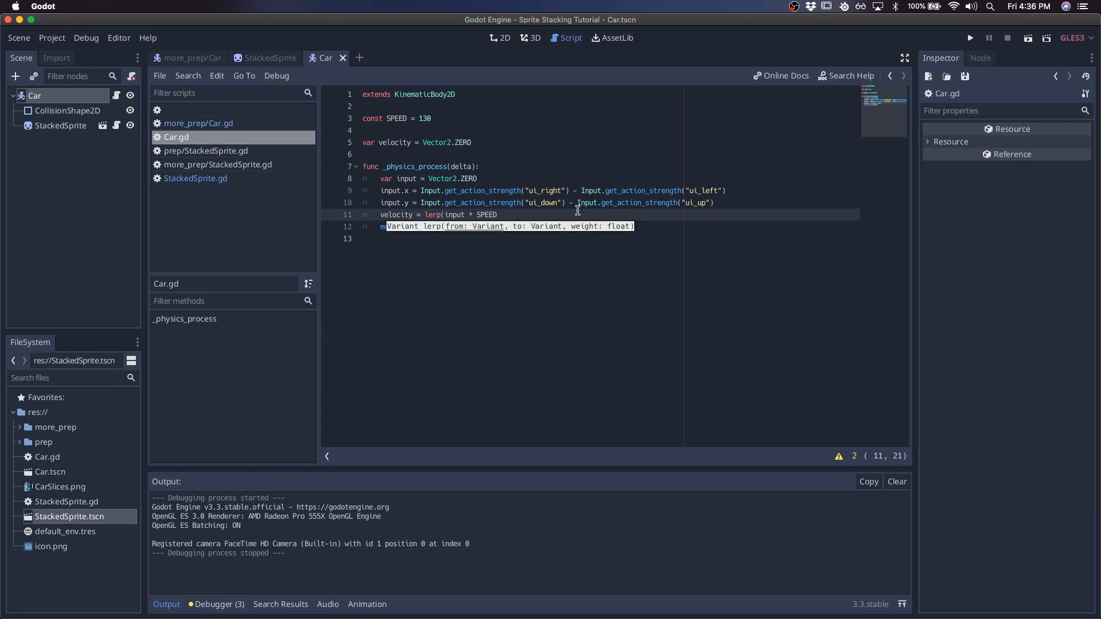
pyautogui.write('velocity,')
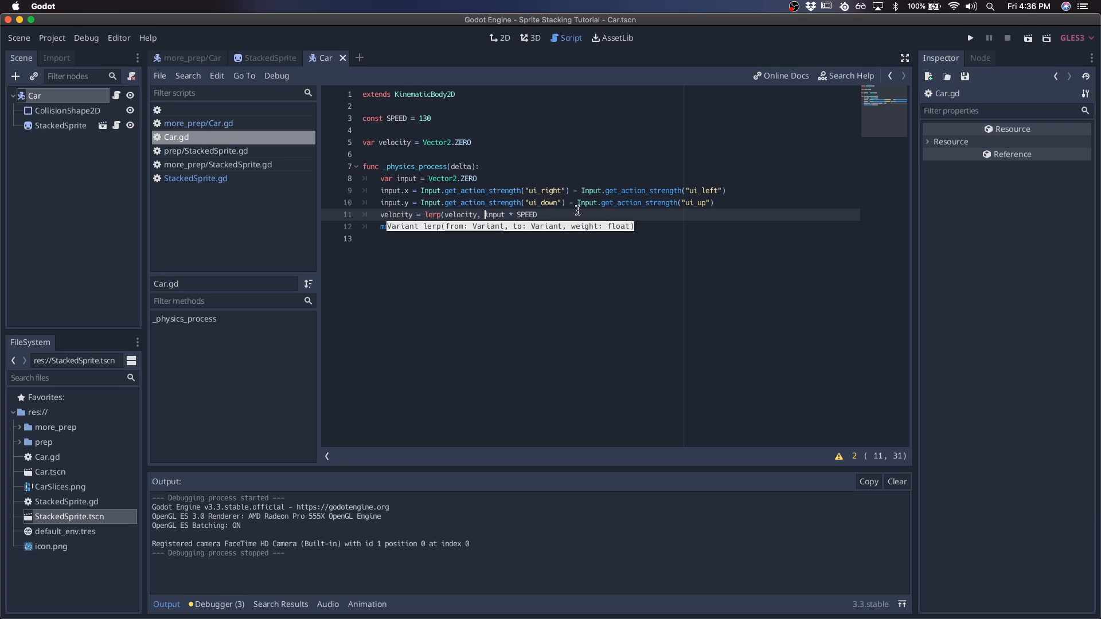
pyautogui.write('move_and_slide(velocity)')
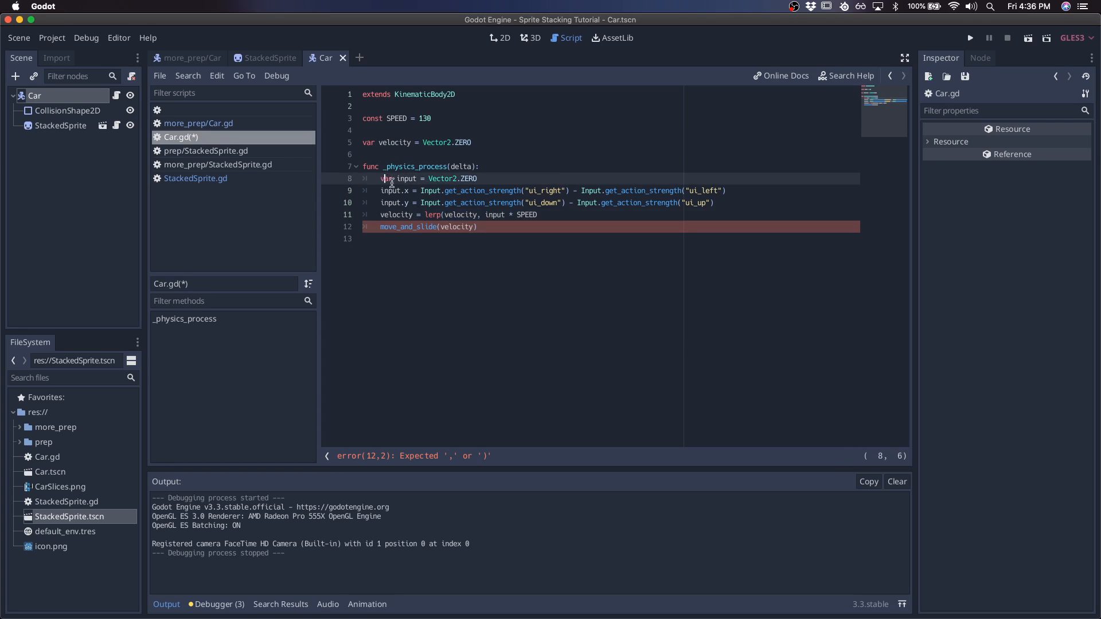
pyautogui.click(539, 214)
pyautogui.write(',')
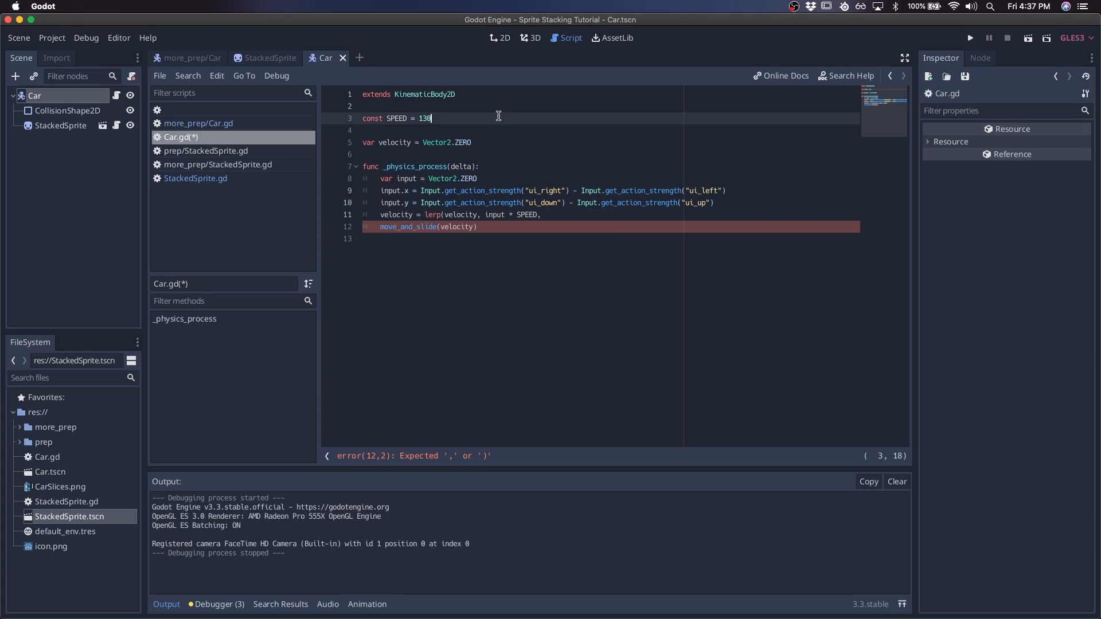
pyautogui.write('const ACCELERATION = 5')
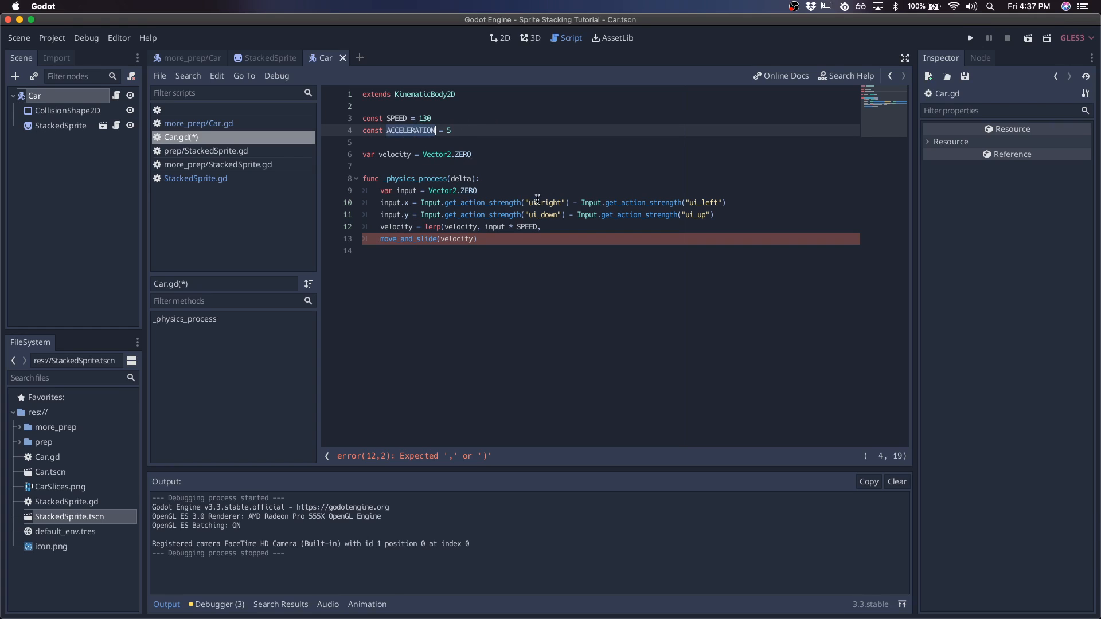
pyautogui.write('ACCELERATION * delta')
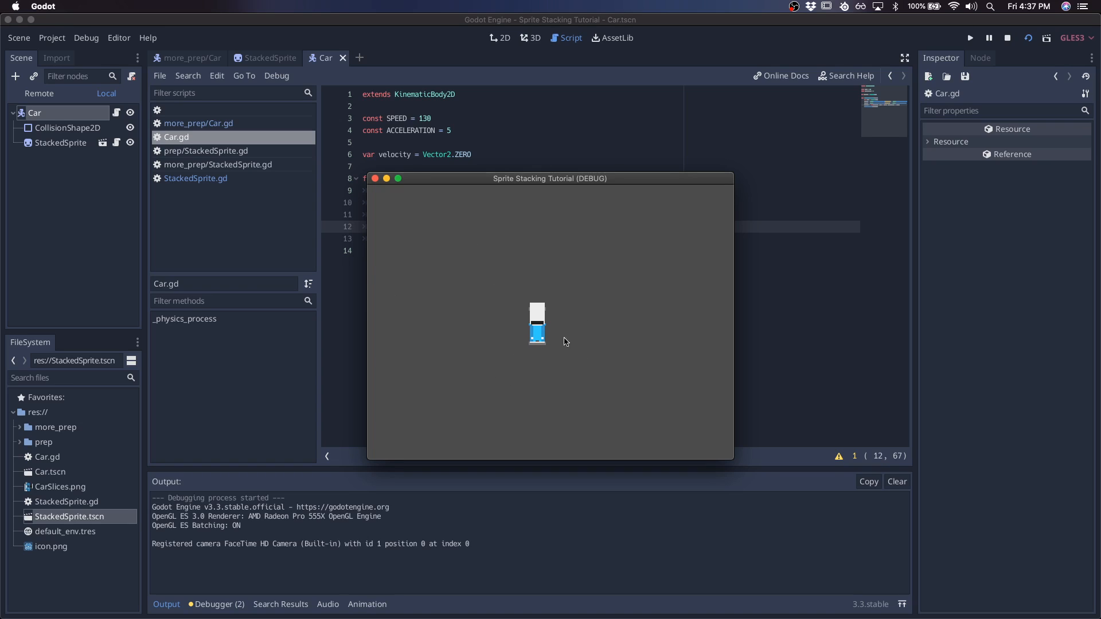
# Step: Stop the test run and return to the StackedSprite scene
pyautogui.click(1007, 37)
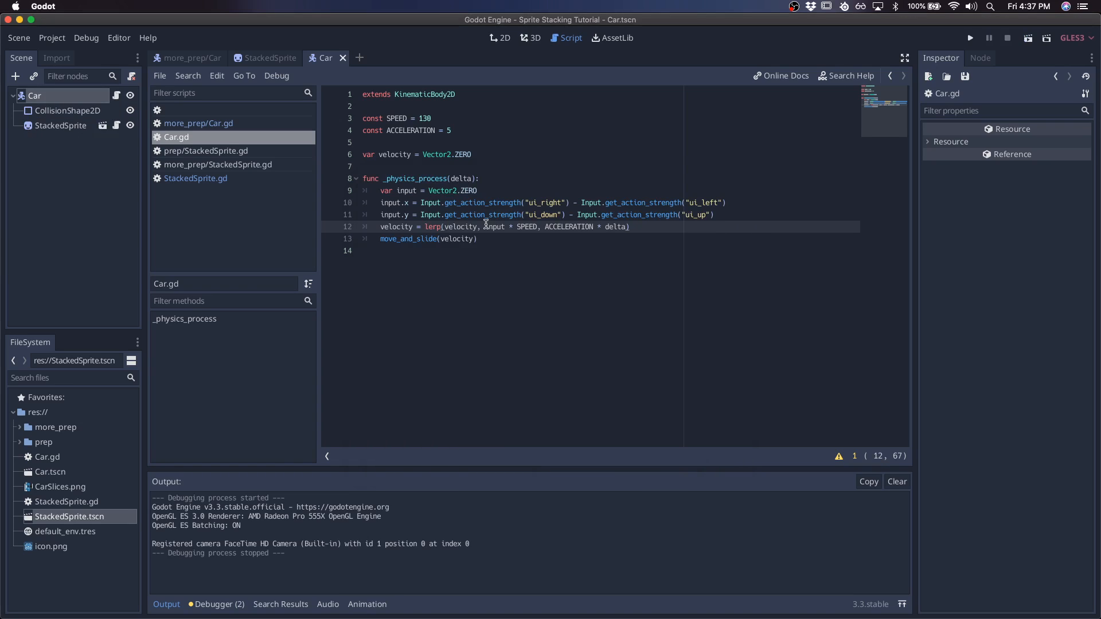
pyautogui.click(268, 57)
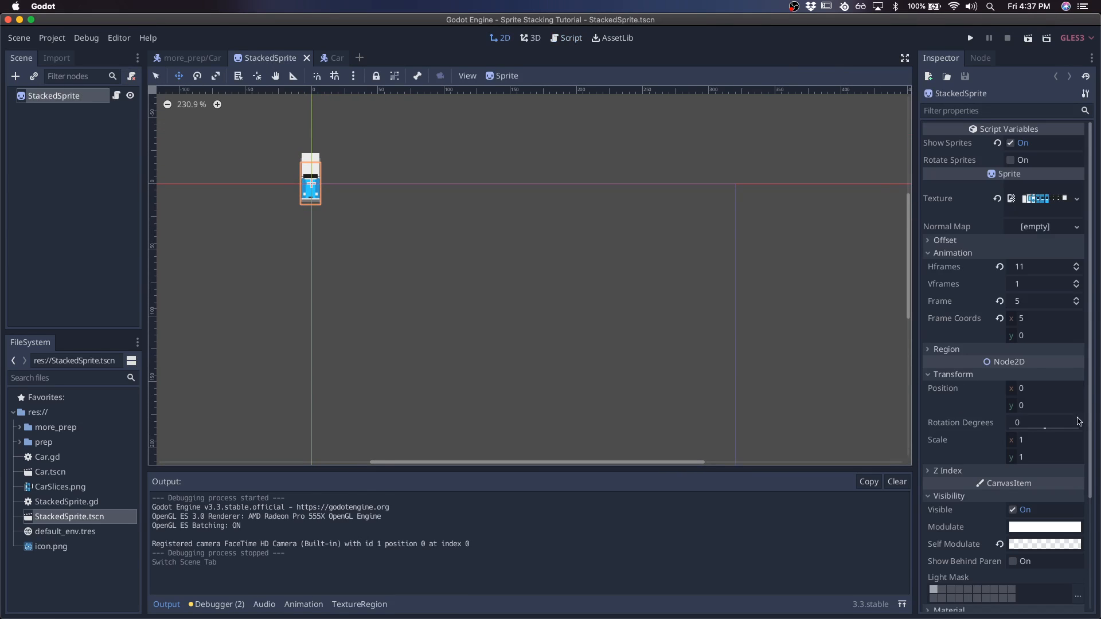
# Step: Preview the car sprite's Rotation Degrees at several angles, then reset it to zero
pyautogui.moveTo(1046, 422); pyautogui.dragTo(1027, 422)
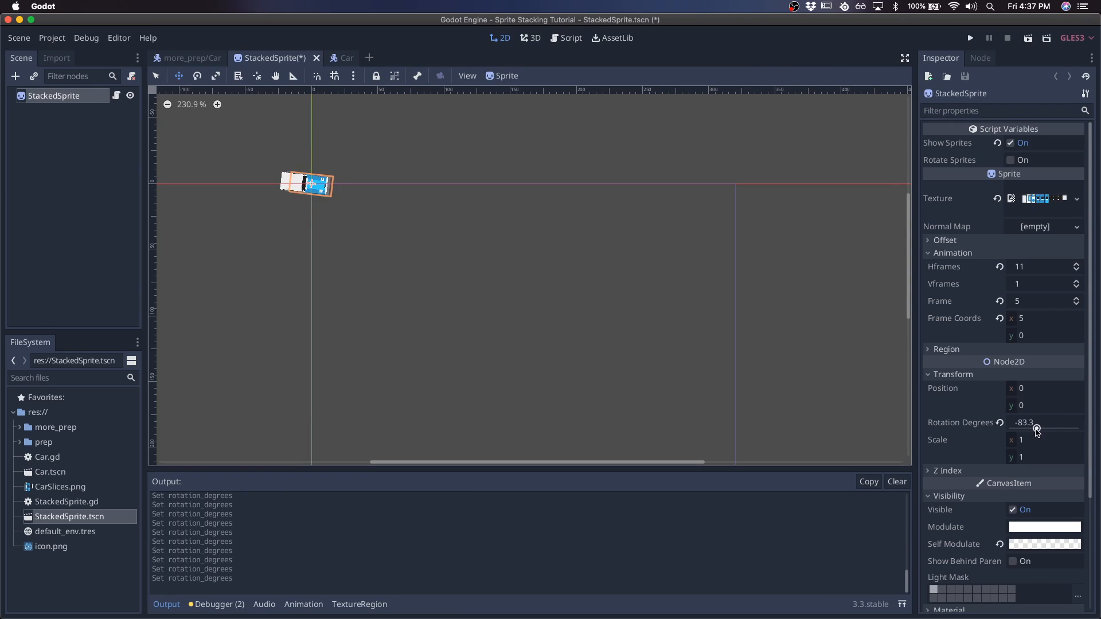
pyautogui.moveTo(1037, 428); pyautogui.dragTo(1039, 428)
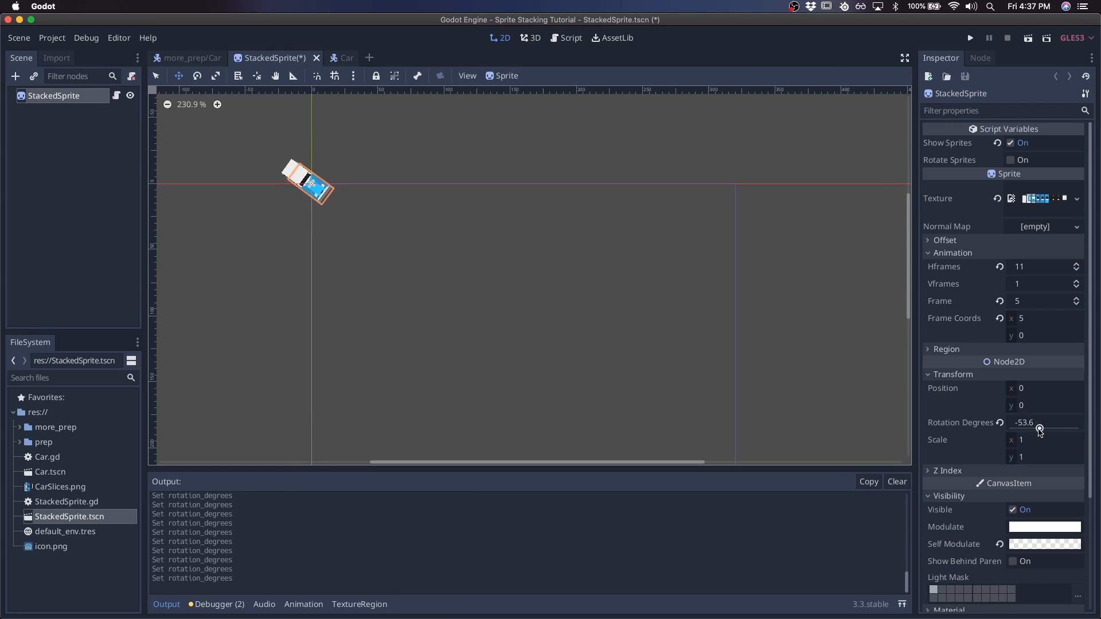
pyautogui.moveTo(1039, 429); pyautogui.dragTo(1026, 429)
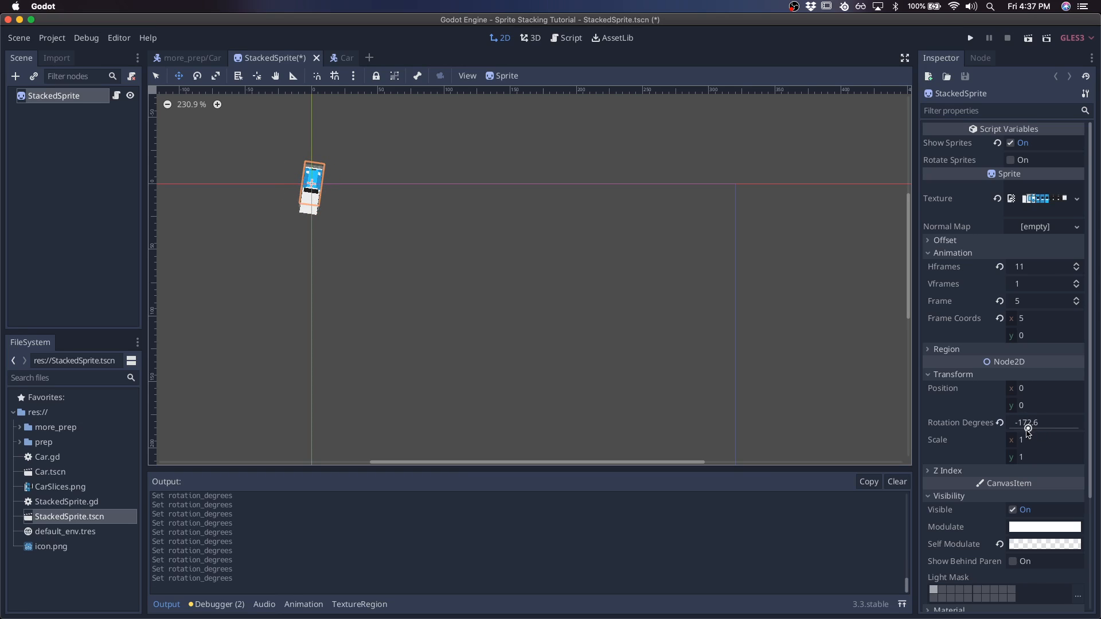
pyautogui.click(570, 38)
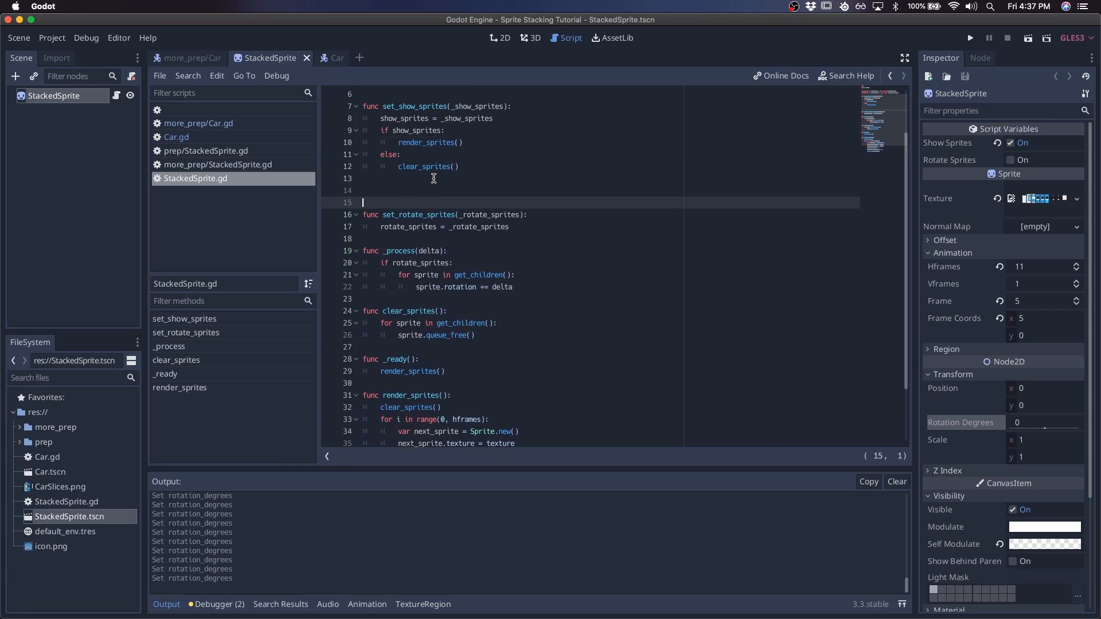
# Step: Add a func set_rotation(_rotation): header in StackedSprite.gd
pyautogui.write('func set_rot')
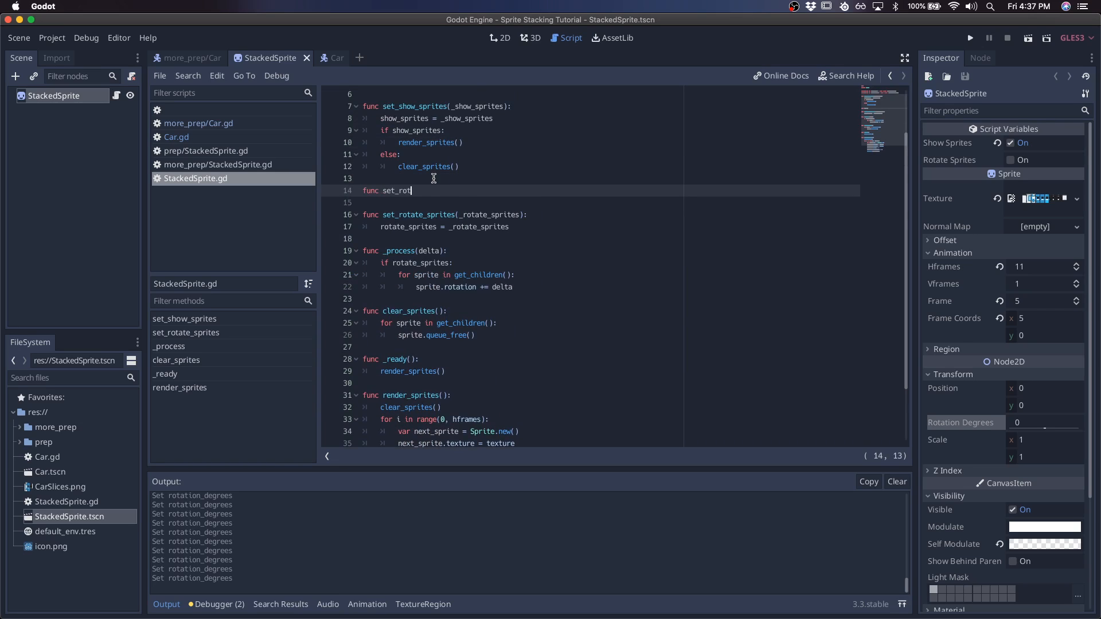
pyautogui.write('ation(_rotatio')
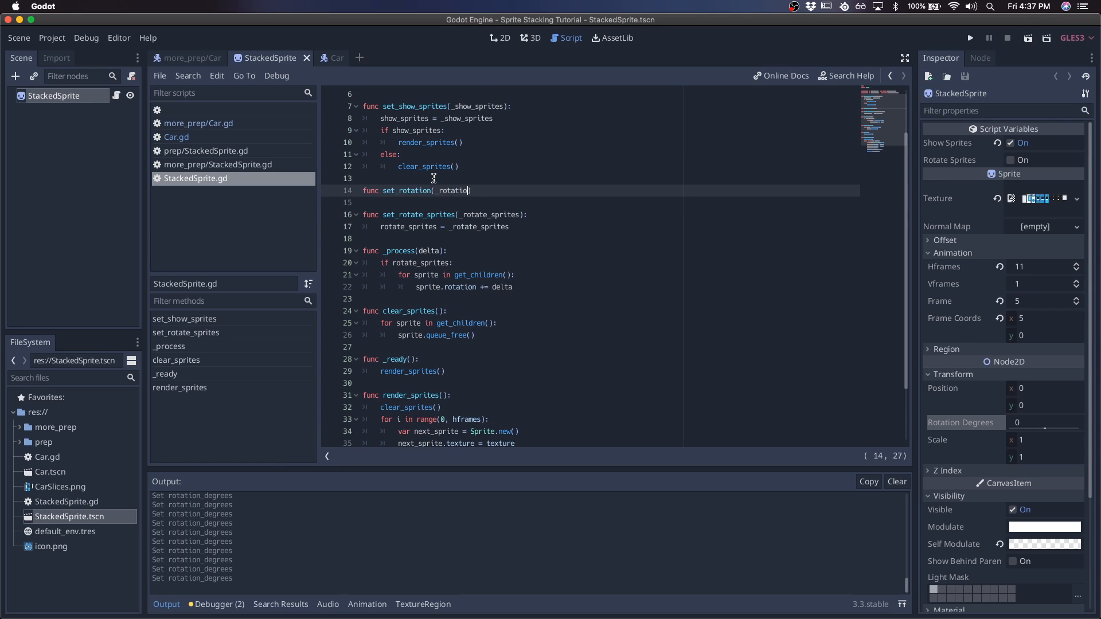
pyautogui.press('Return')
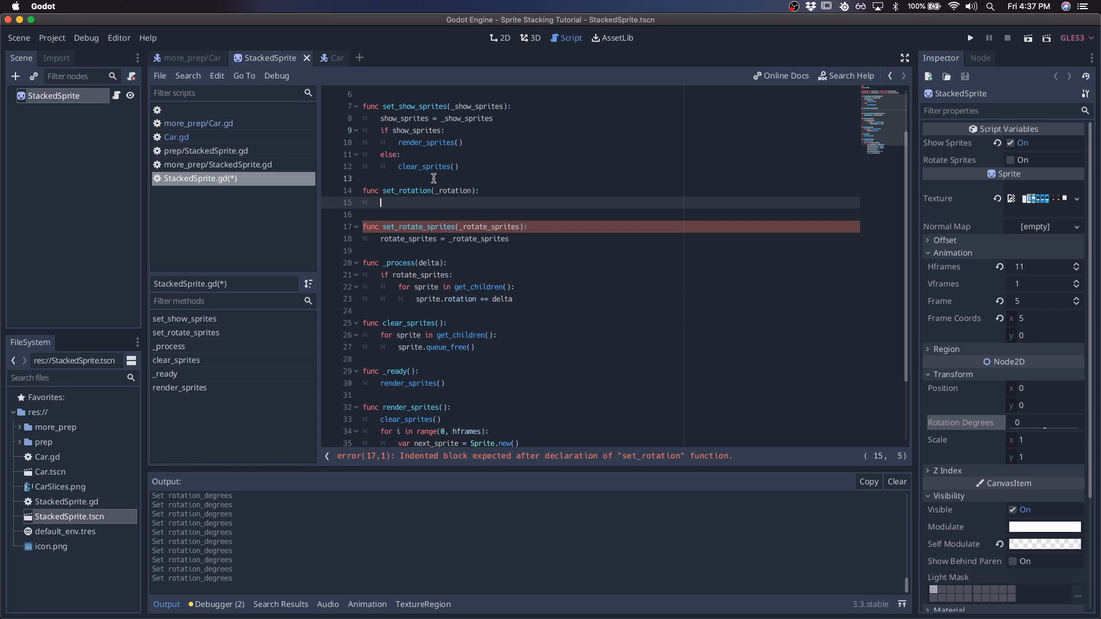
# Step: Loop for sprite in get_children() setting sprite.rotation, then go back to Car.gd
pyautogui.write('for')
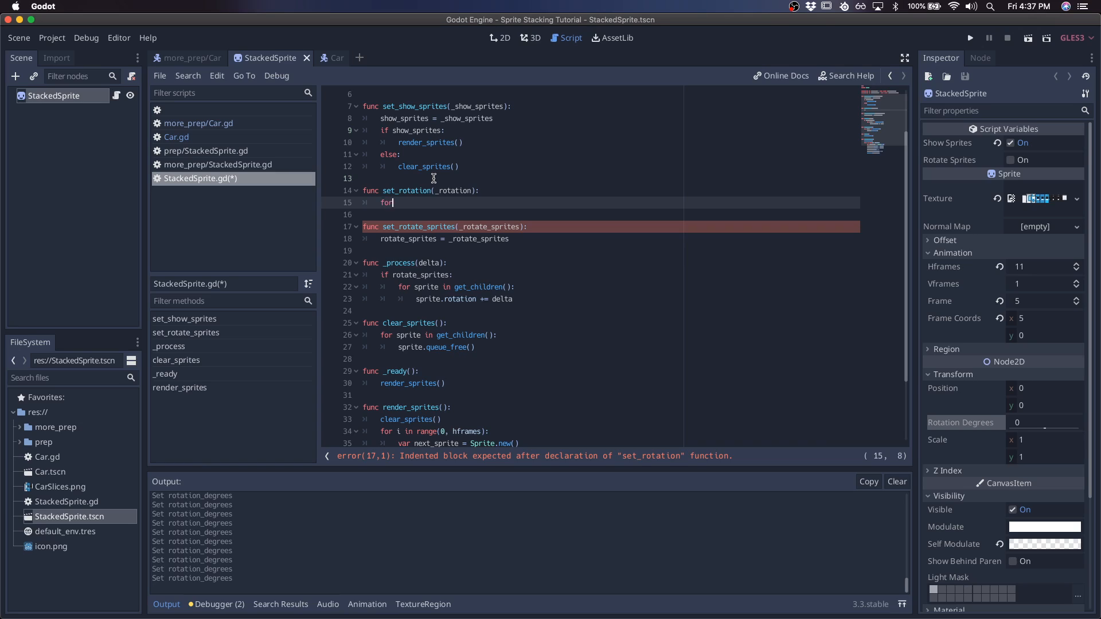
pyautogui.write('sprite in get_children():')
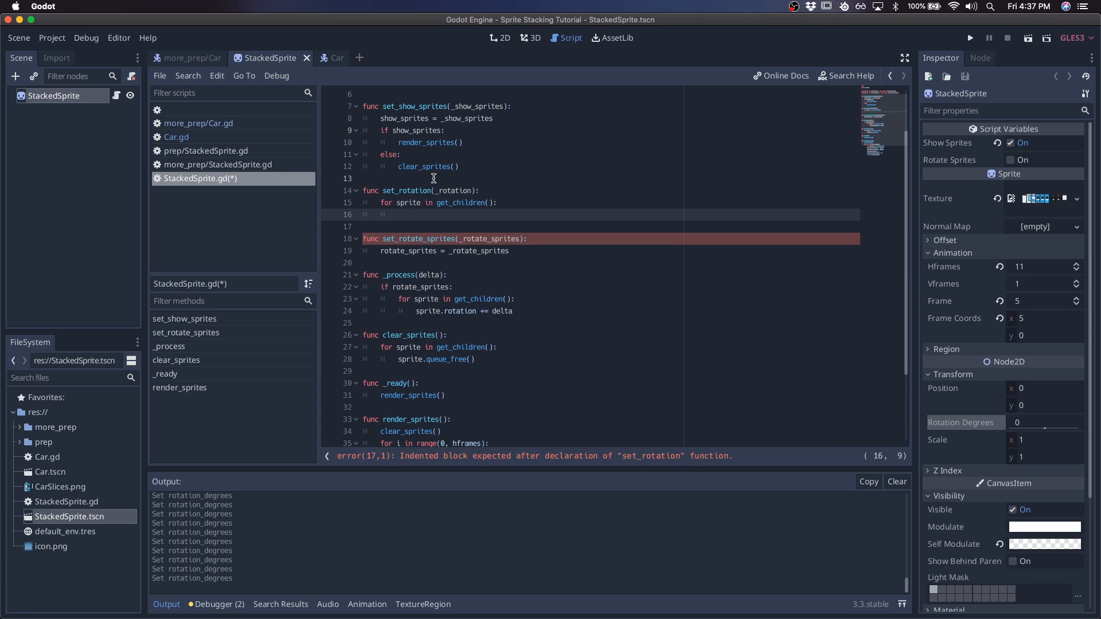
pyautogui.write('sprite.rotation = _rotat')
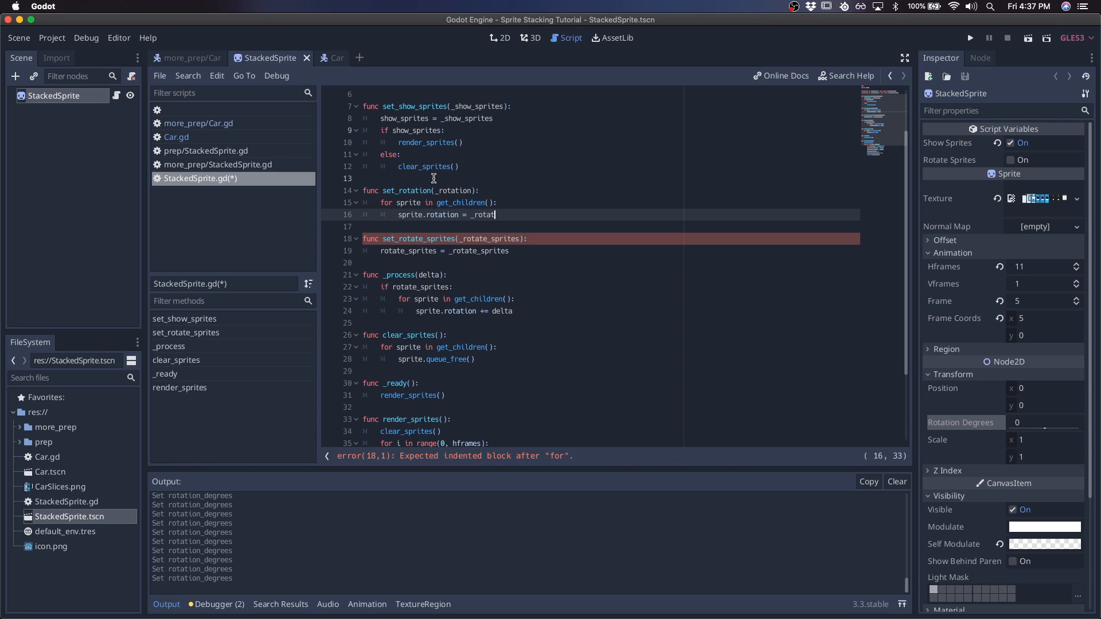
pyautogui.click(324, 58)
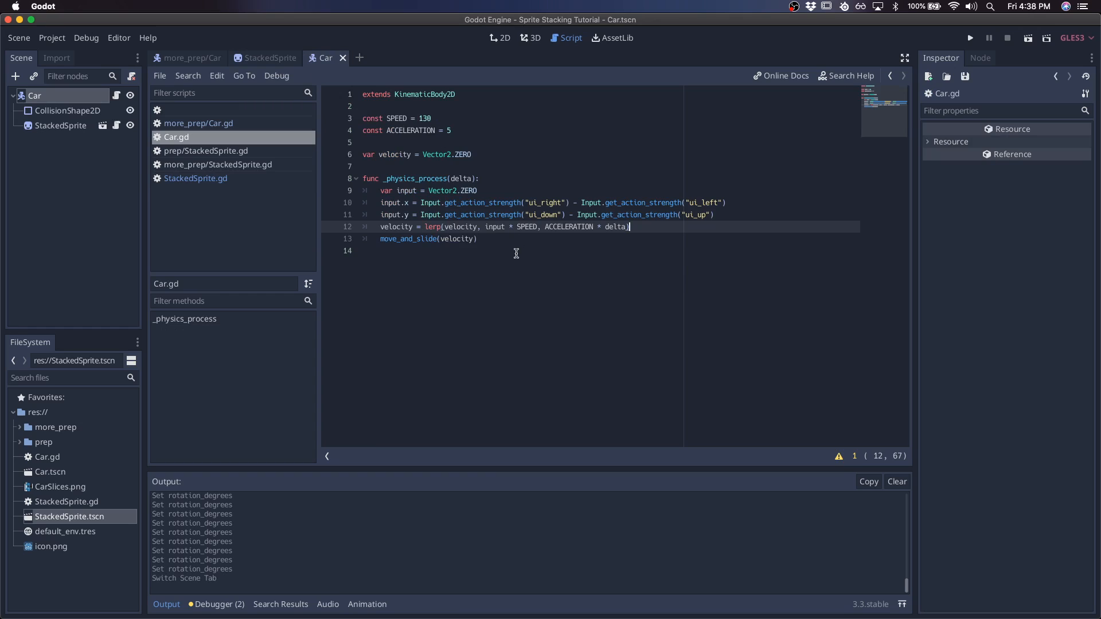
# Step: Do a quick test run of the Car scene, then place the caret after move_and_slide
pyautogui.click(499, 37)
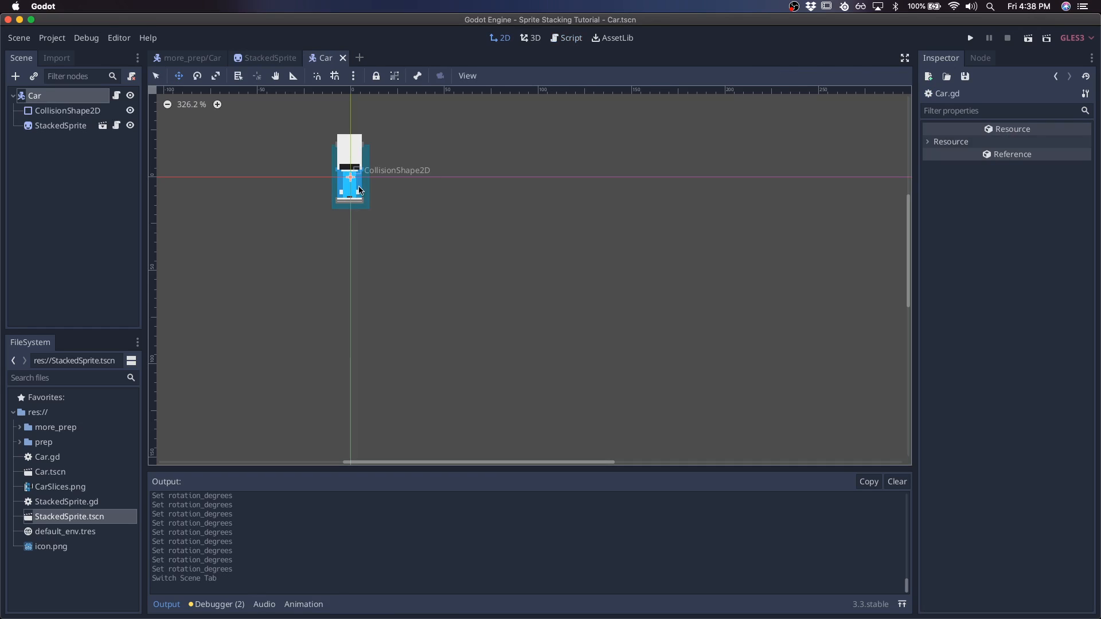
pyautogui.click(970, 37)
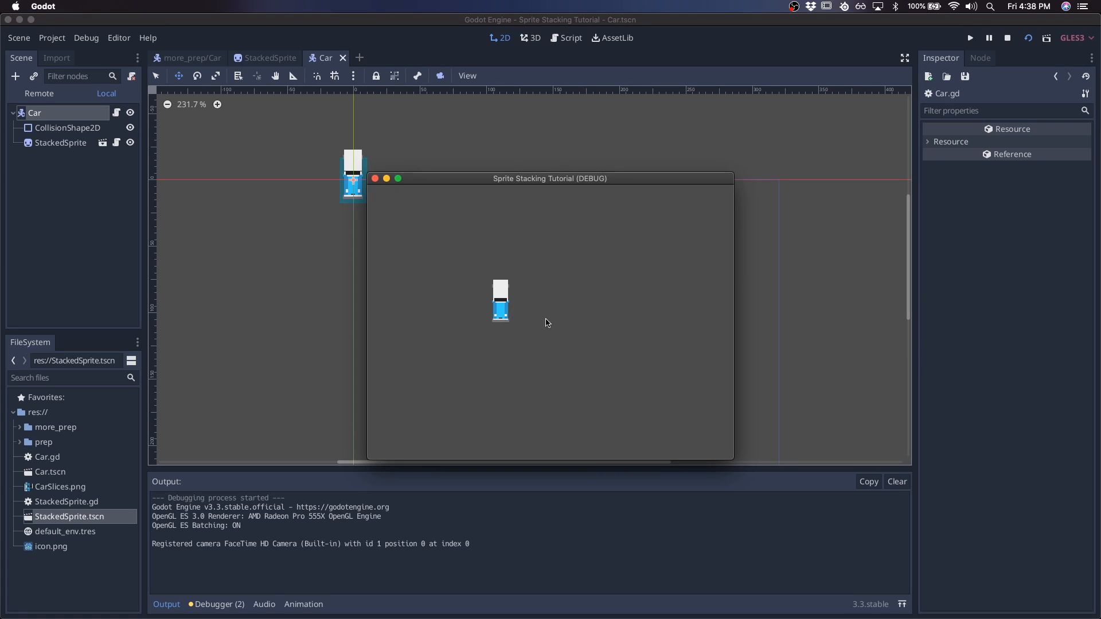
pyautogui.click(569, 37)
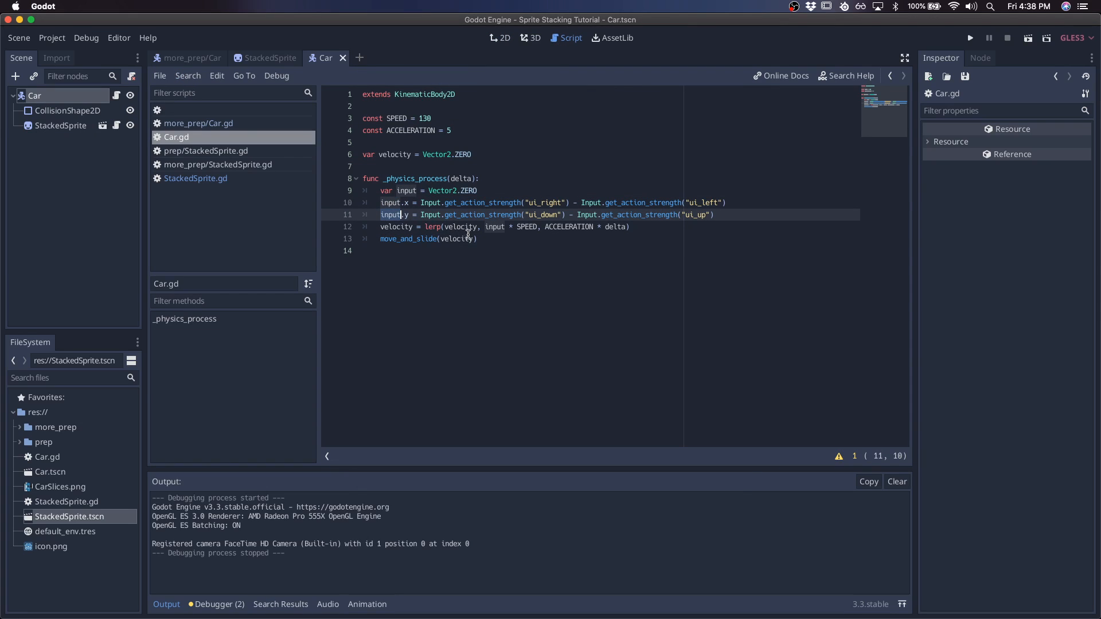
pyautogui.click(477, 239)
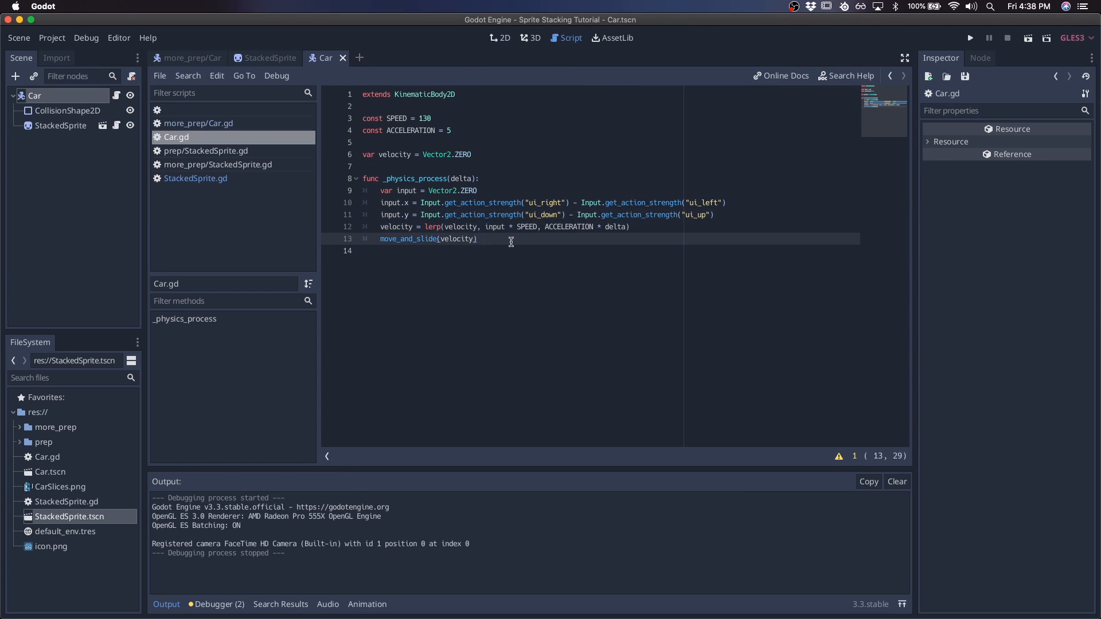
pyautogui.moveTo(578, 239)
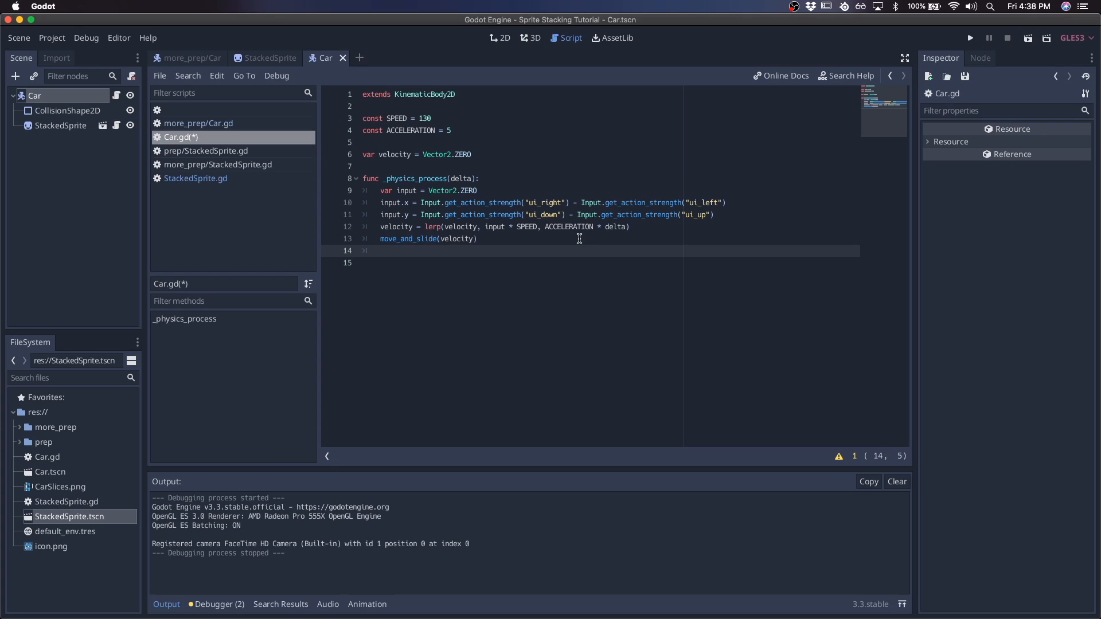
# Step: Call $StackedSprite.set_rotation(input.angle()) after moving and run the game to test it
pyautogui.write('$')
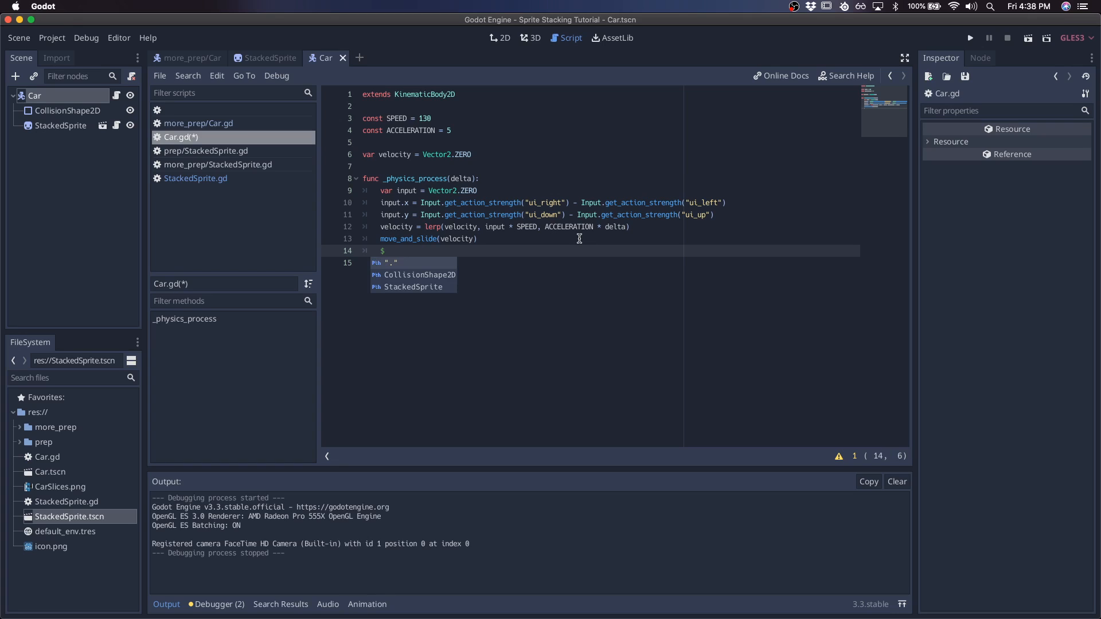
pyautogui.write('StackedSprite.set_rotation(')
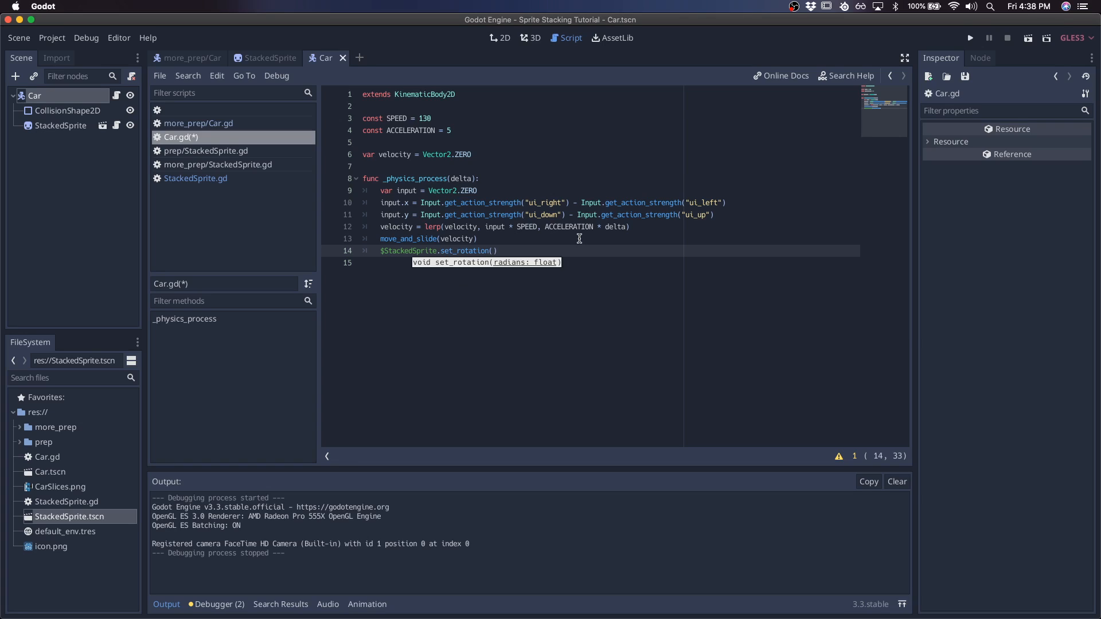
pyautogui.write('input')
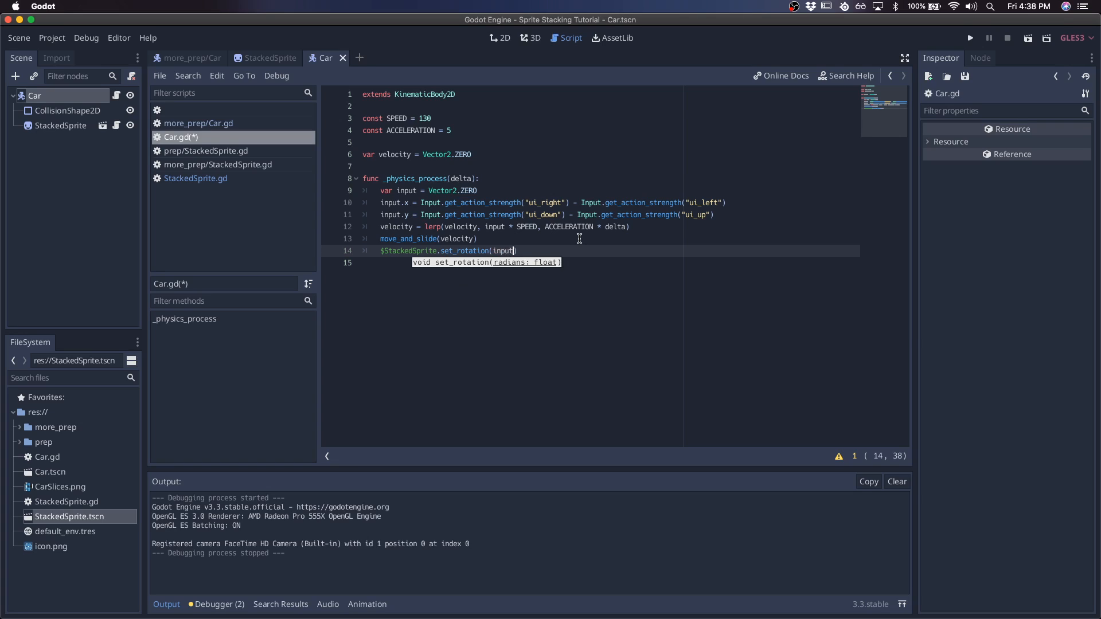
pyautogui.write('.angle(')
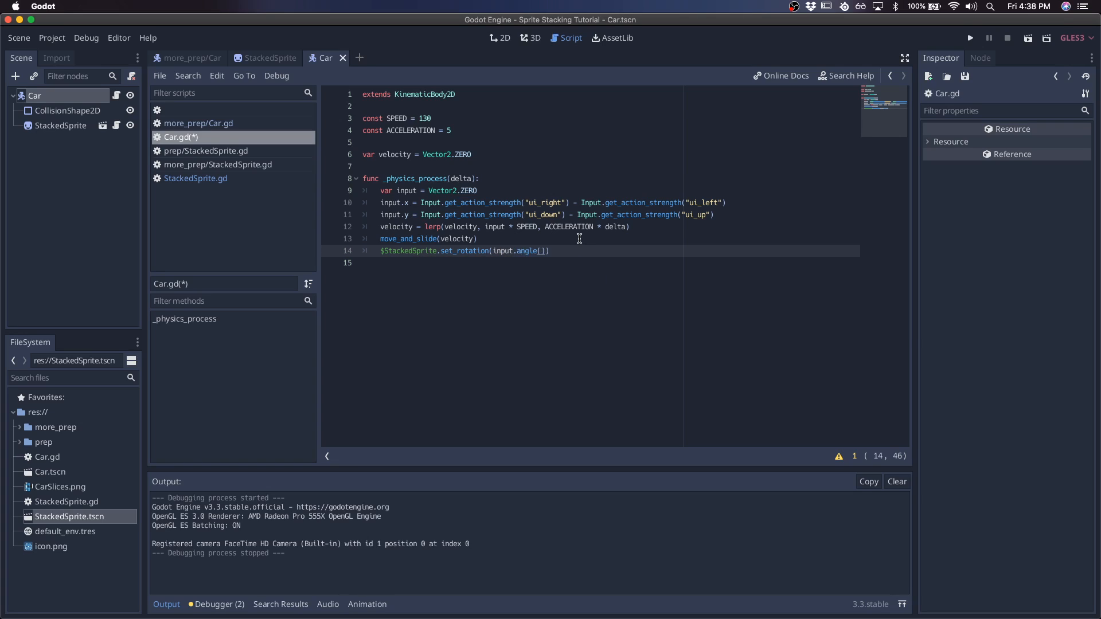
pyautogui.click(971, 38)
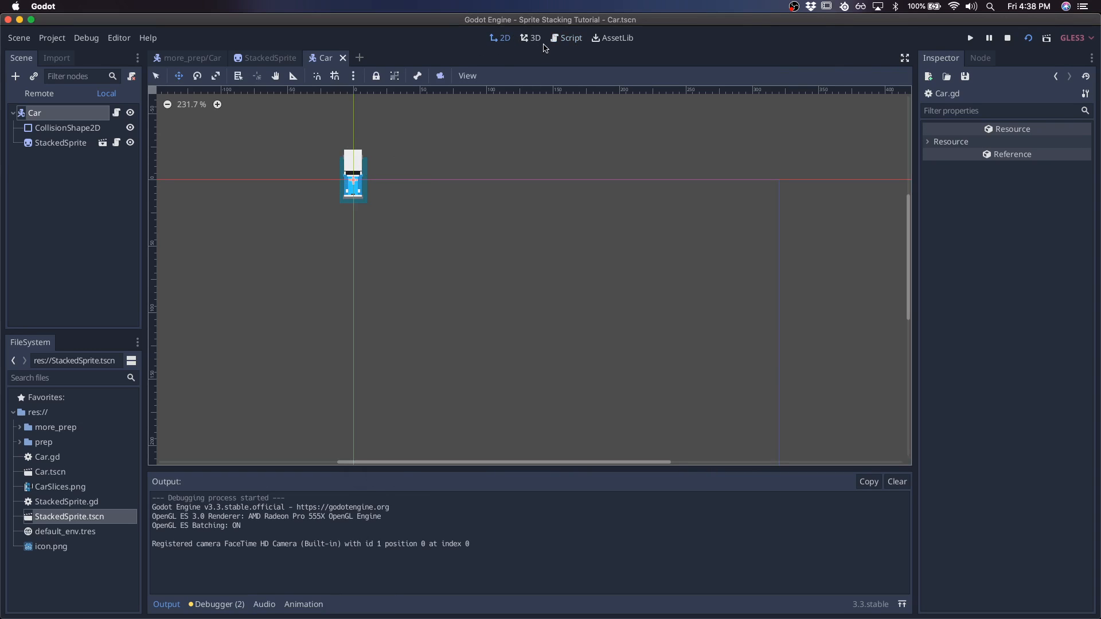
# Step: Subtract deg2rad(90) from input.angle() in the rotation call and test it in game
pyautogui.click(566, 37)
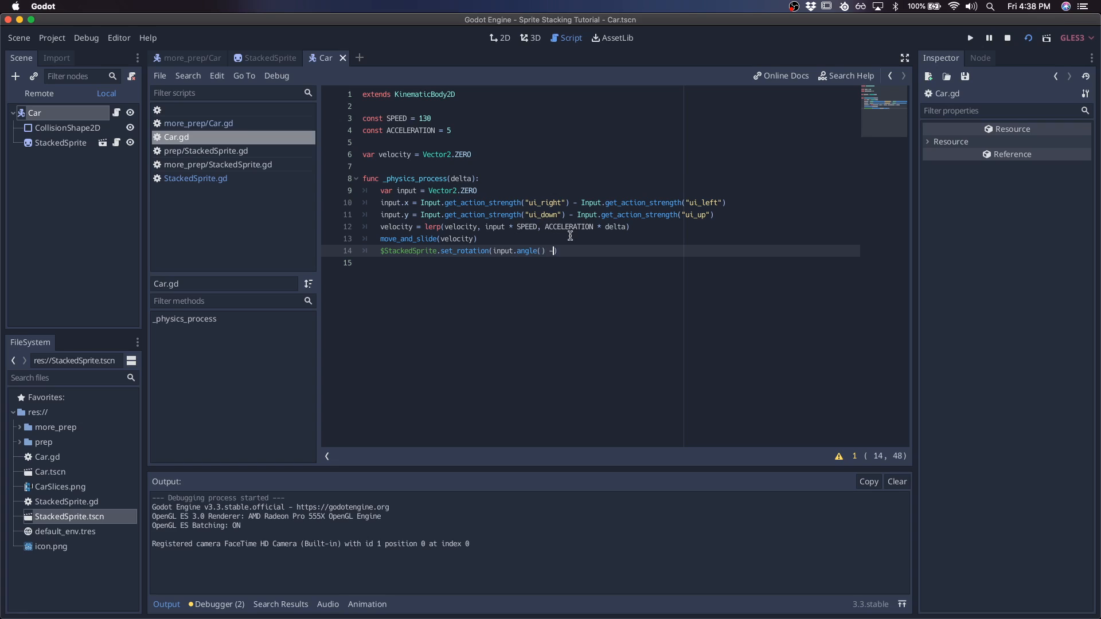
pyautogui.write('-')
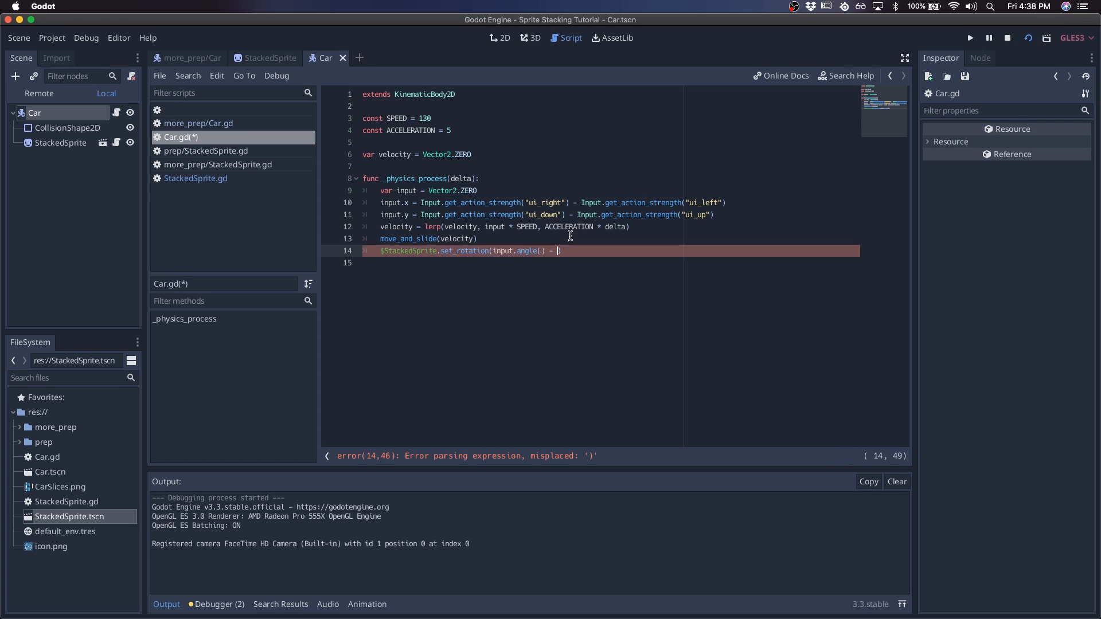
pyautogui.write('d')
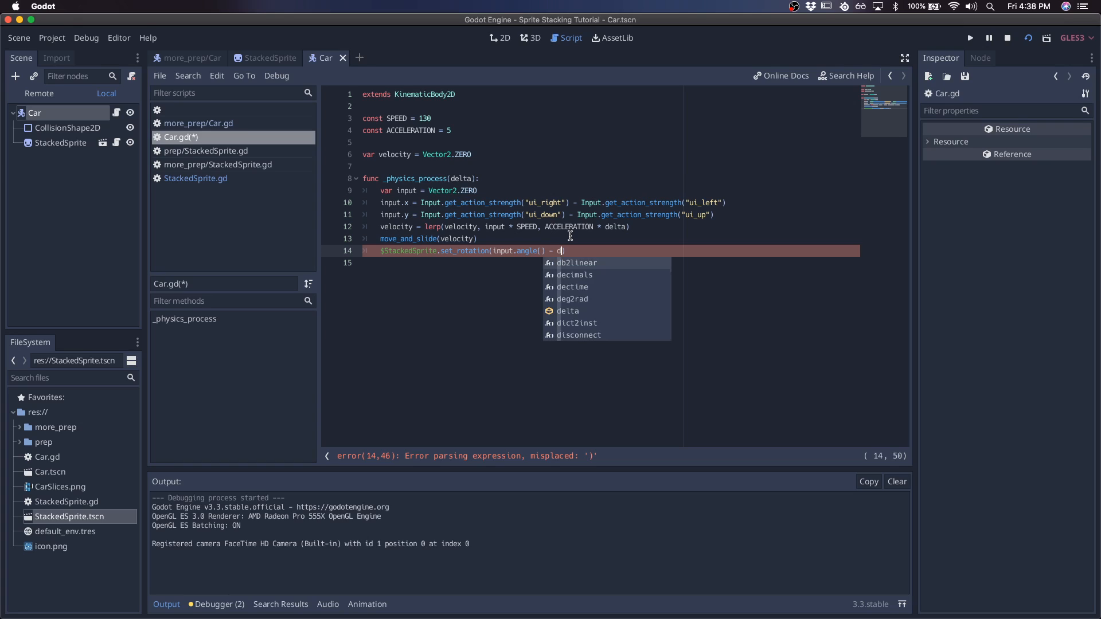
pyautogui.write('eg2rad(90)')
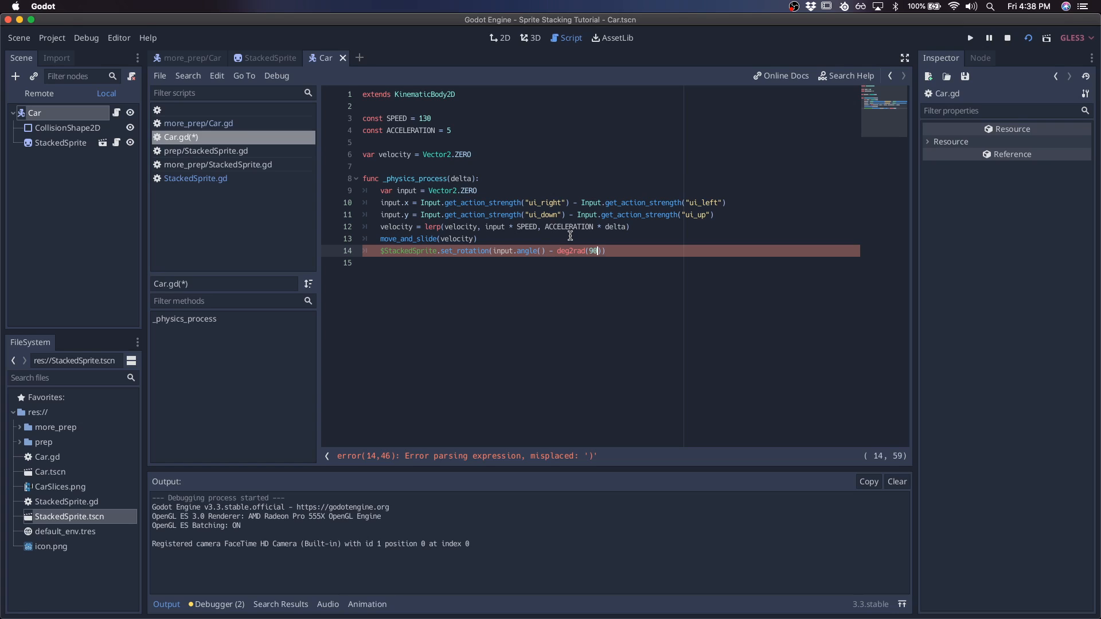
pyautogui.click(971, 37)
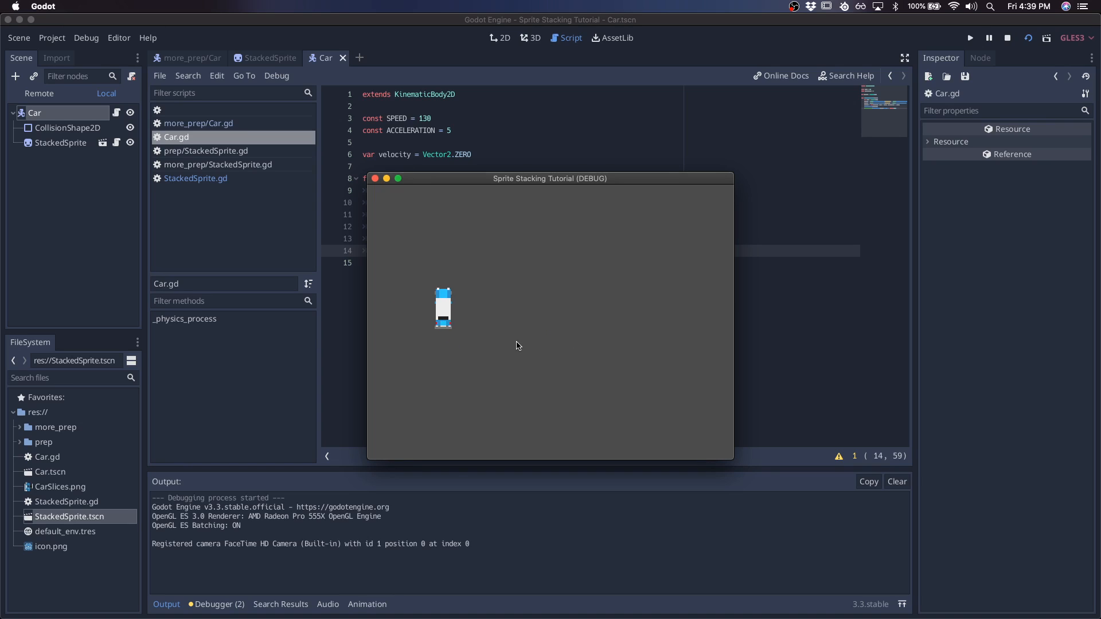
pyautogui.click(1007, 38)
pyautogui.write('if')
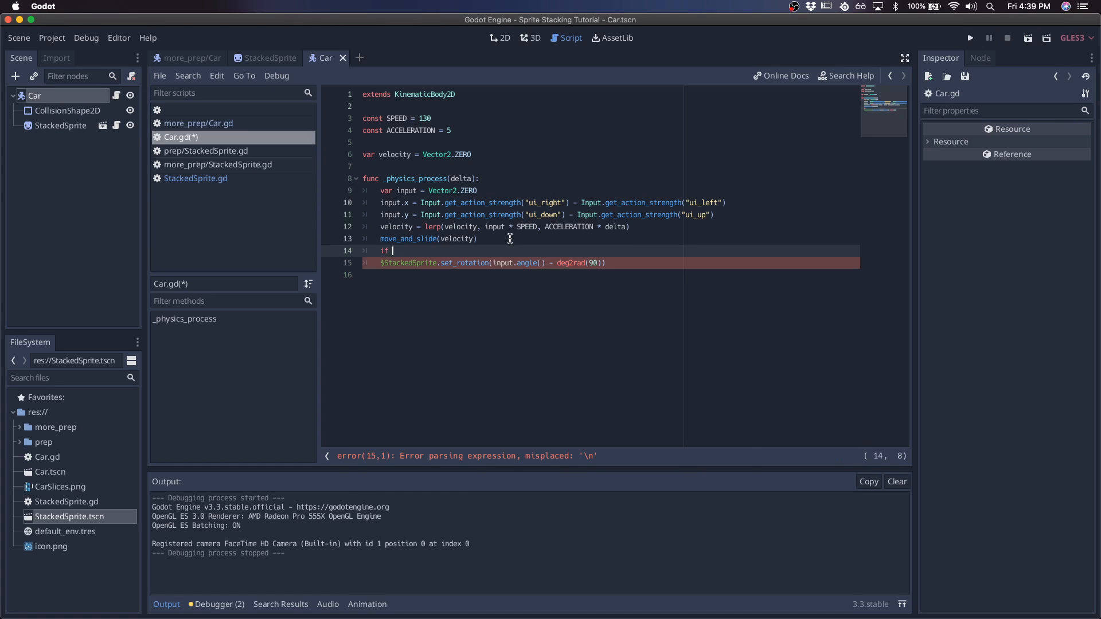
# Step: Guard the rotation with 'if input != Vector2.ZERO:' and run the game again
pyautogui.write('input !=')
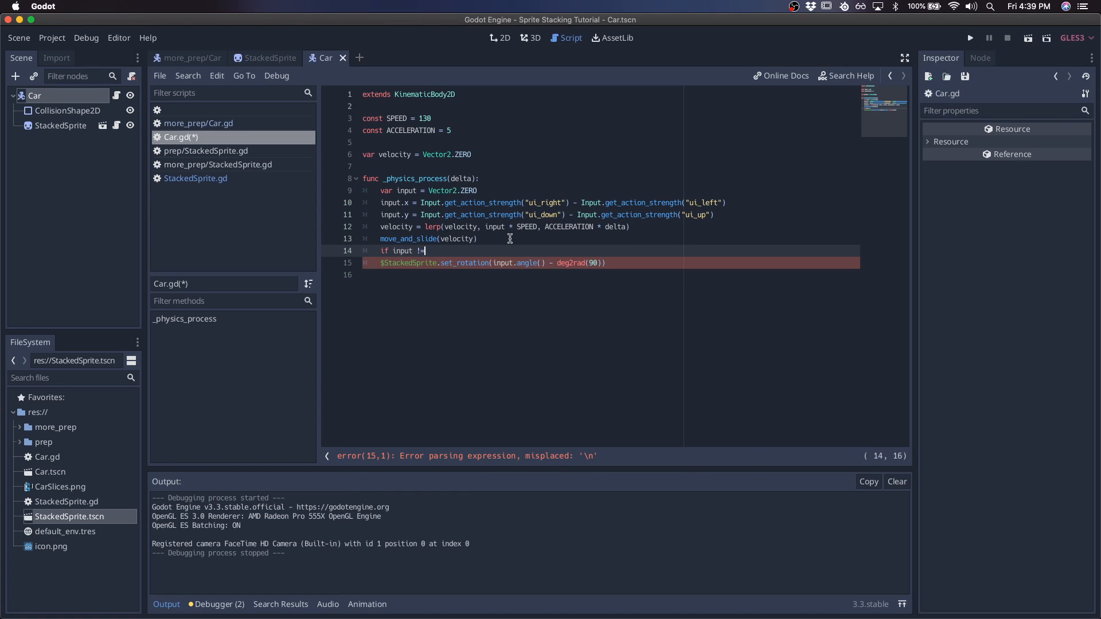
pyautogui.write('Vector2.ZERO:')
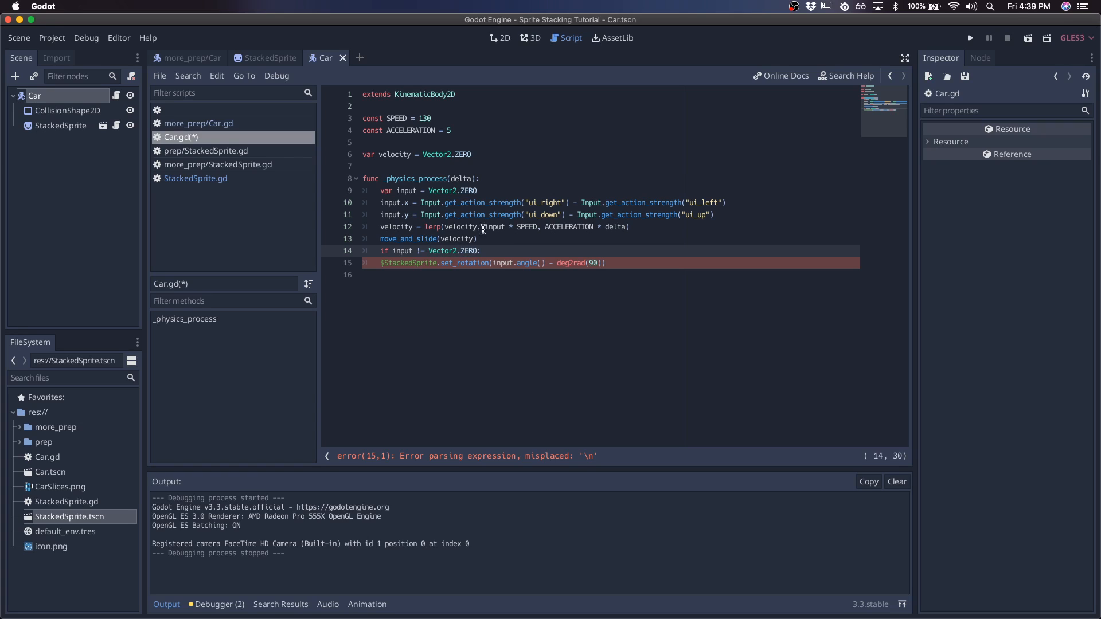
pyautogui.click(970, 38)
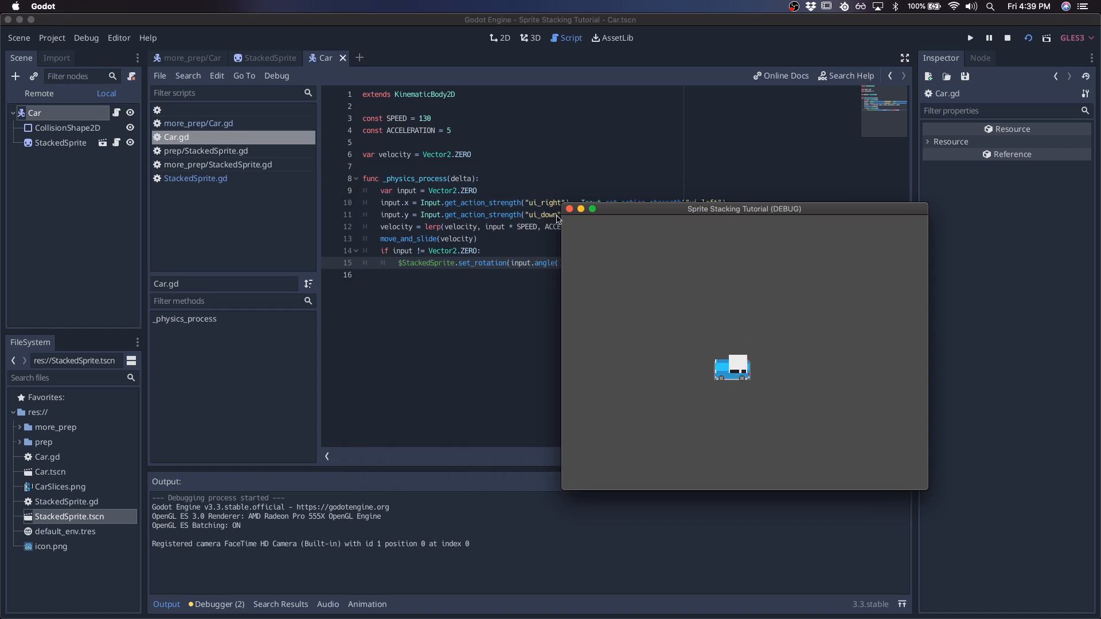
pyautogui.click(1007, 38)
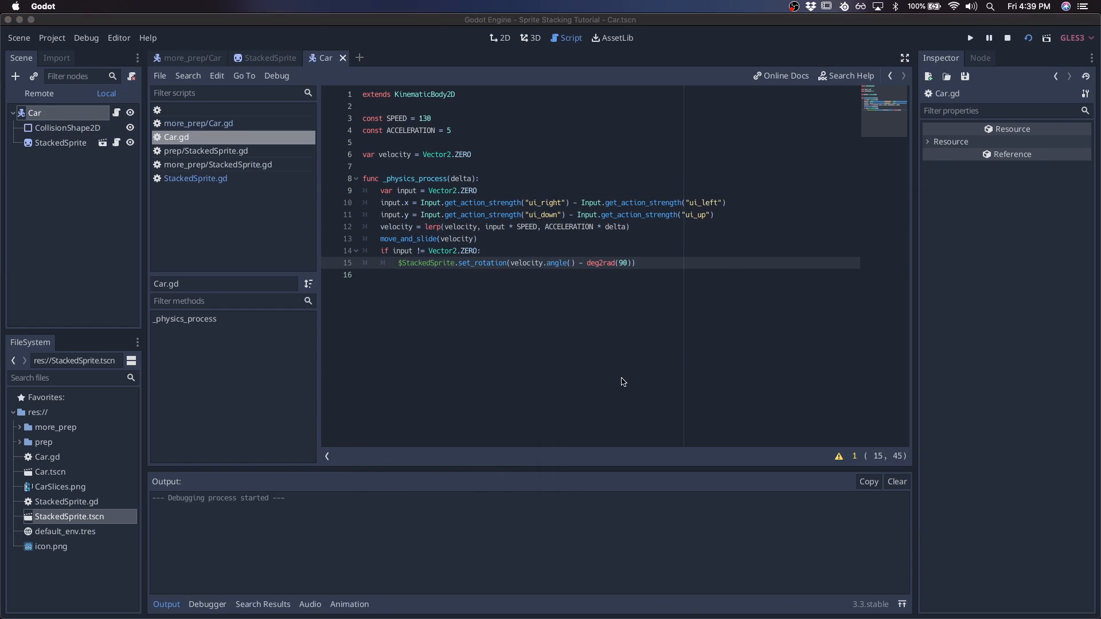
# Step: Run the game with velocity.angle() driving the rotation and steer the car diagonally
pyautogui.click(970, 36)
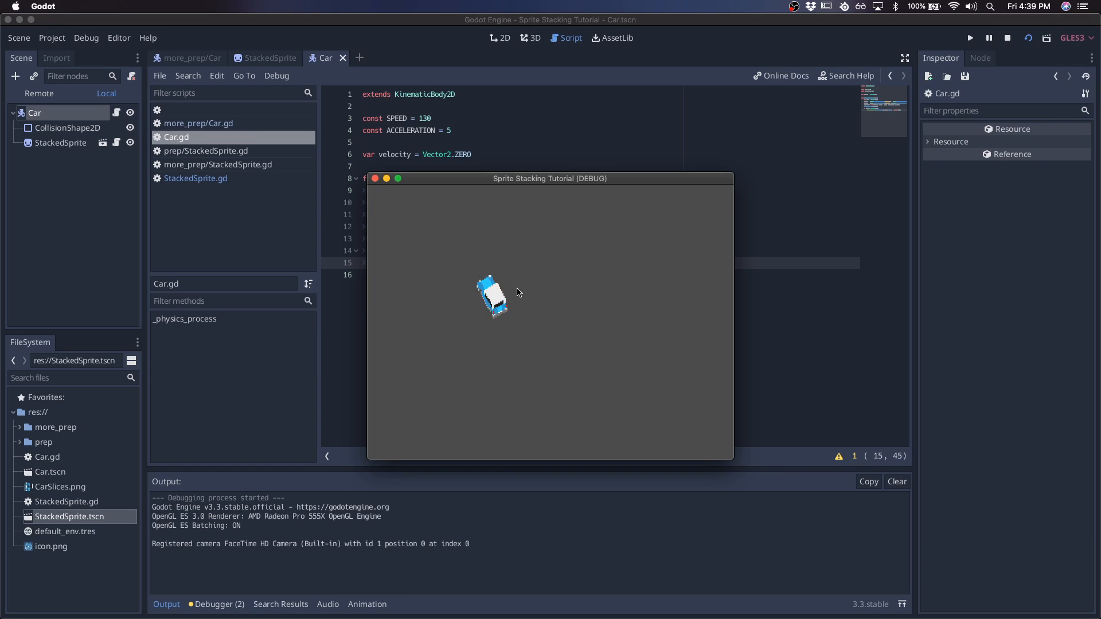
pyautogui.click(51, 37)
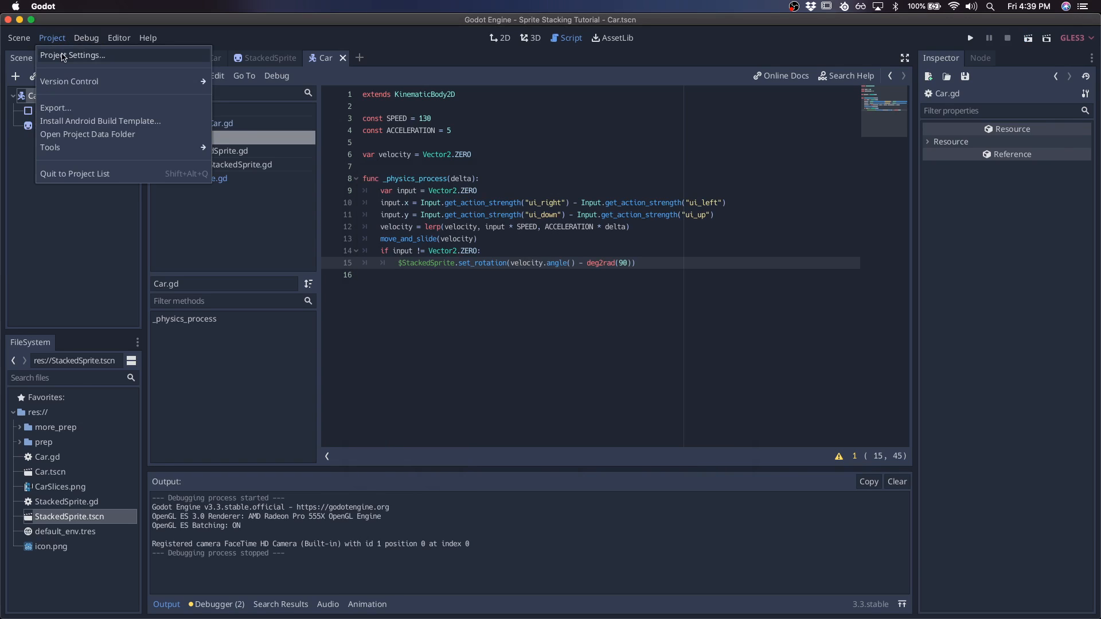
# Step: Set Display > Window stretch mode to 2d in Project Settings and close the dialog
pyautogui.click(74, 55)
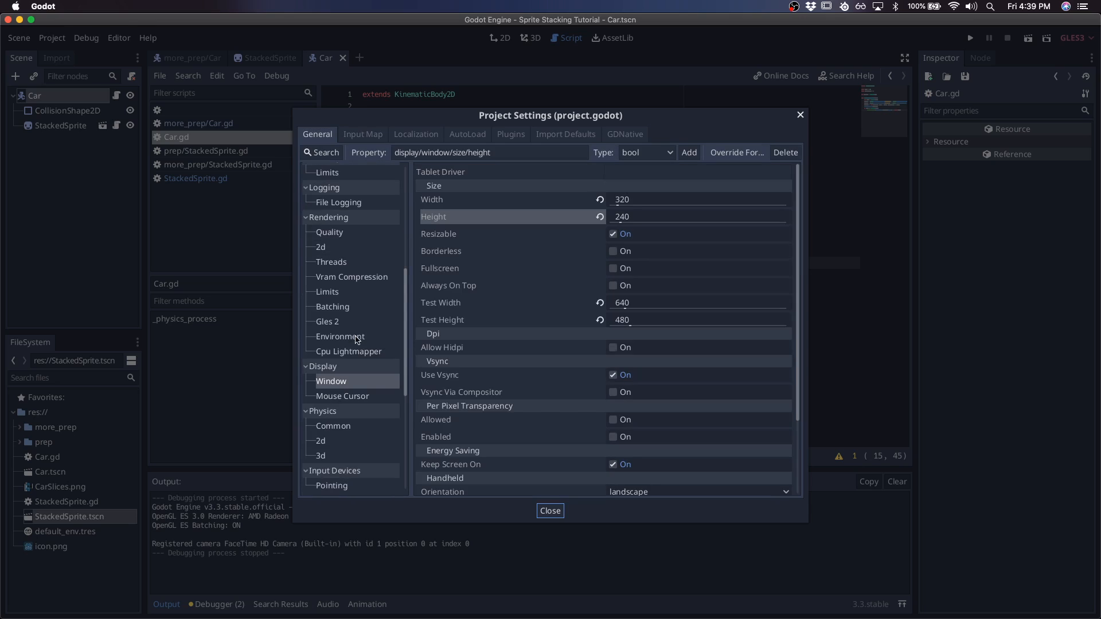
pyautogui.scroll(-3)
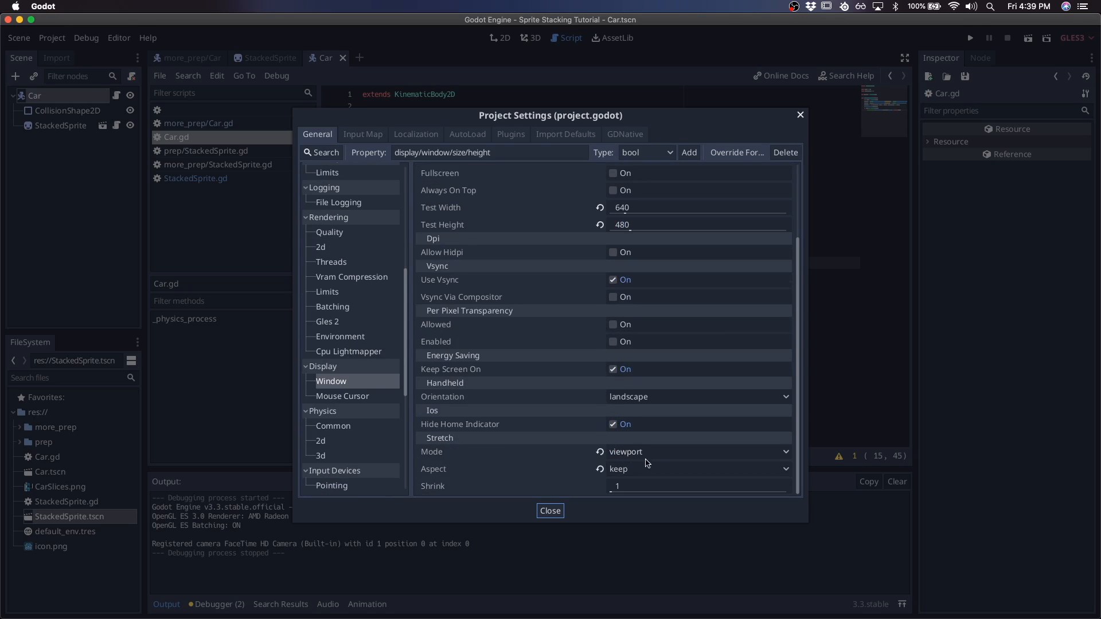
pyautogui.click(695, 452)
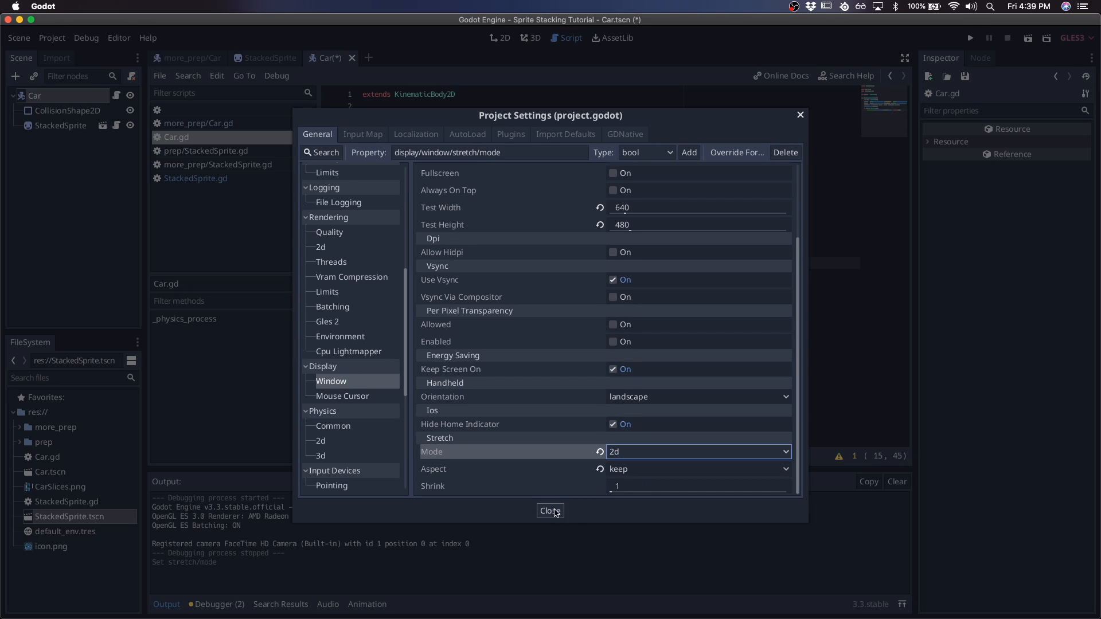
pyautogui.click(549, 510)
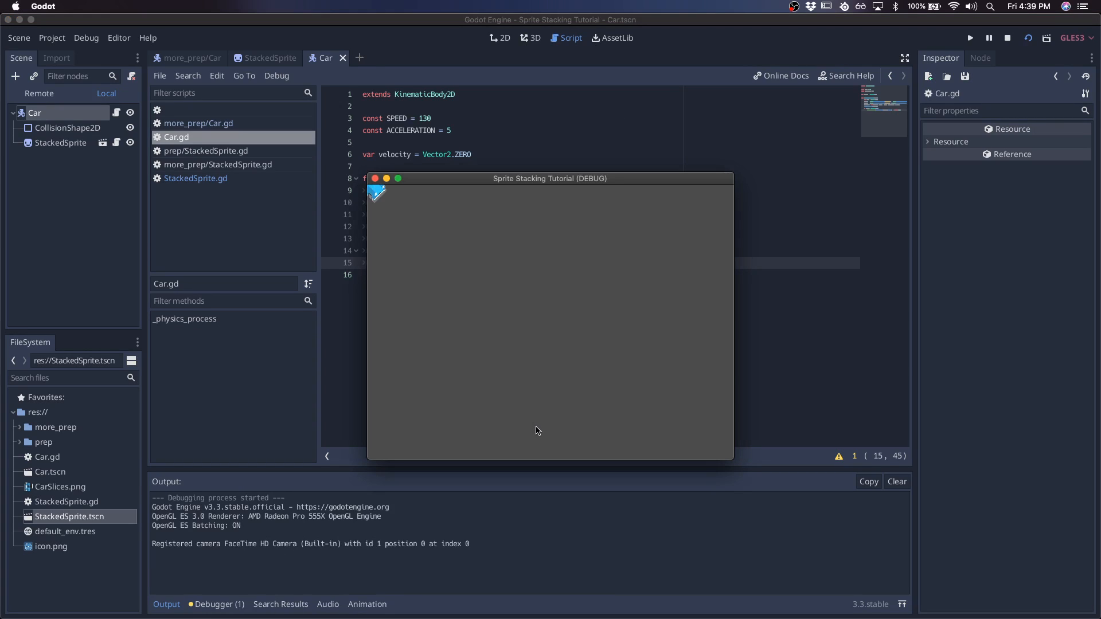